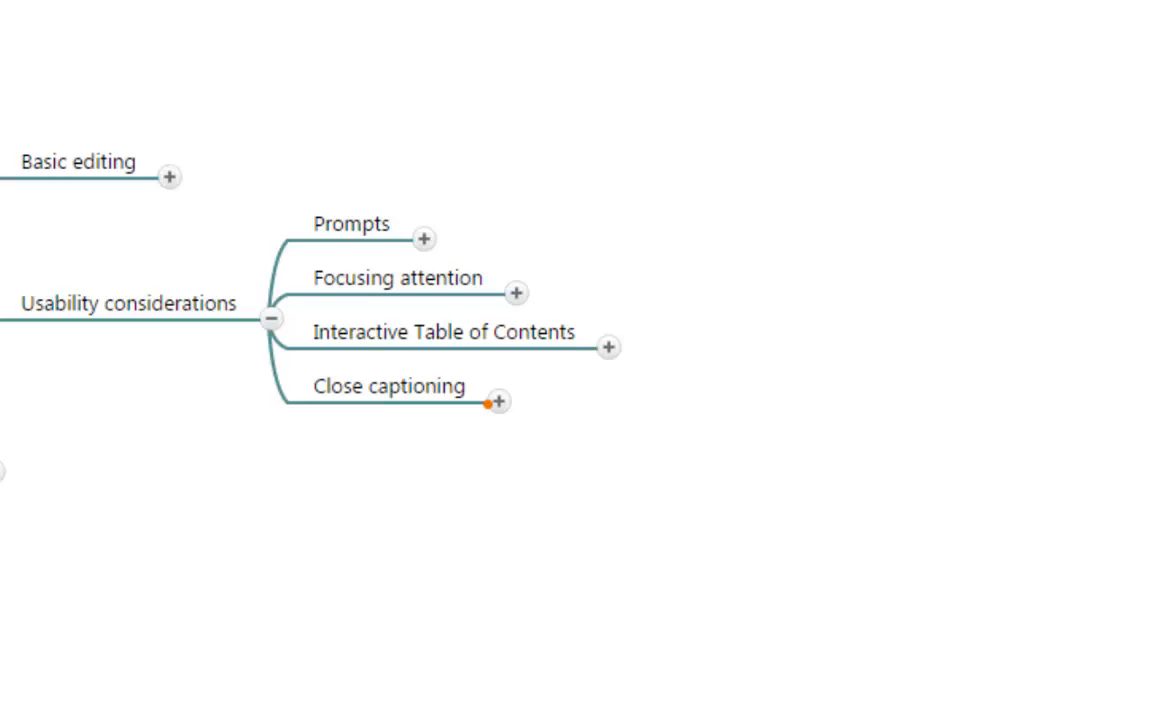
mouse_move(498, 400)
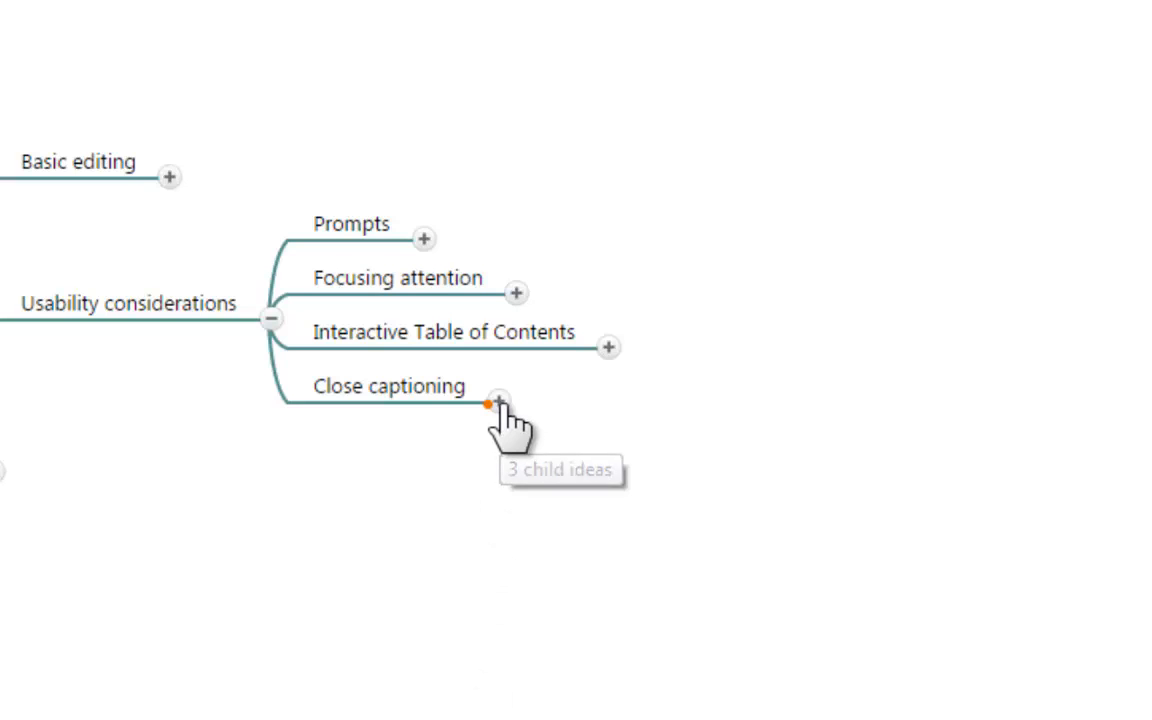
Expand the Close captioning node to reveal ADA compliance, Camtasia and YouTube.
left_click(496, 404)
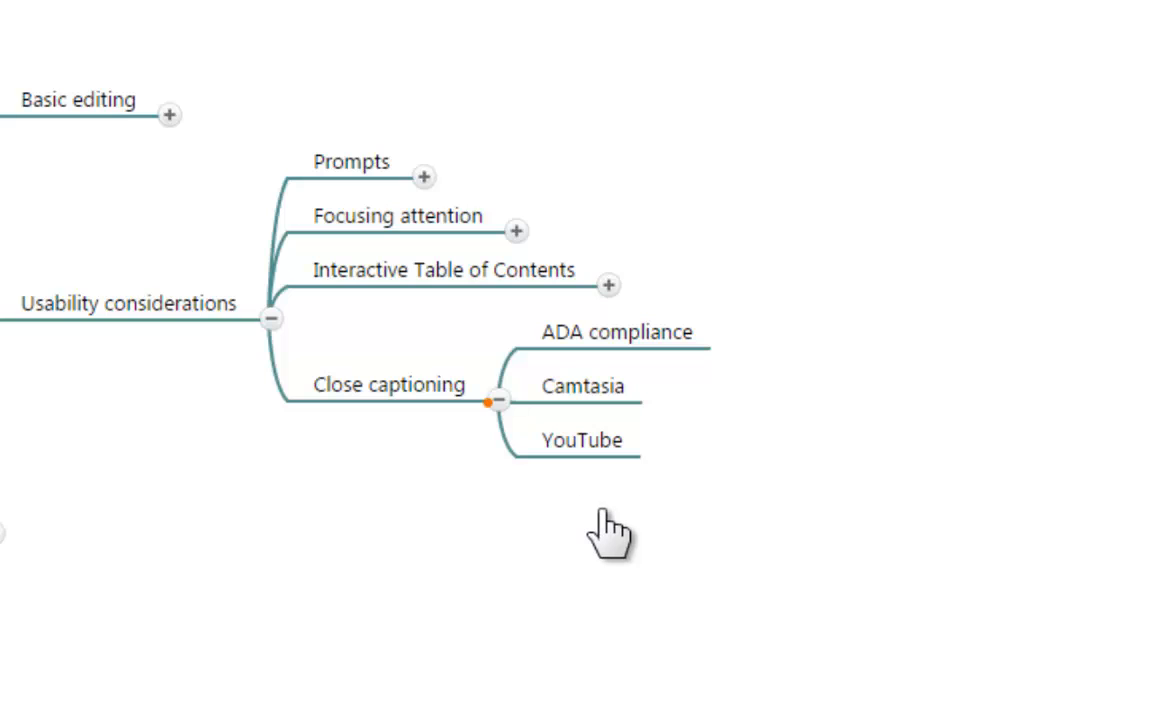
mouse_move(610, 530)
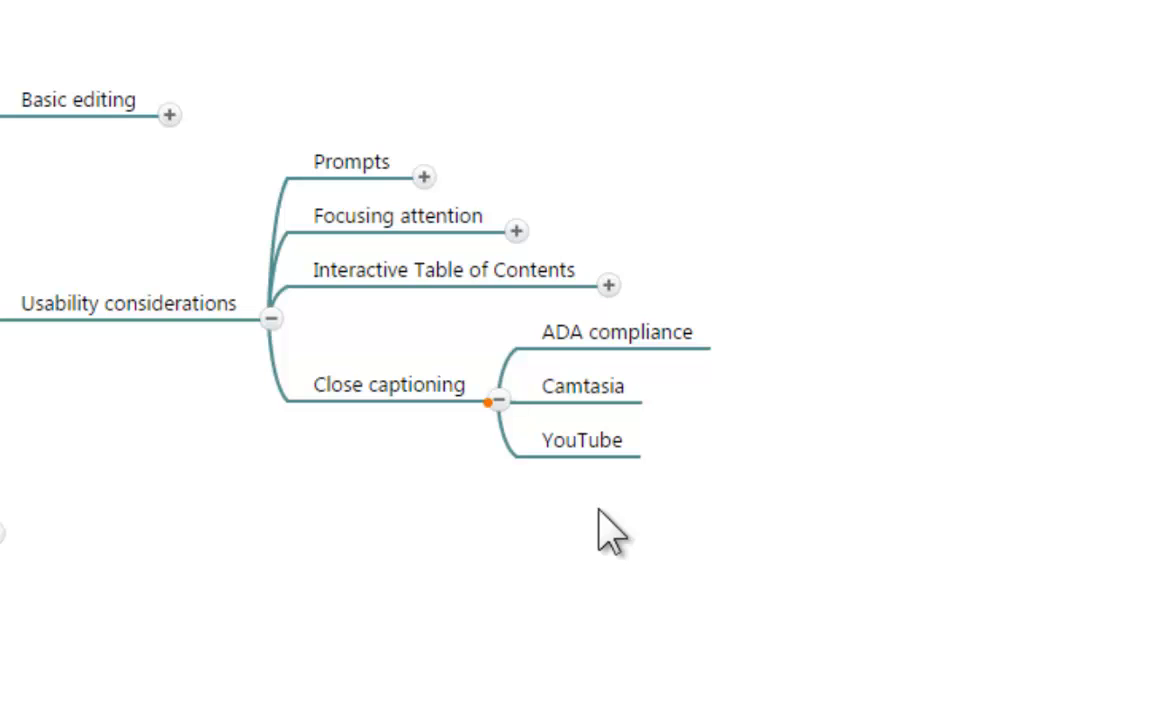
mouse_move(603, 430)
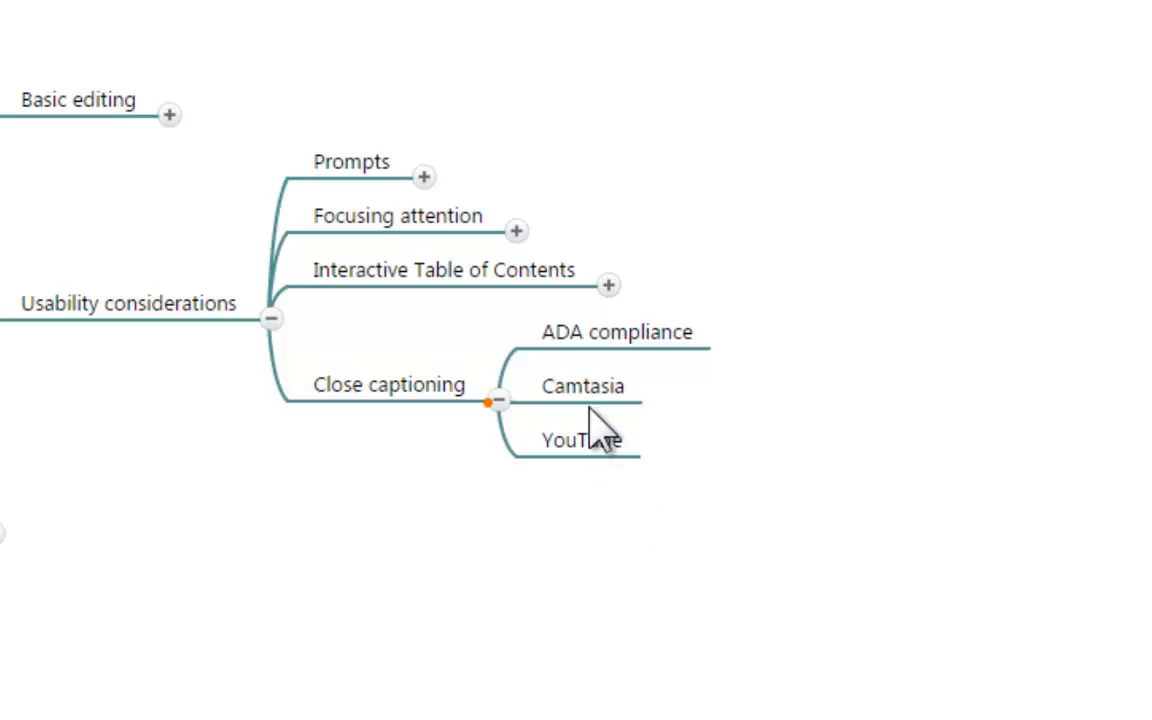
mouse_move(600, 385)
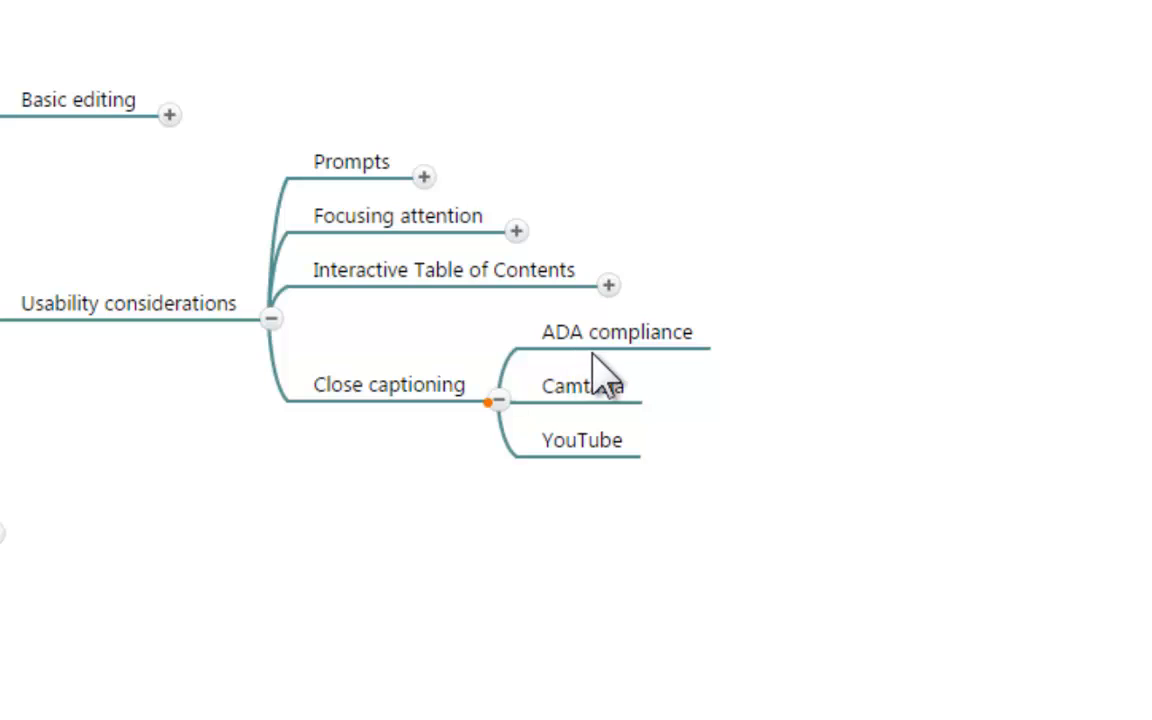
mouse_move(833, 443)
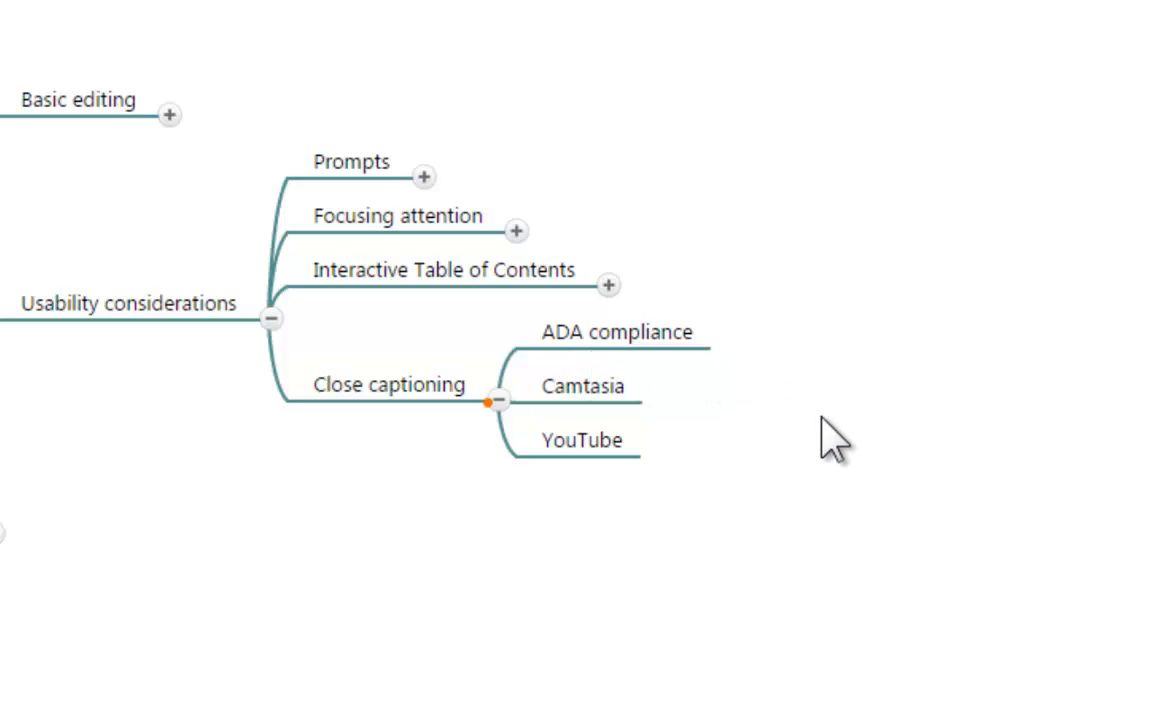
mouse_move(850, 475)
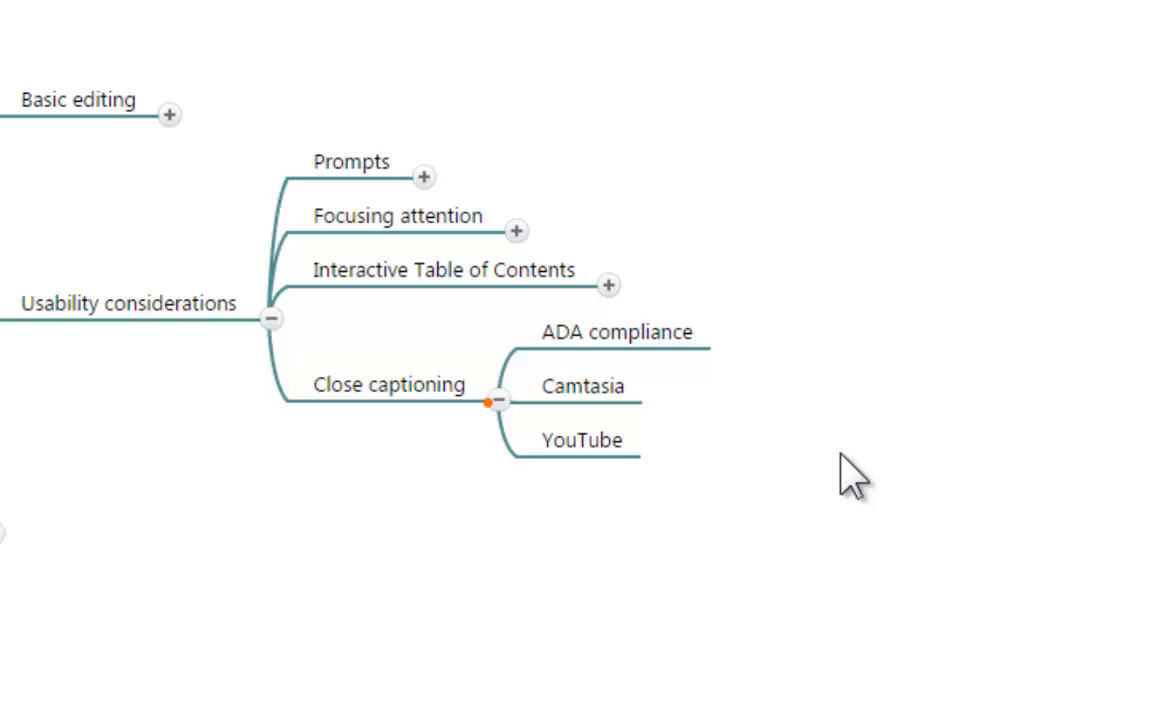
mouse_move(778, 658)
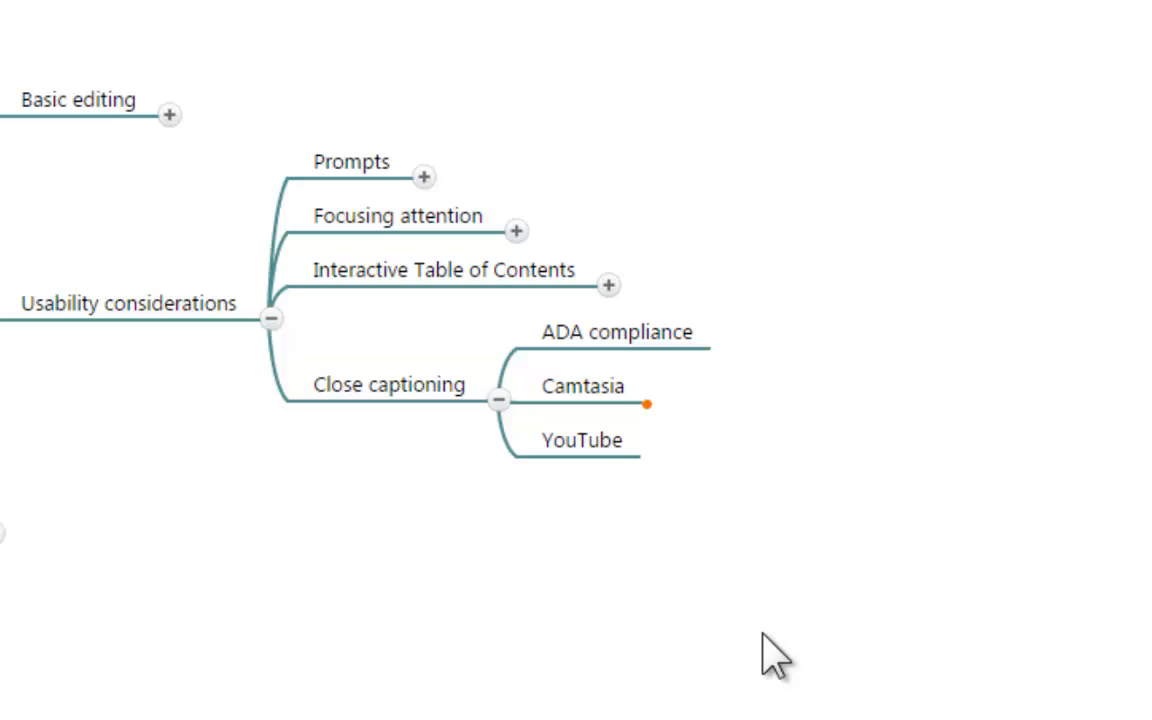
mouse_move(735, 605)
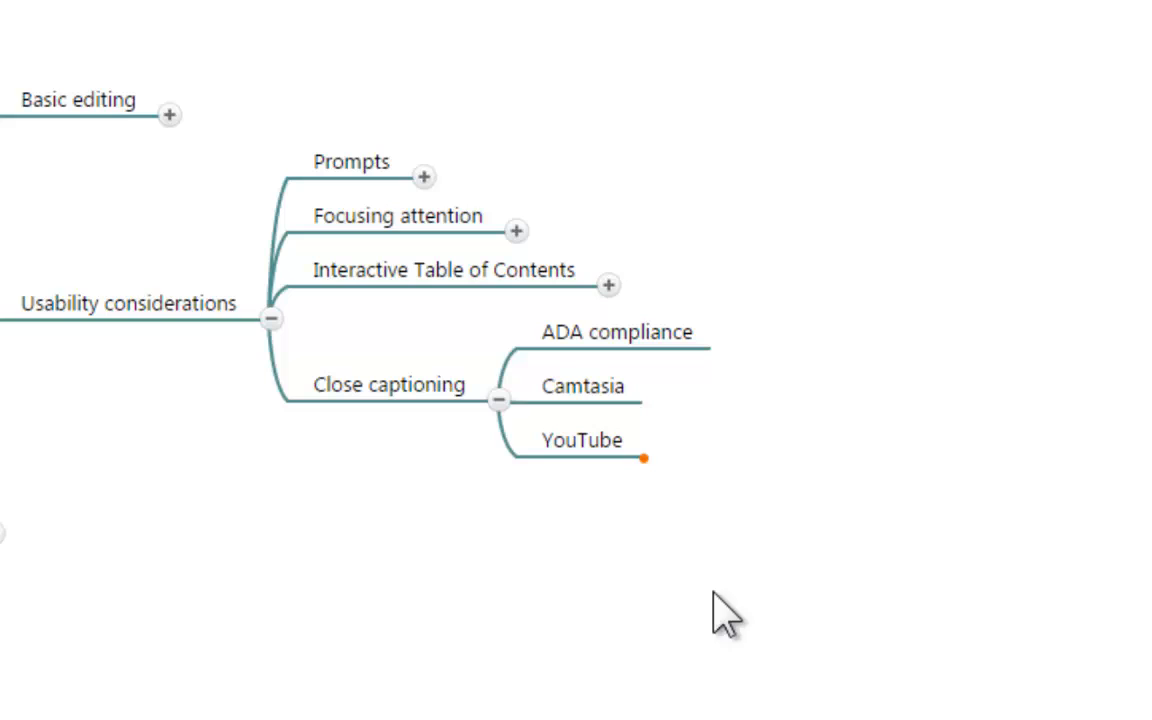
mouse_move(755, 650)
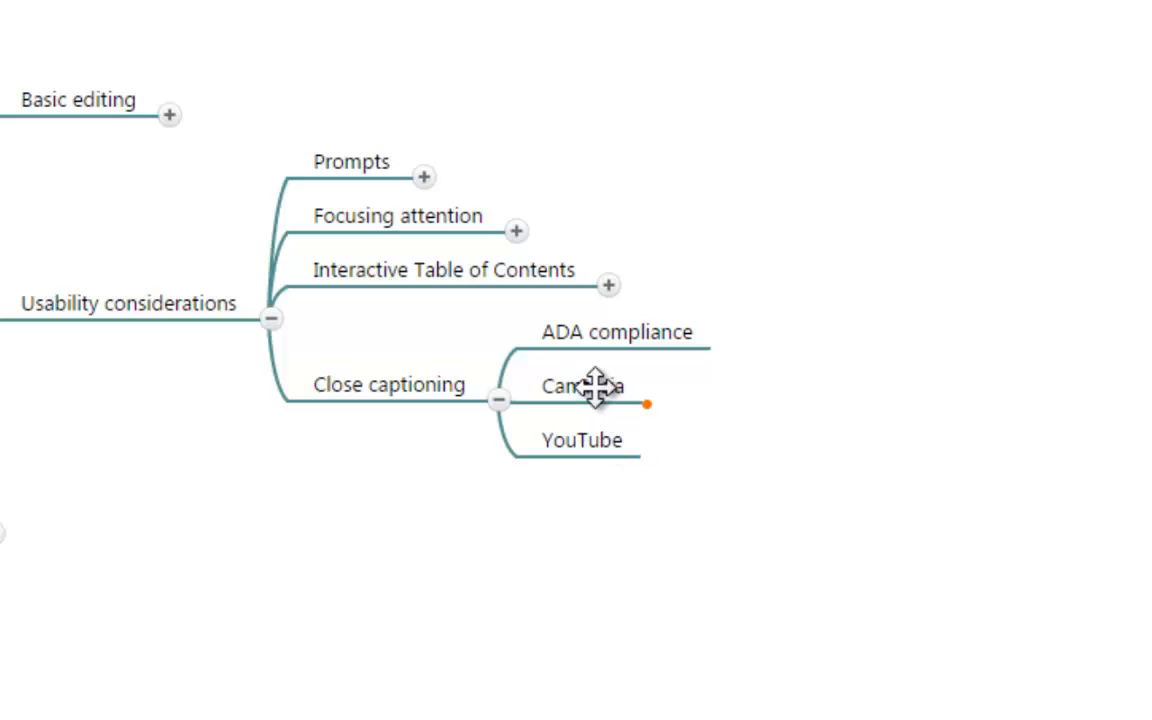
mouse_move(758, 538)
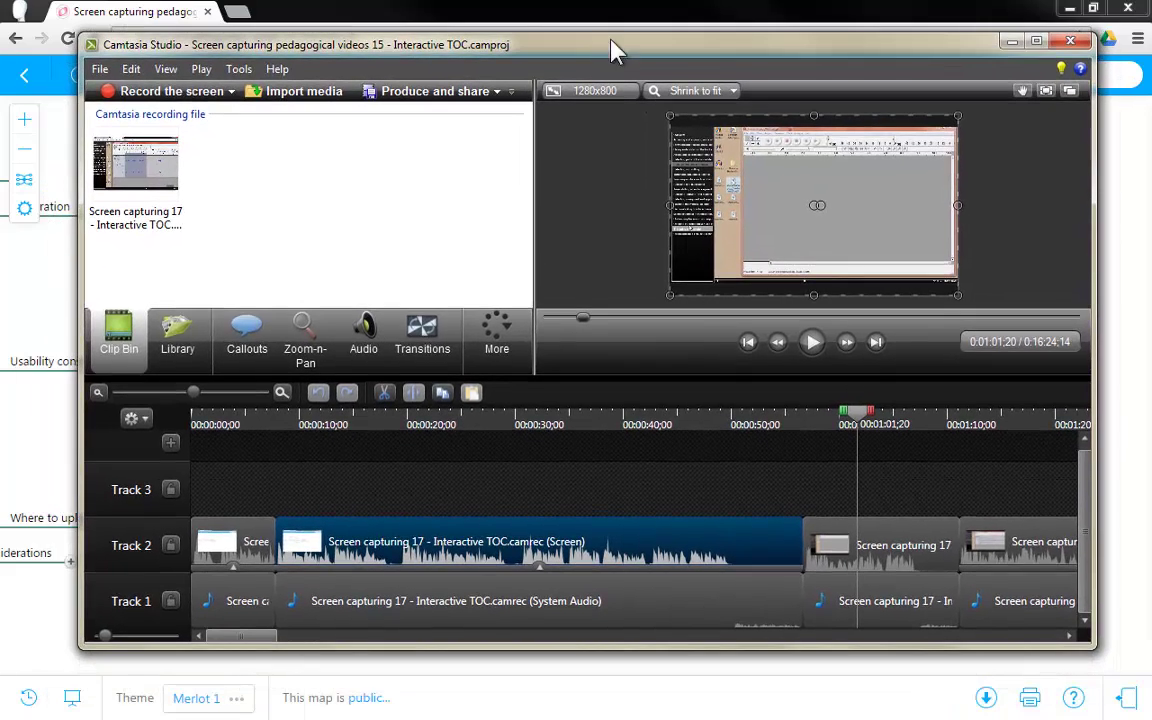
mouse_move(1037, 40)
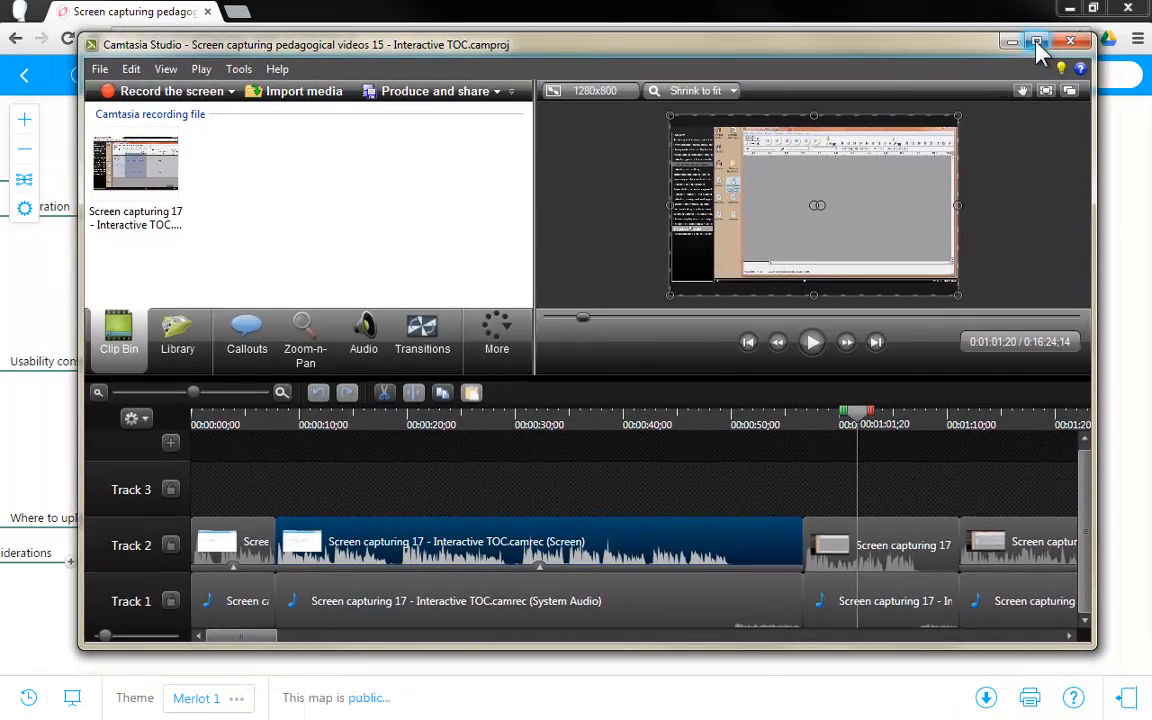
Maximize the Camtasia Studio project window and scroll the timeline right.
left_click(1037, 44)
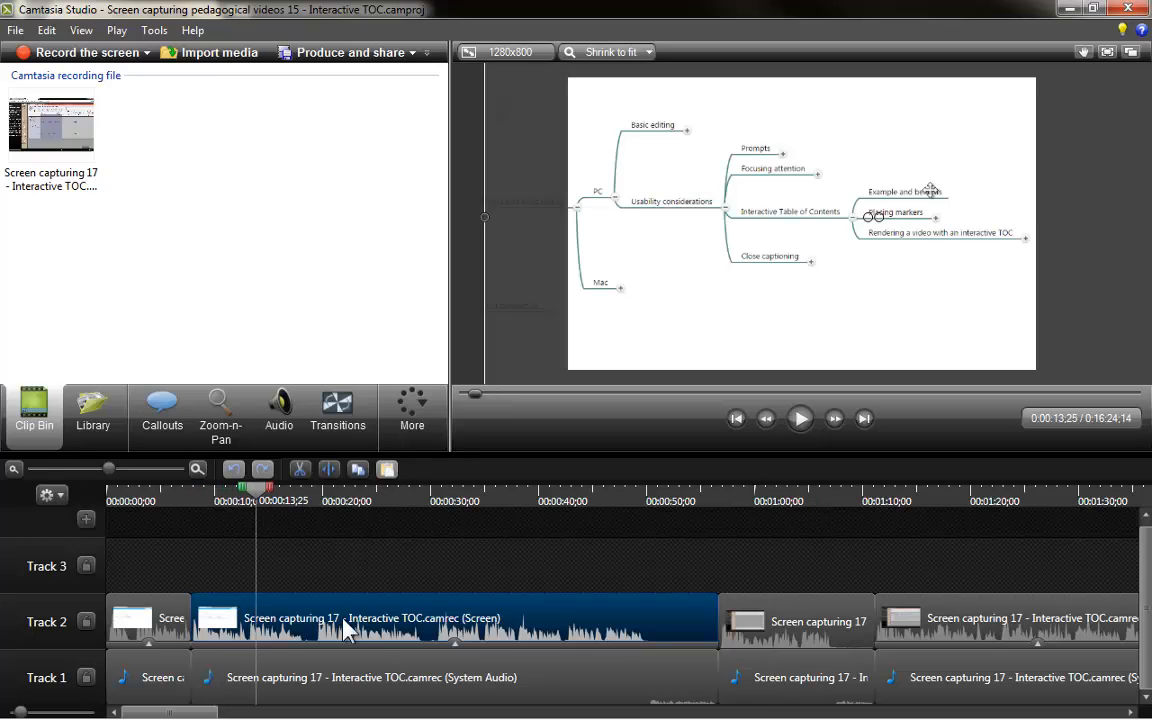
mouse_move(565, 645)
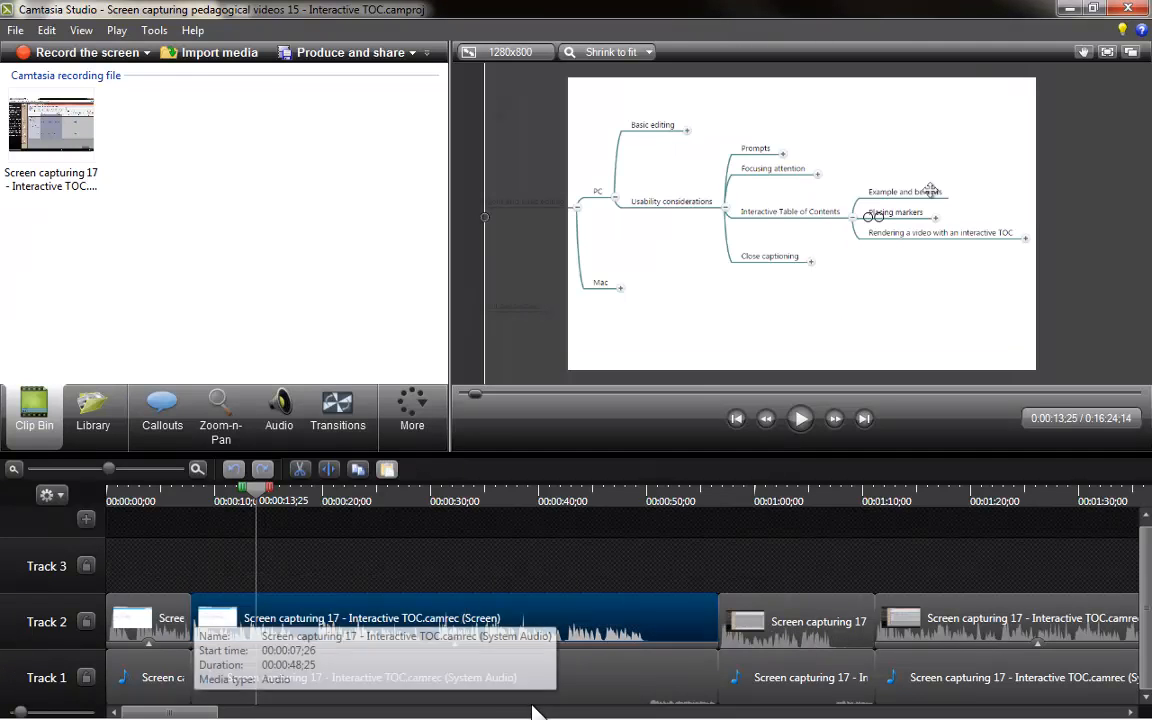
scroll("right", 3)
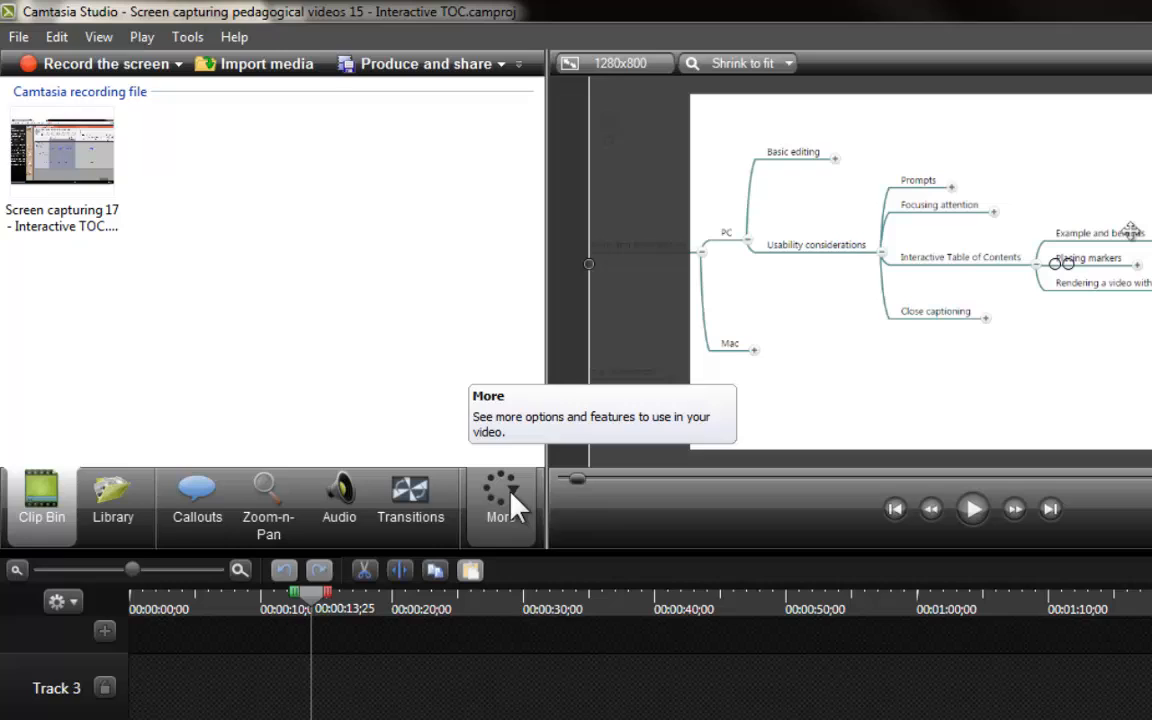
Open Captions from the More menu, adding a 'Type away...' caption on Track 3.
left_click(500, 500)
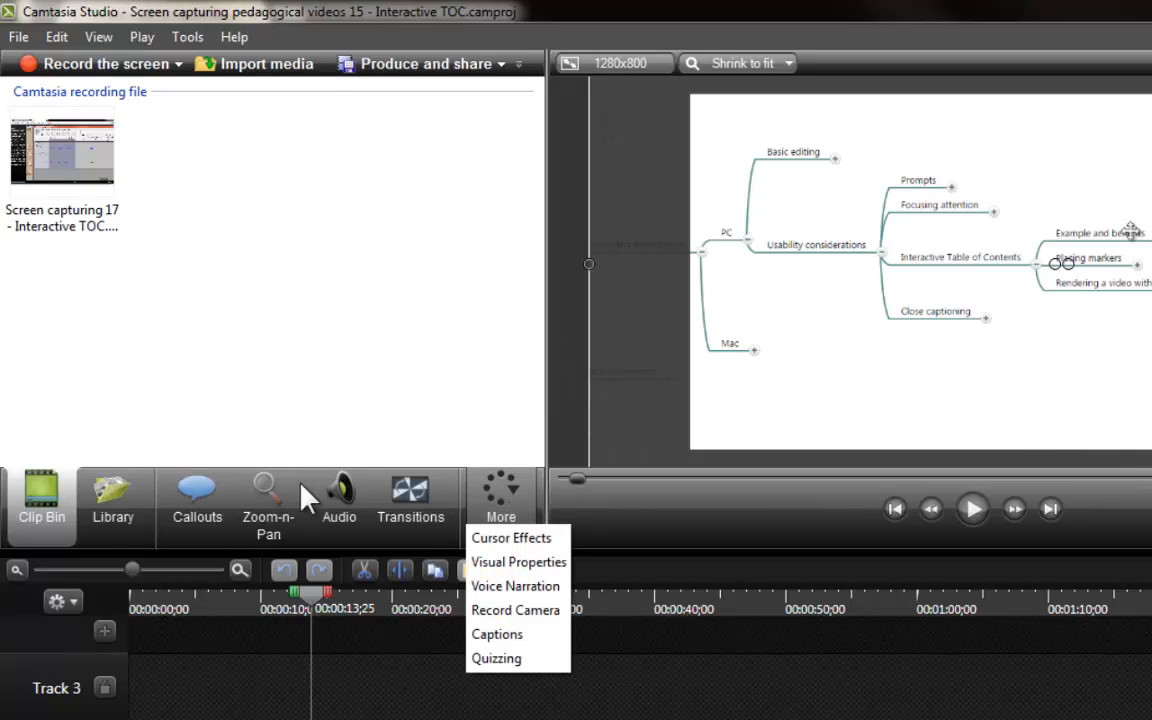
mouse_move(500, 500)
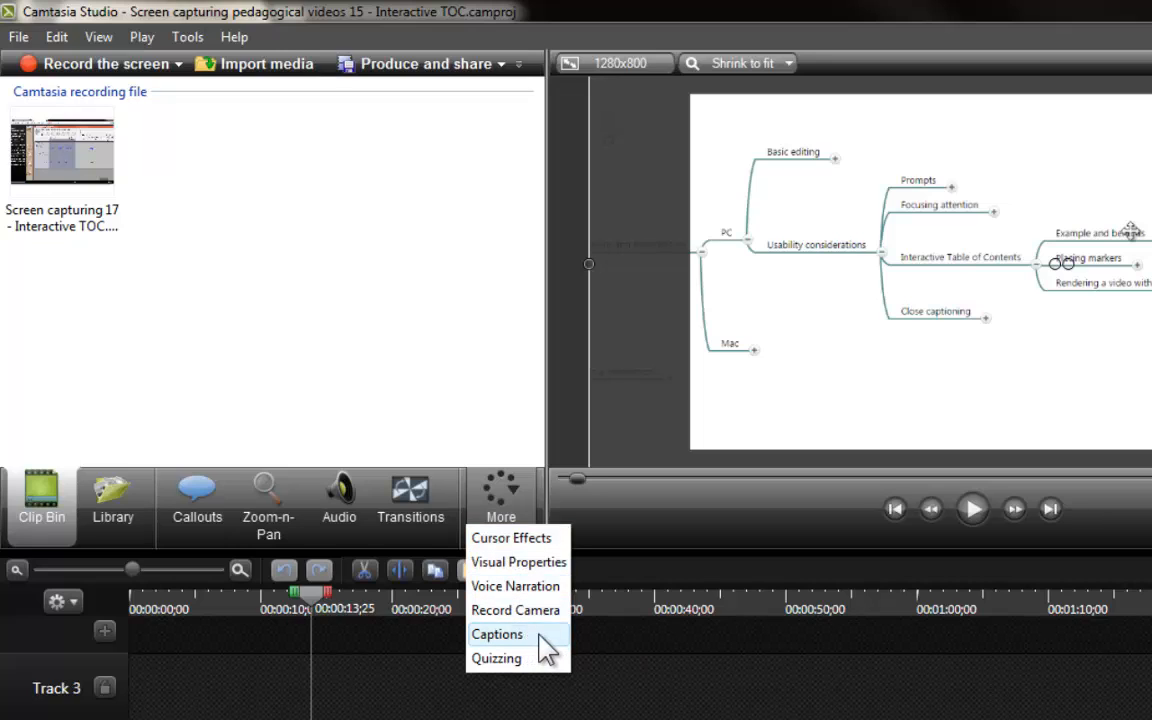
left_click(497, 634)
type("Type away...")
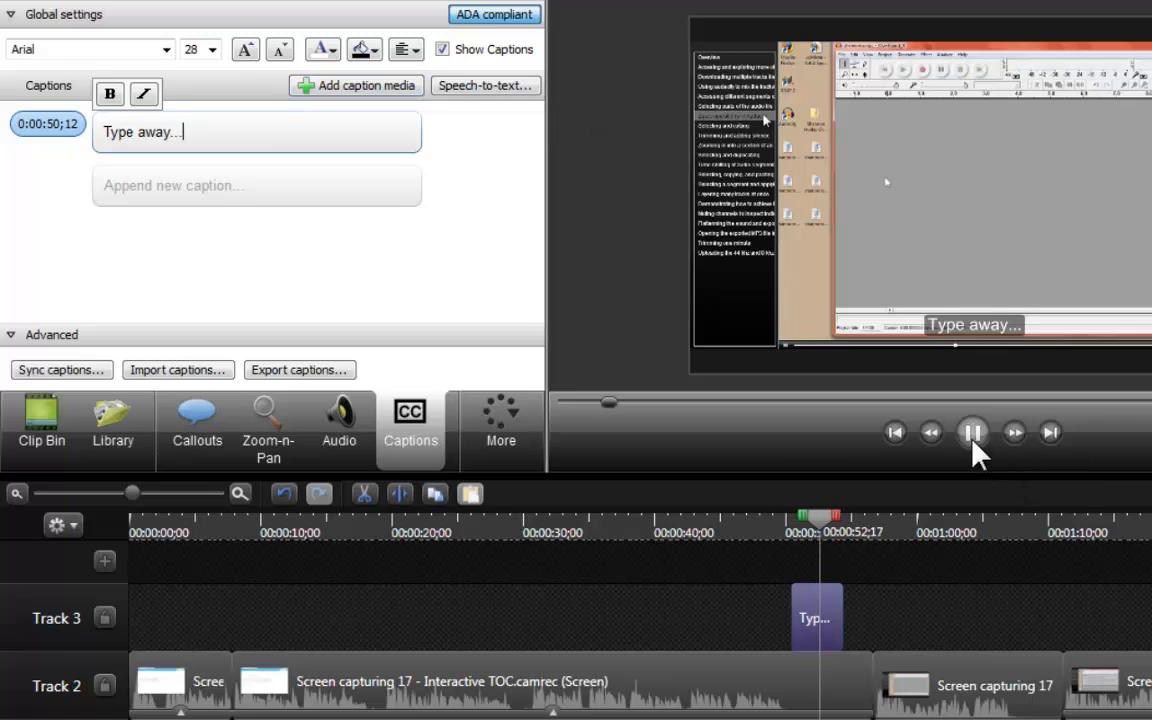
Pause the preview so it rests on the 'Type away...' caption.
left_click(973, 432)
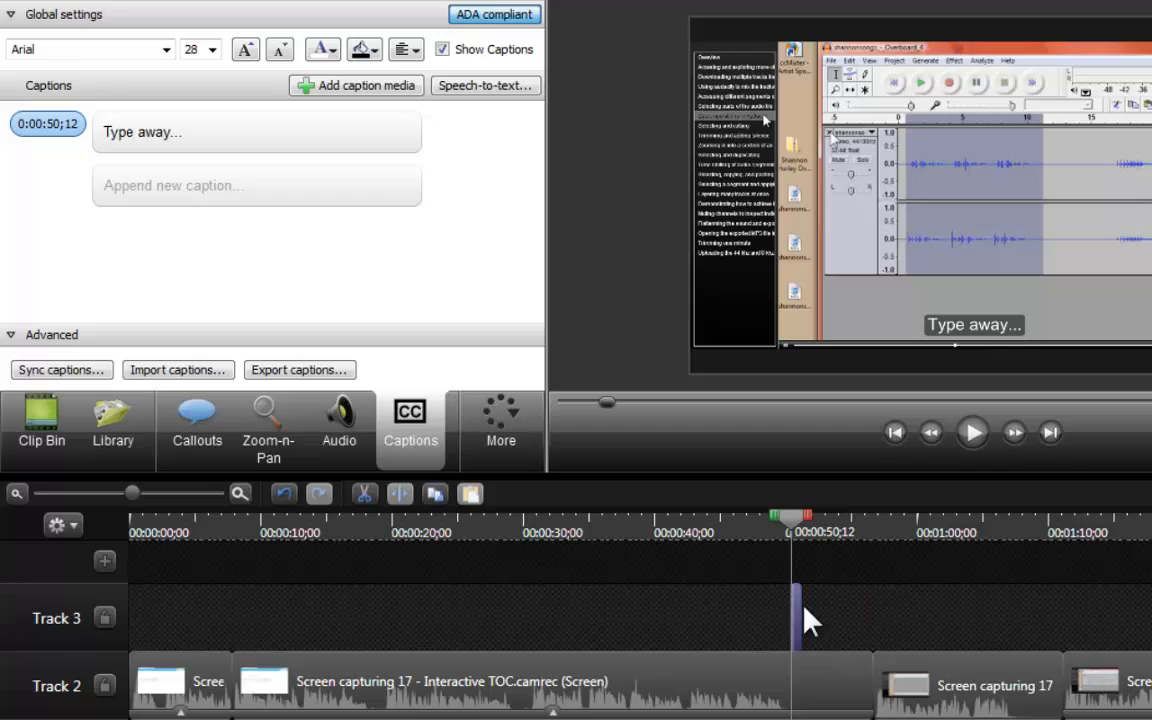
mouse_move(867, 650)
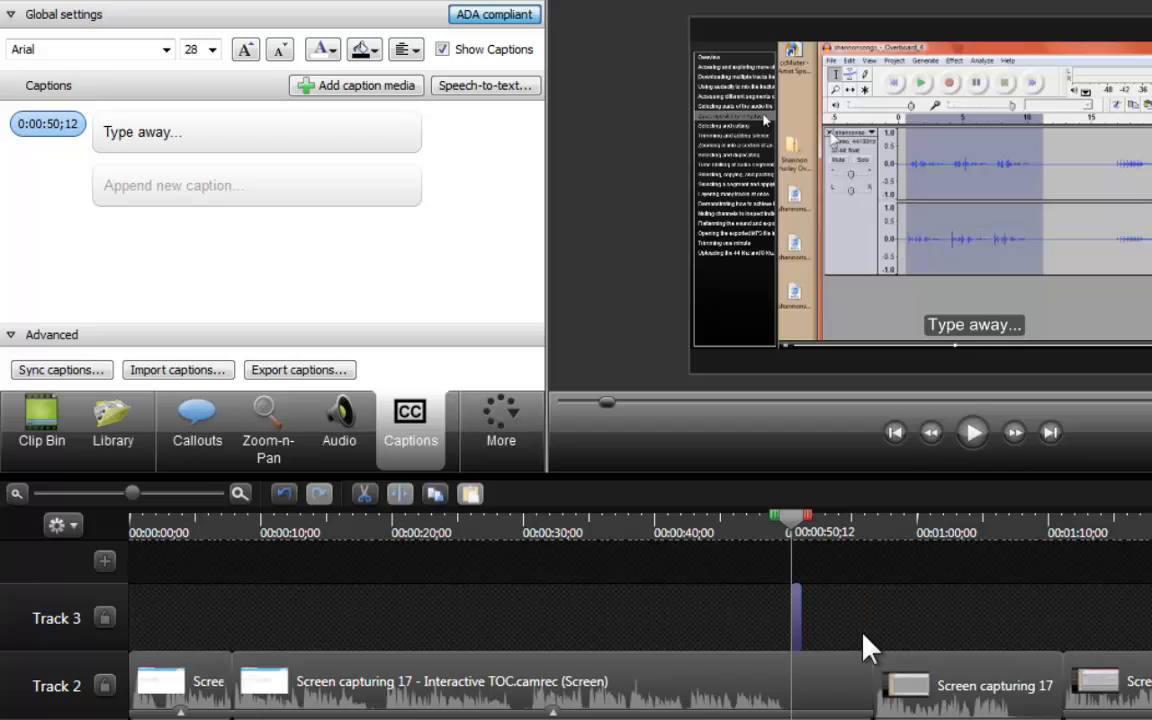
mouse_move(800, 620)
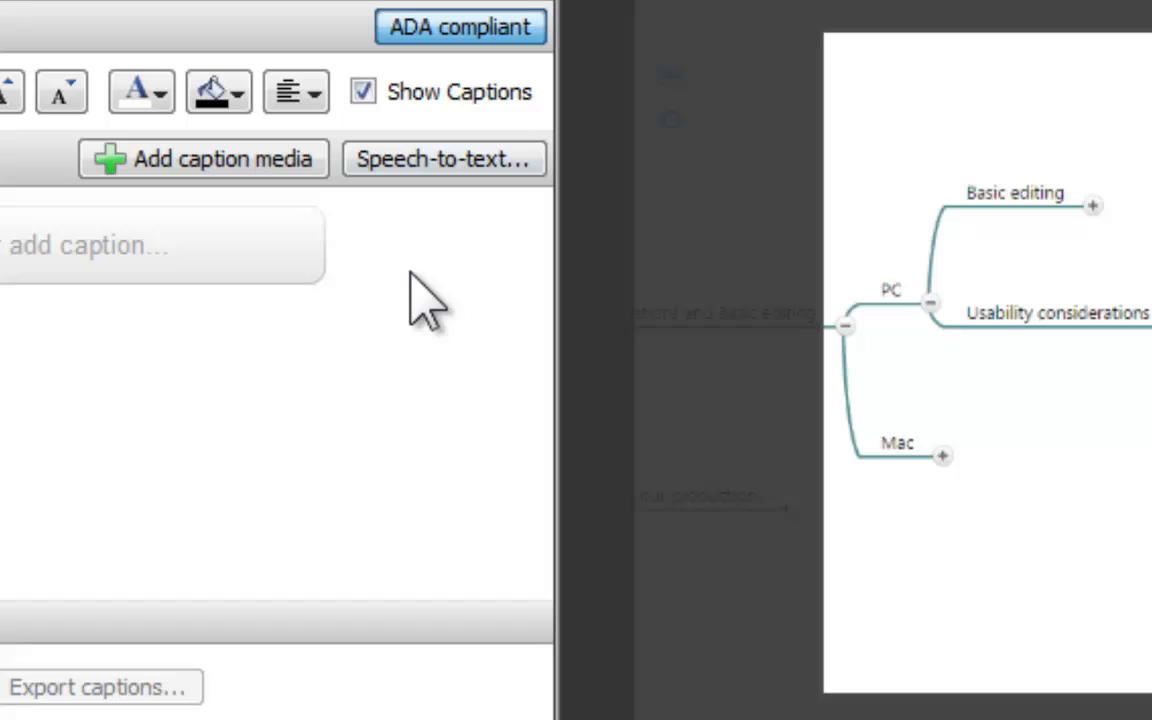
mouse_move(490, 190)
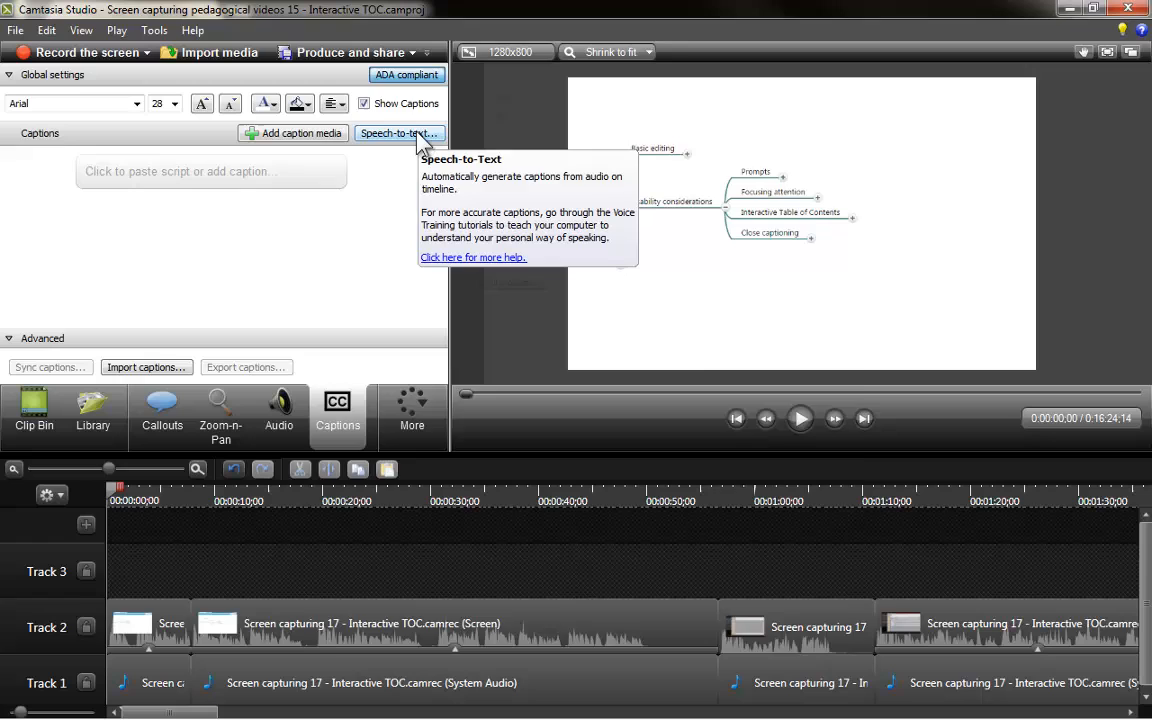
Open the Speech-to-text captioning tips dialog from the Captions panel.
left_click(397, 133)
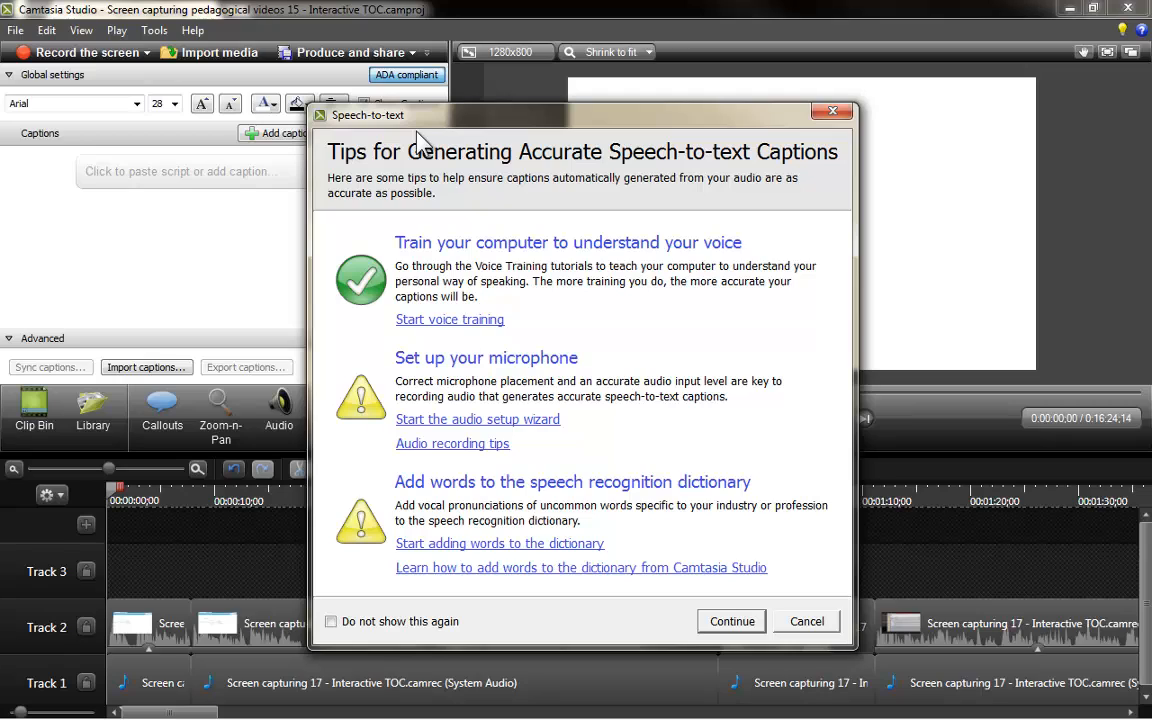
mouse_move(498, 348)
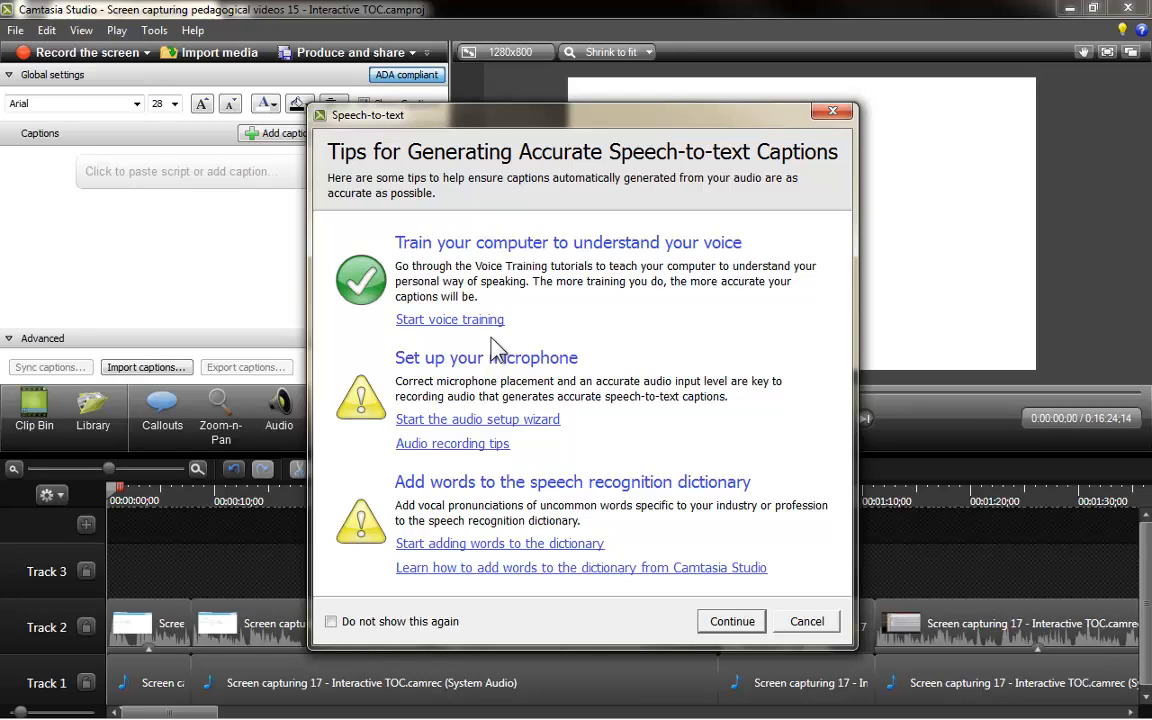
mouse_move(705, 330)
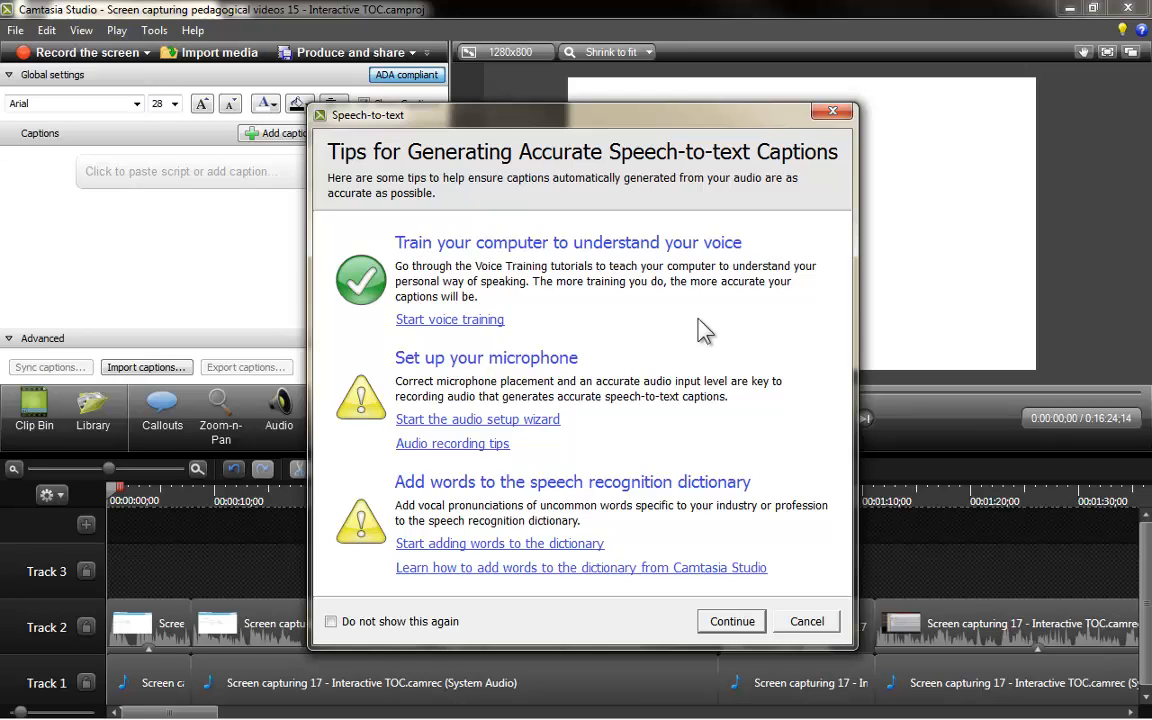
mouse_move(680, 560)
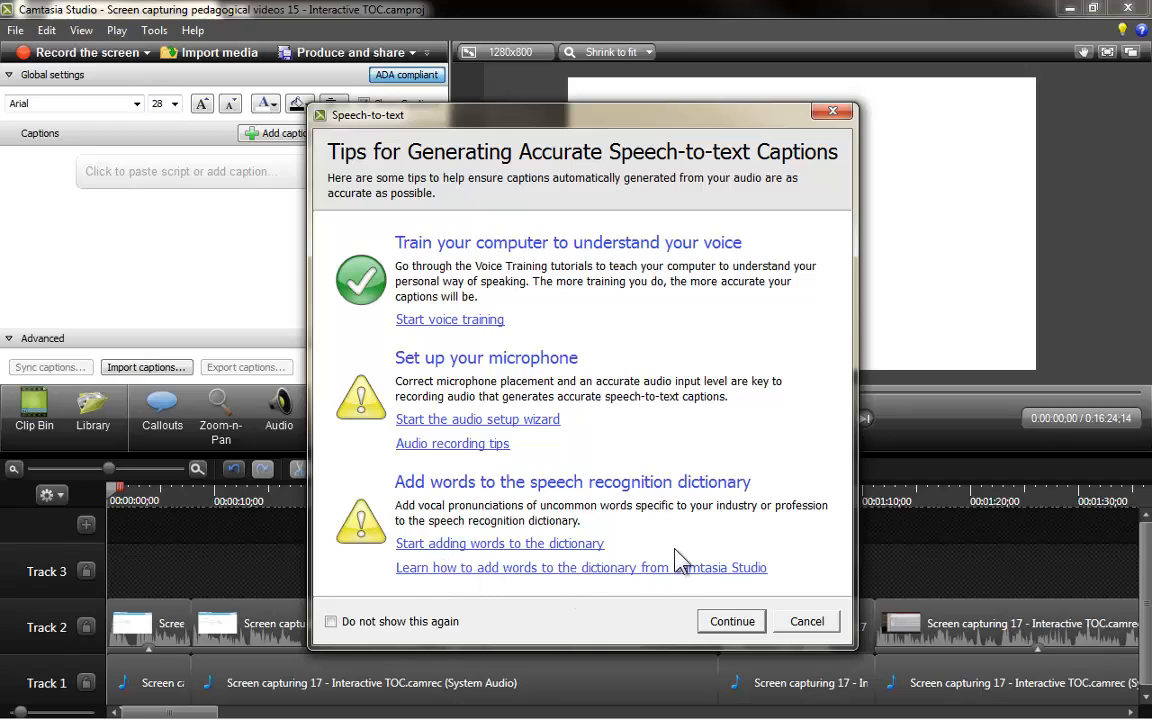
mouse_move(620, 488)
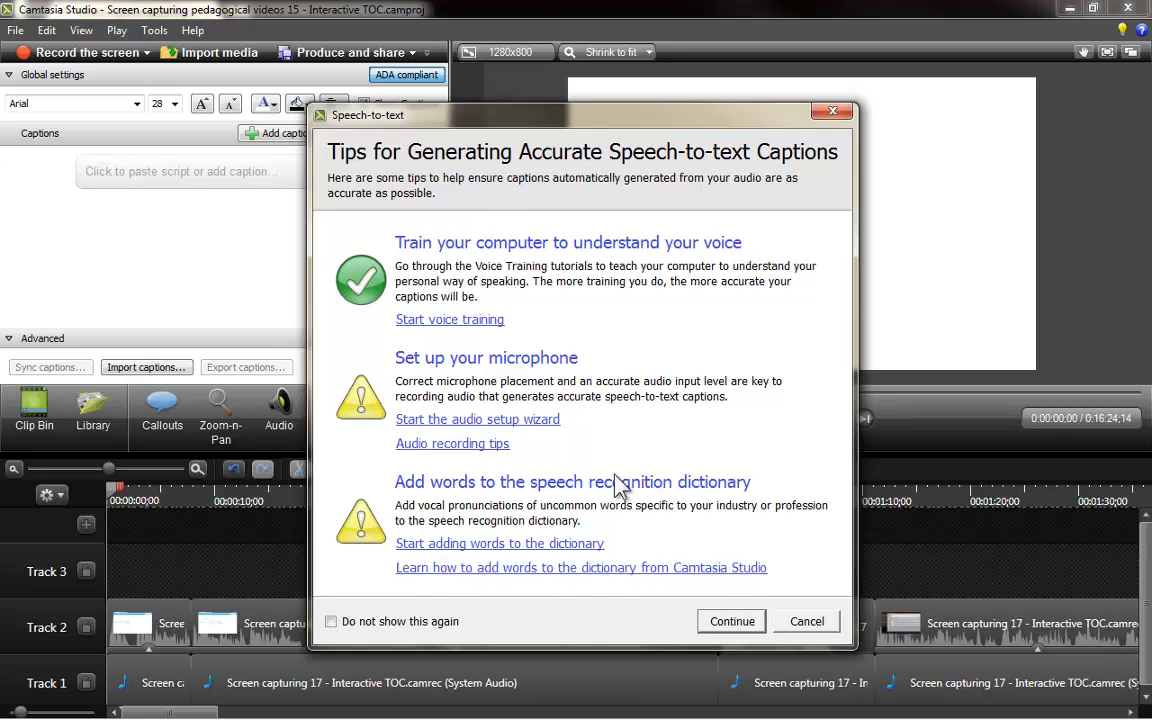
mouse_move(736, 358)
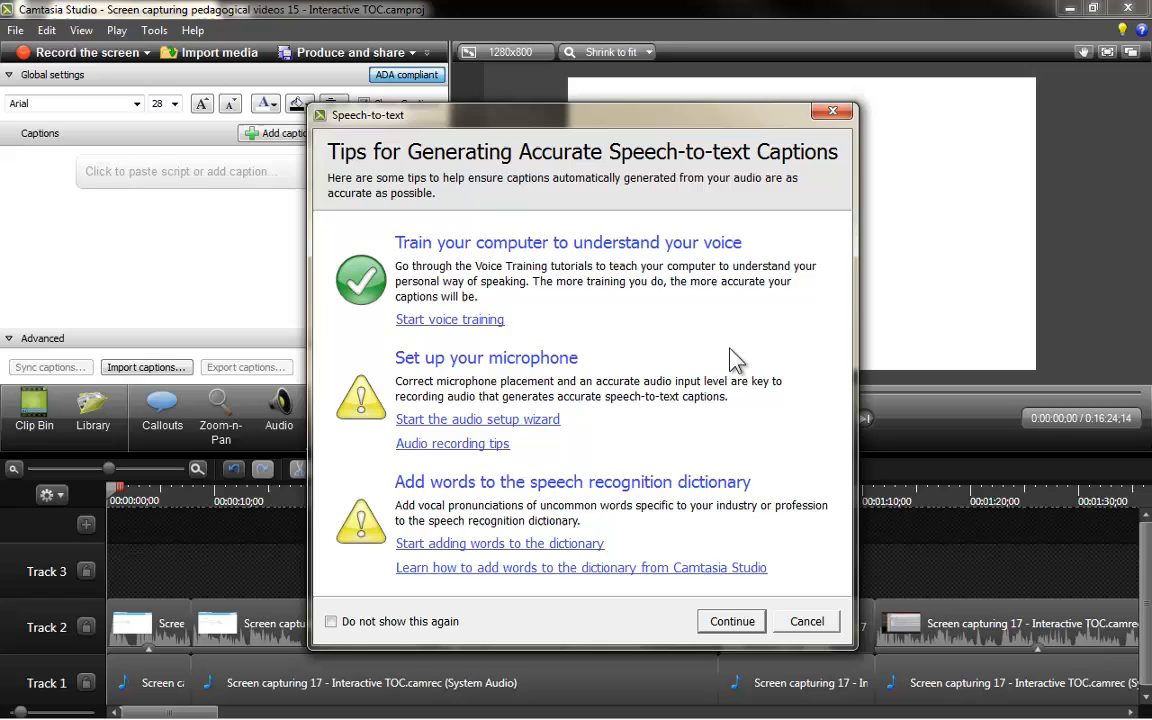
mouse_move(740, 640)
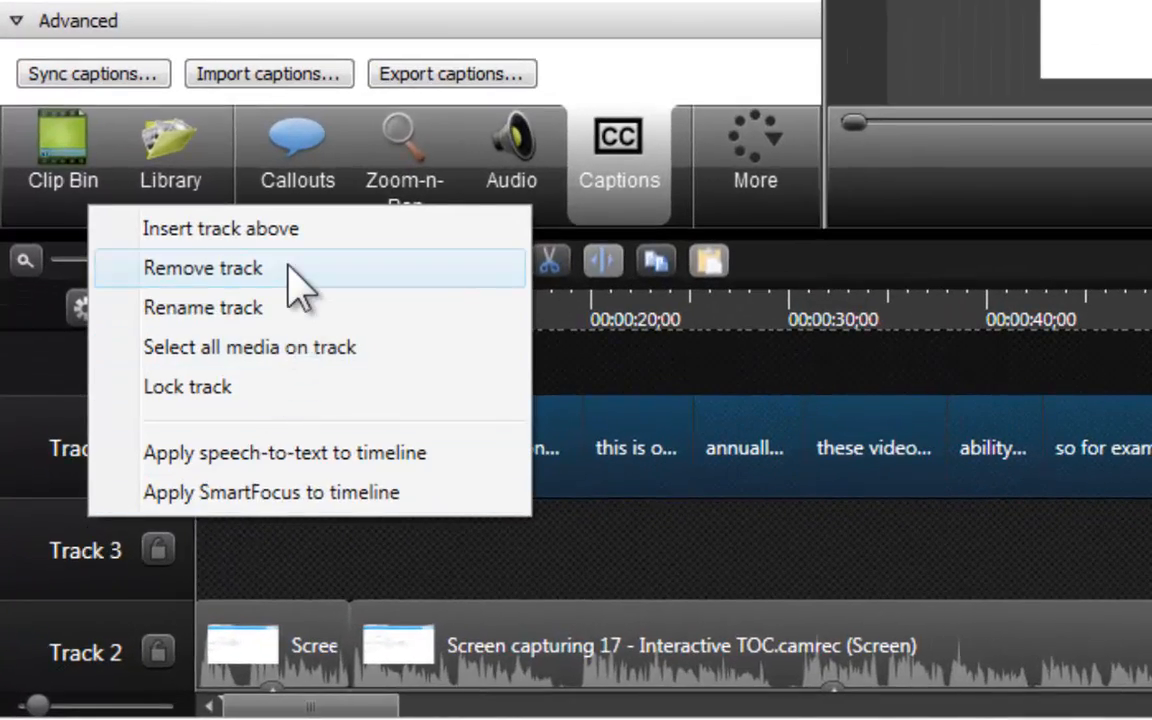
Remove the empty track and confirm, leaving captions on Track 3 above the recording.
left_click(203, 267)
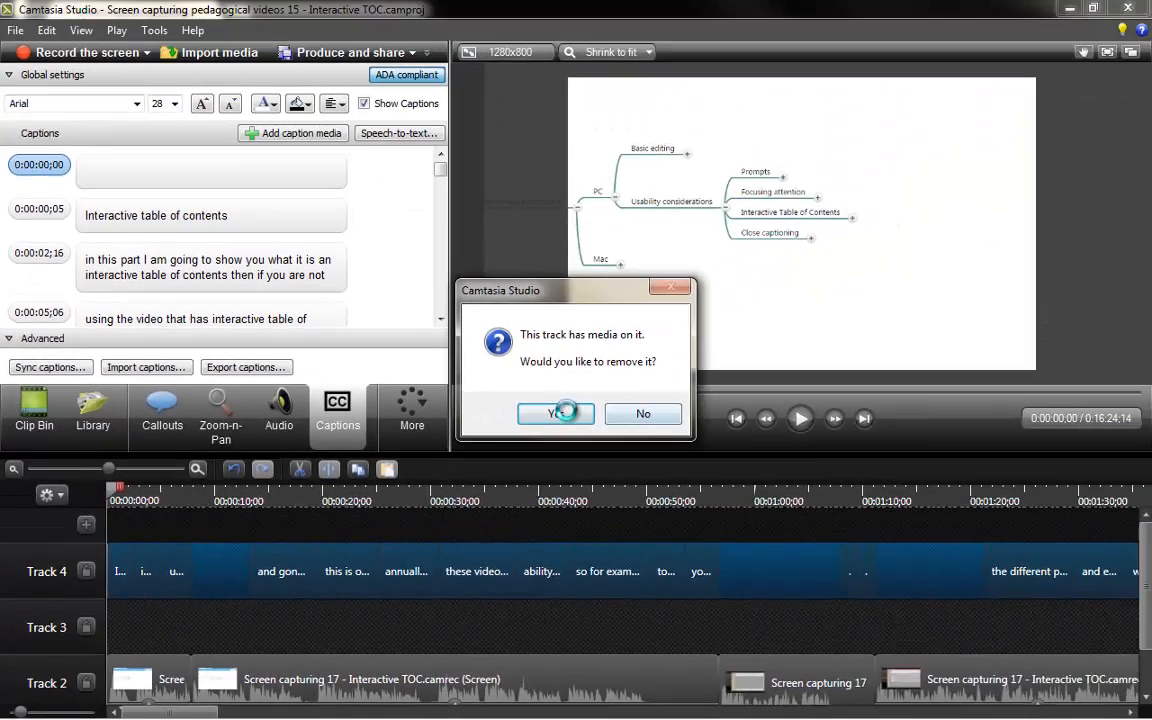
left_click(555, 413)
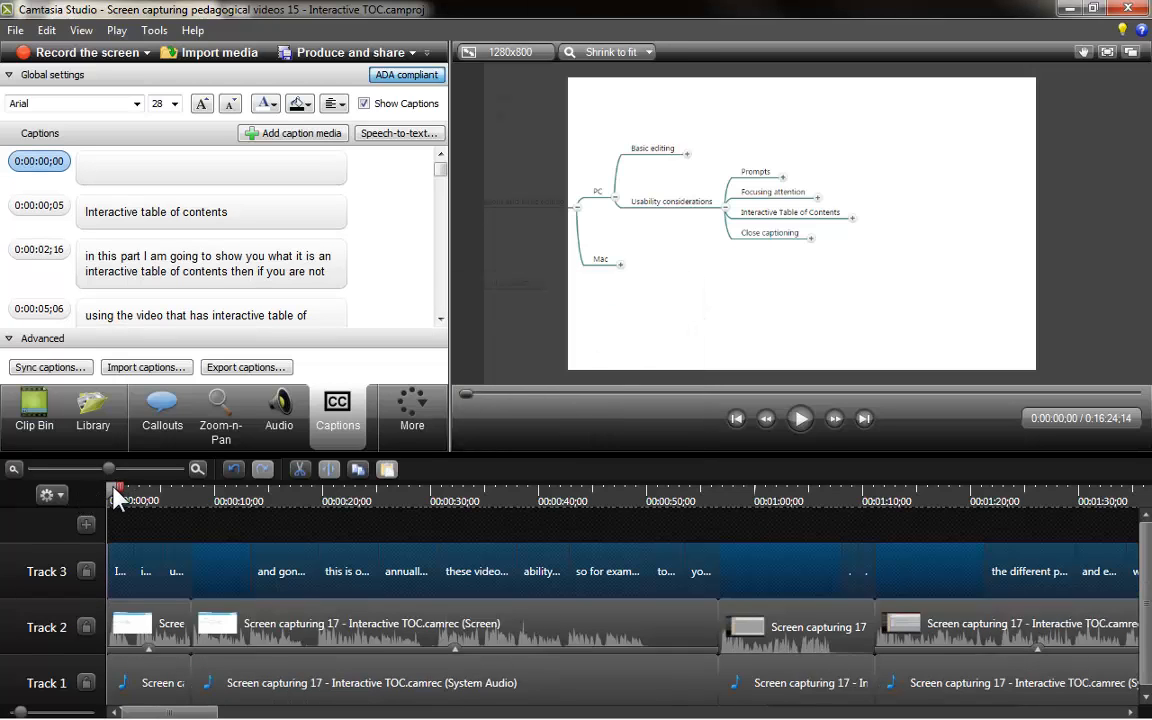
left_click(287, 490)
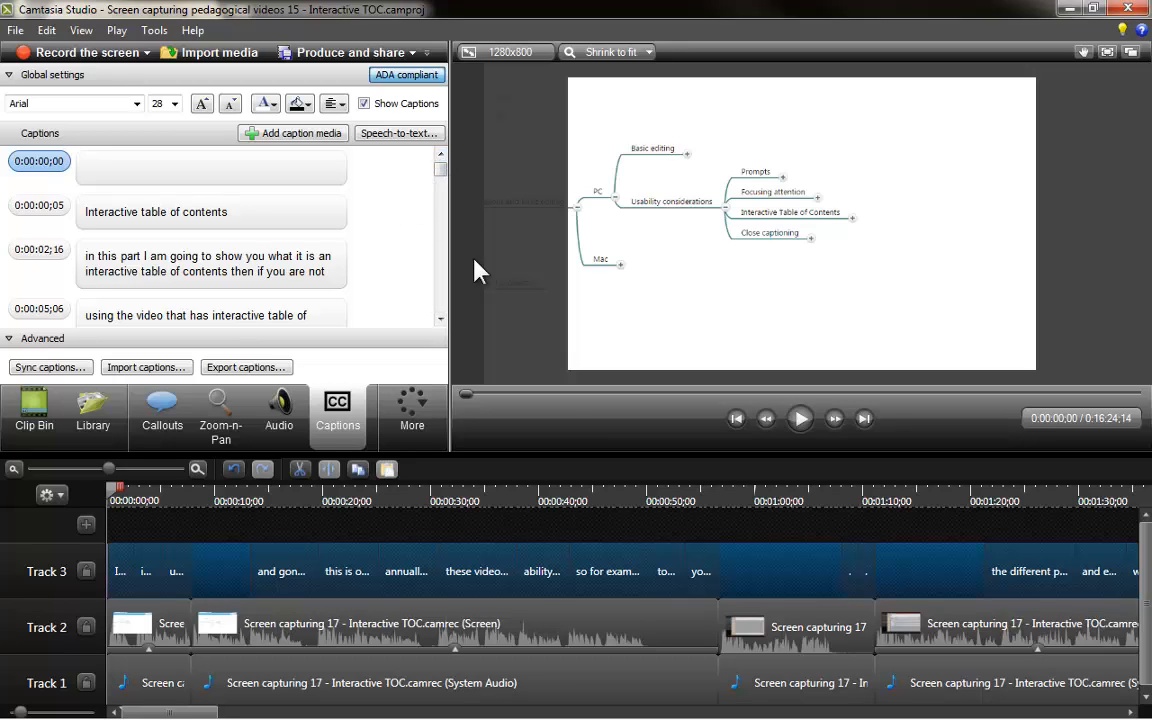
mouse_move(800, 418)
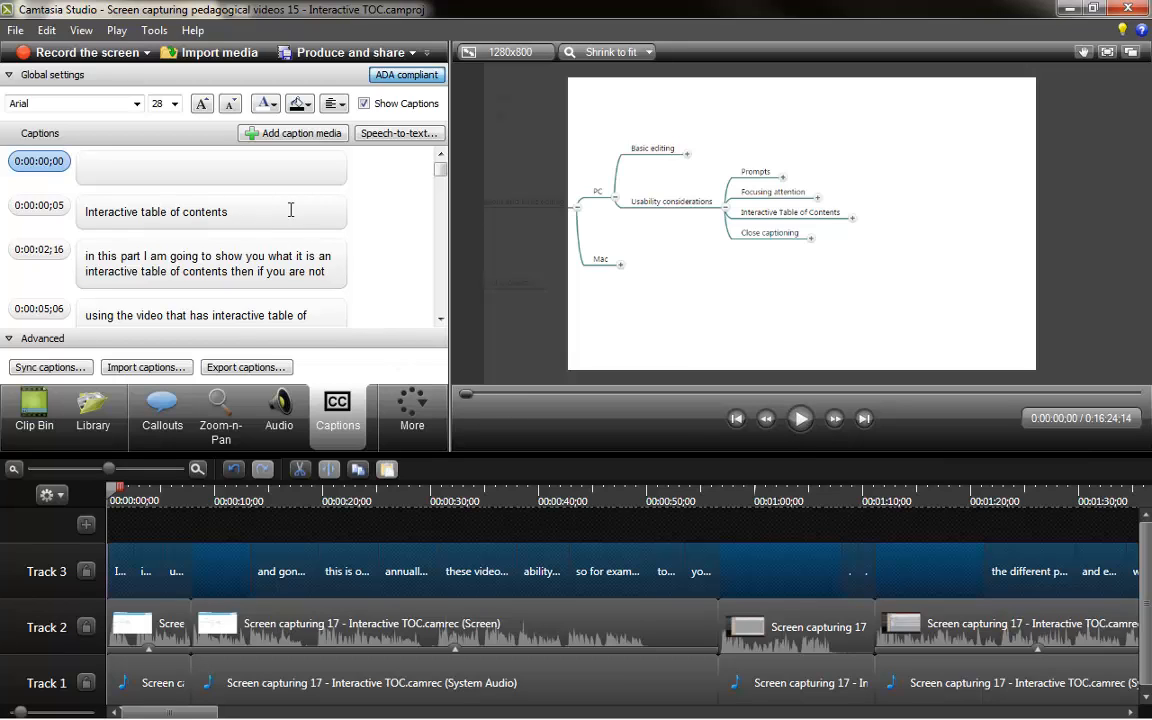
mouse_move(800, 418)
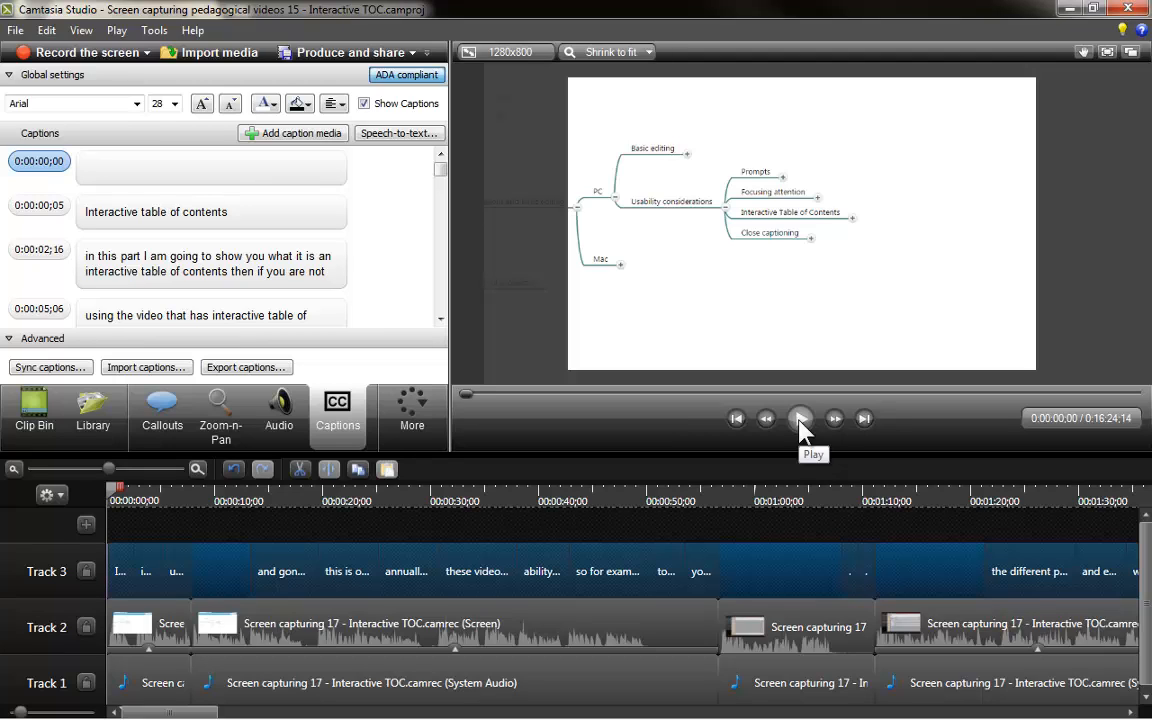
Review playback and fix the 0:00:02;16 caption's punctuation to 'In this part, I am…'.
left_click(800, 418)
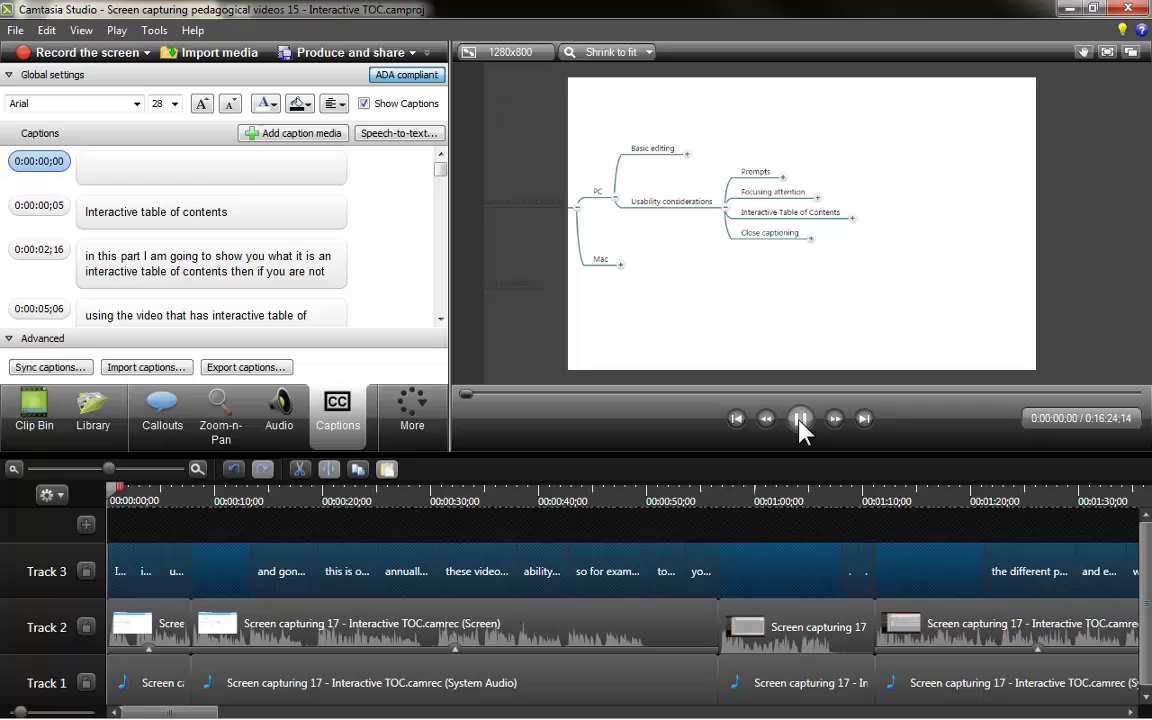
left_click(800, 418)
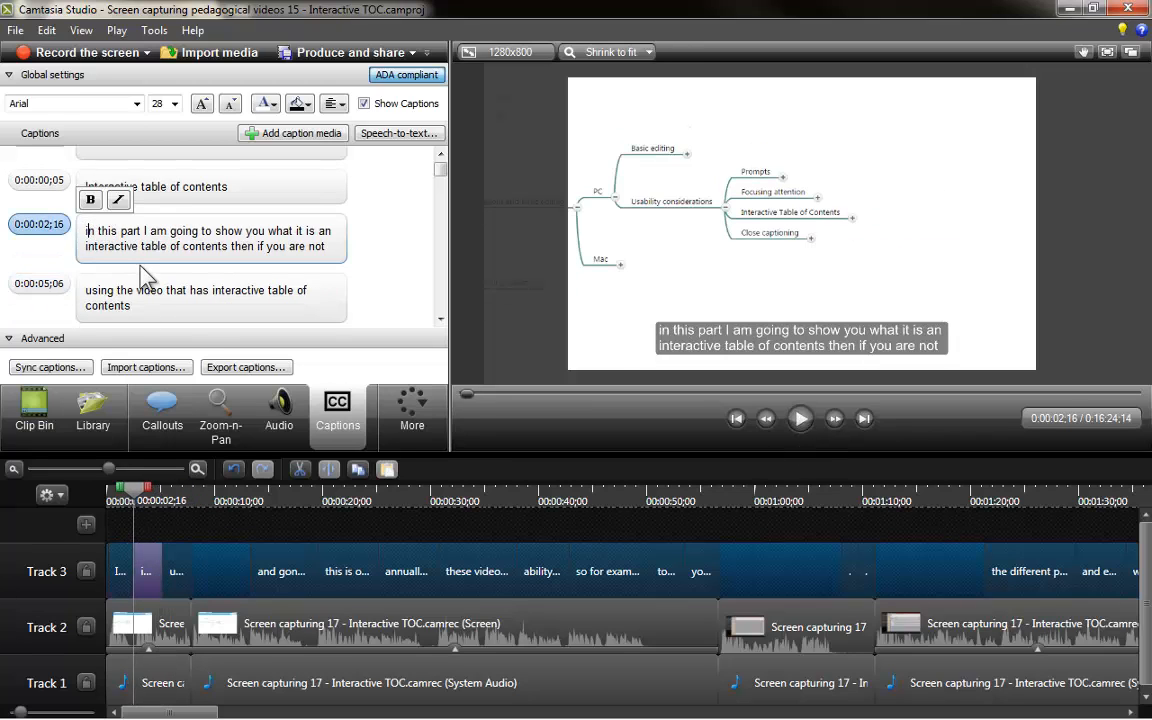
left_click(89, 230)
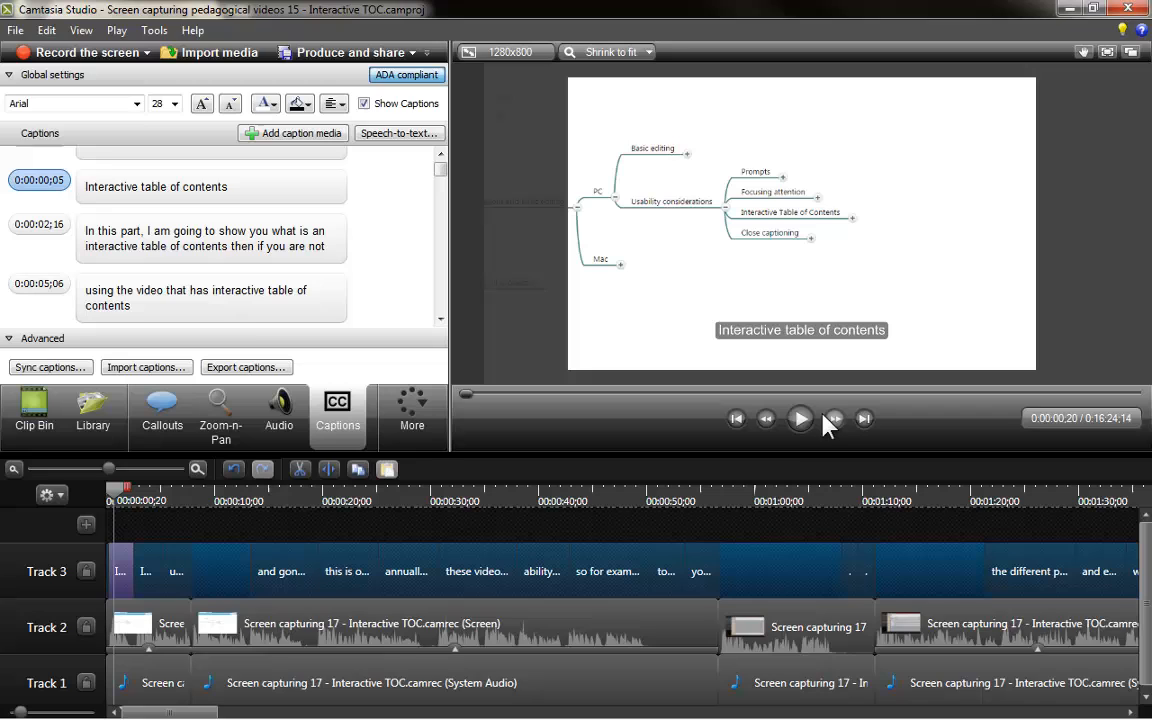
left_click(800, 418)
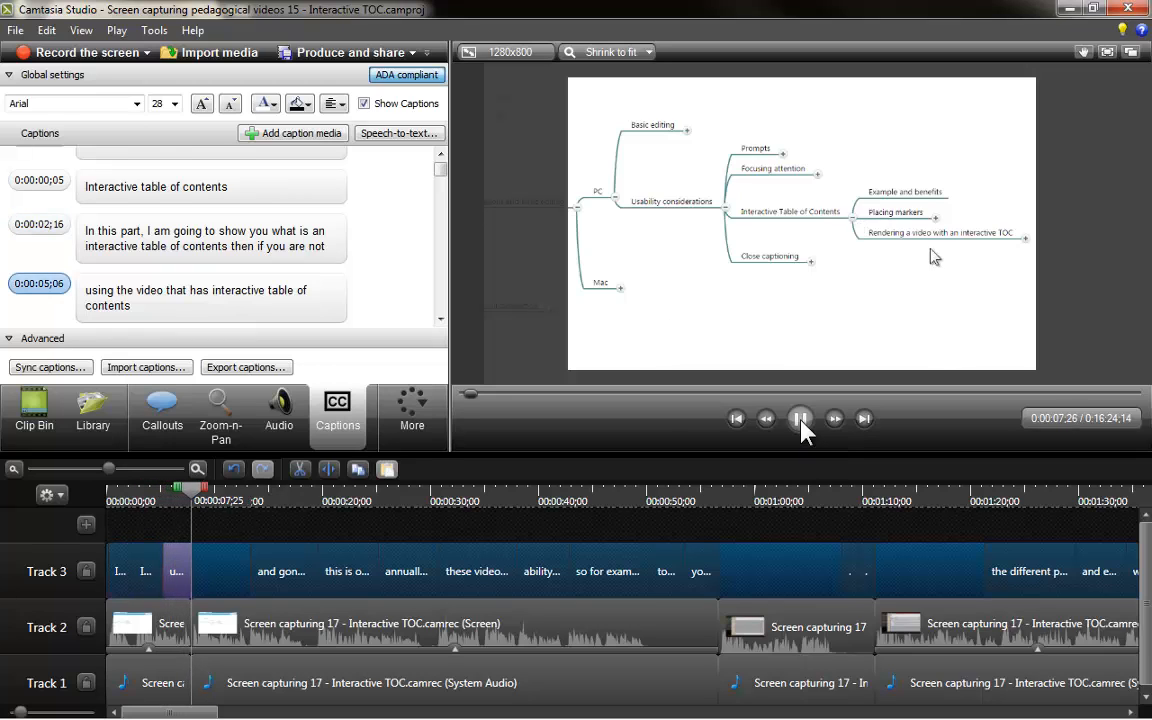
left_click(800, 418)
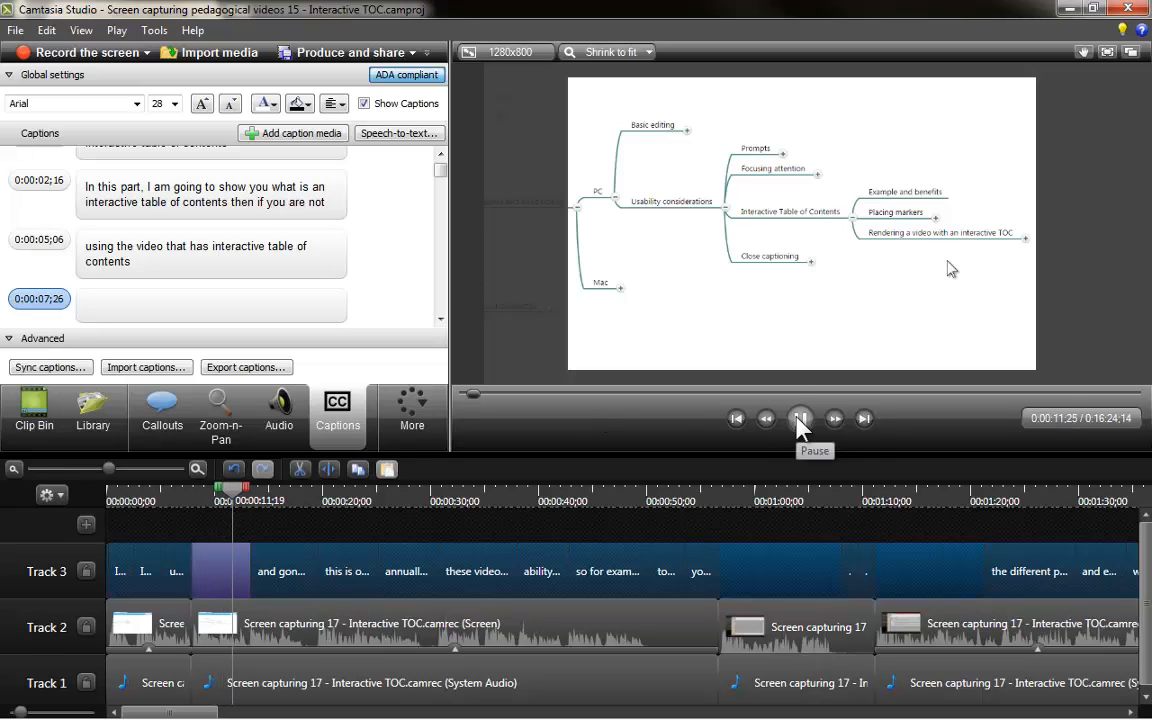
left_click(800, 418)
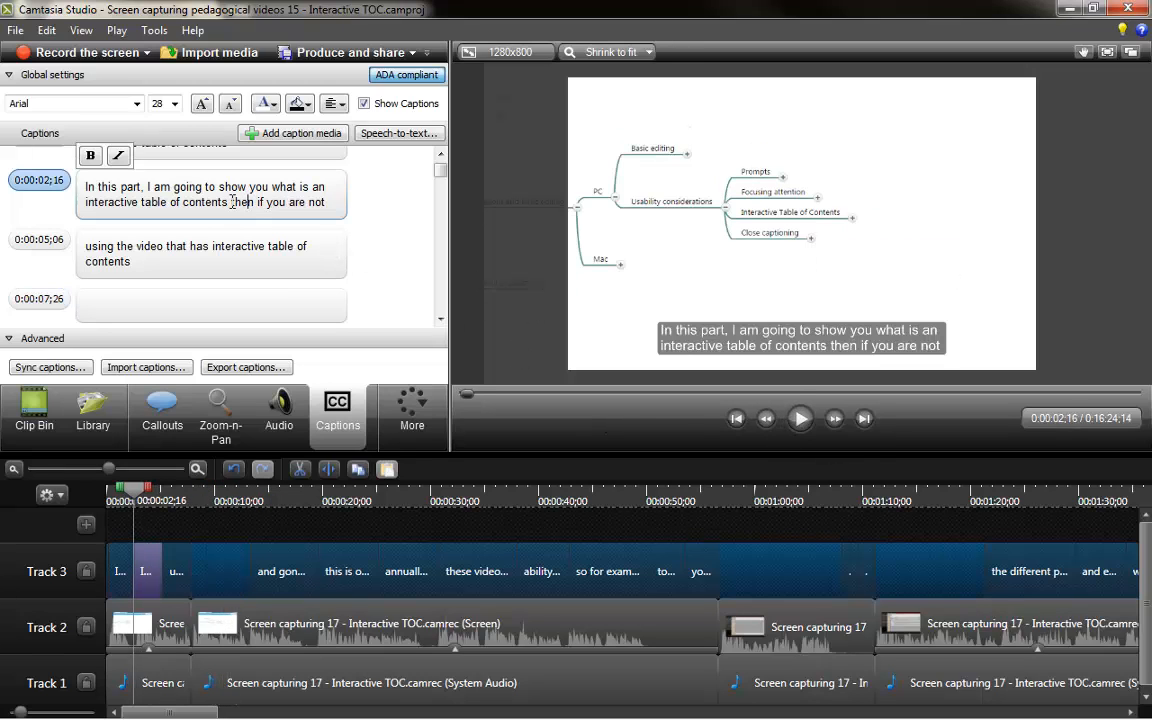
Replace 'then' with 'and' in the second caption and replay to check it.
double_click(242, 202)
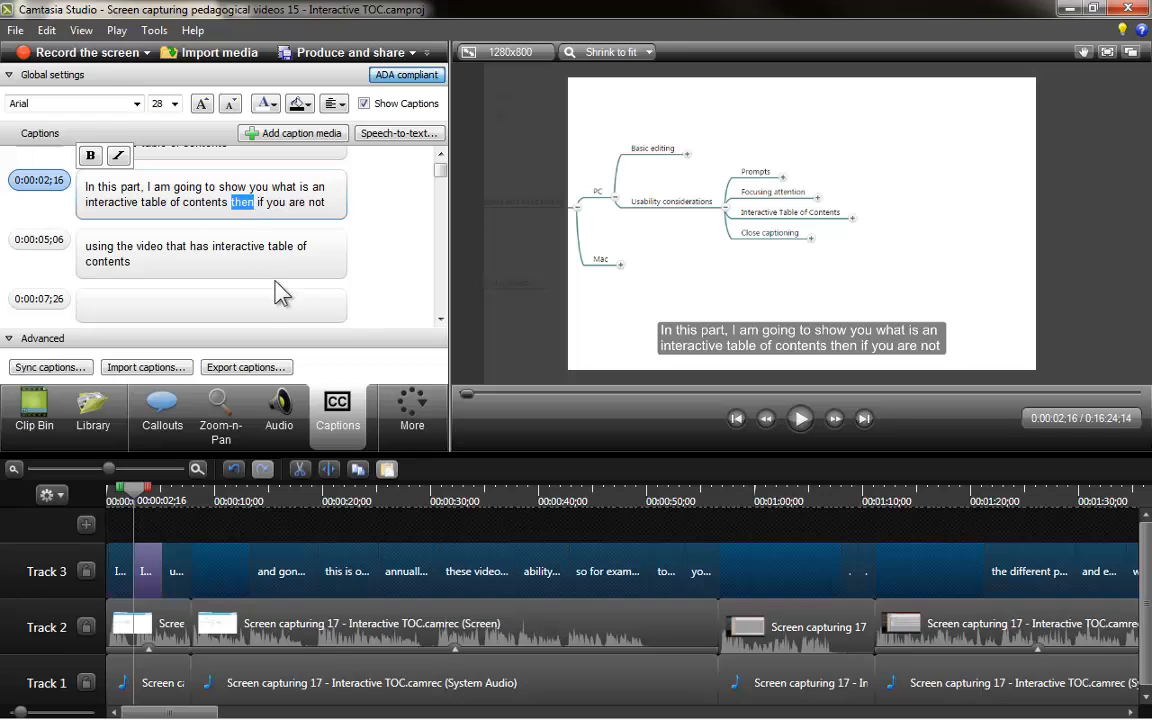
type("and")
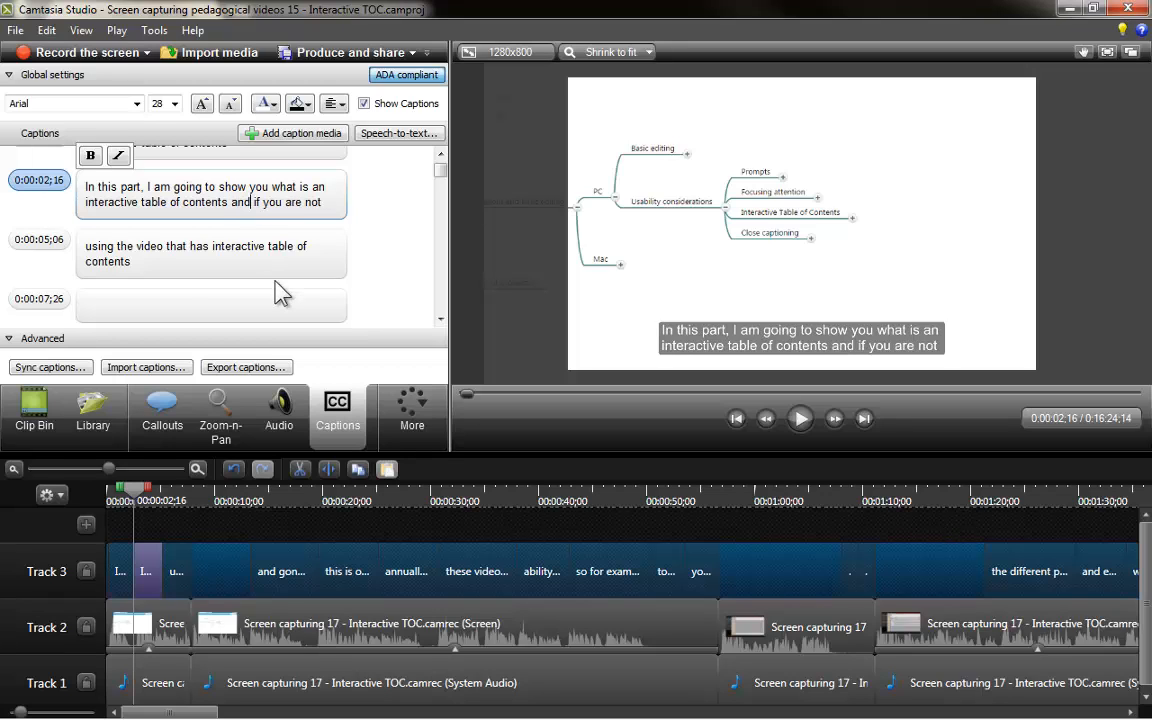
mouse_move(345, 277)
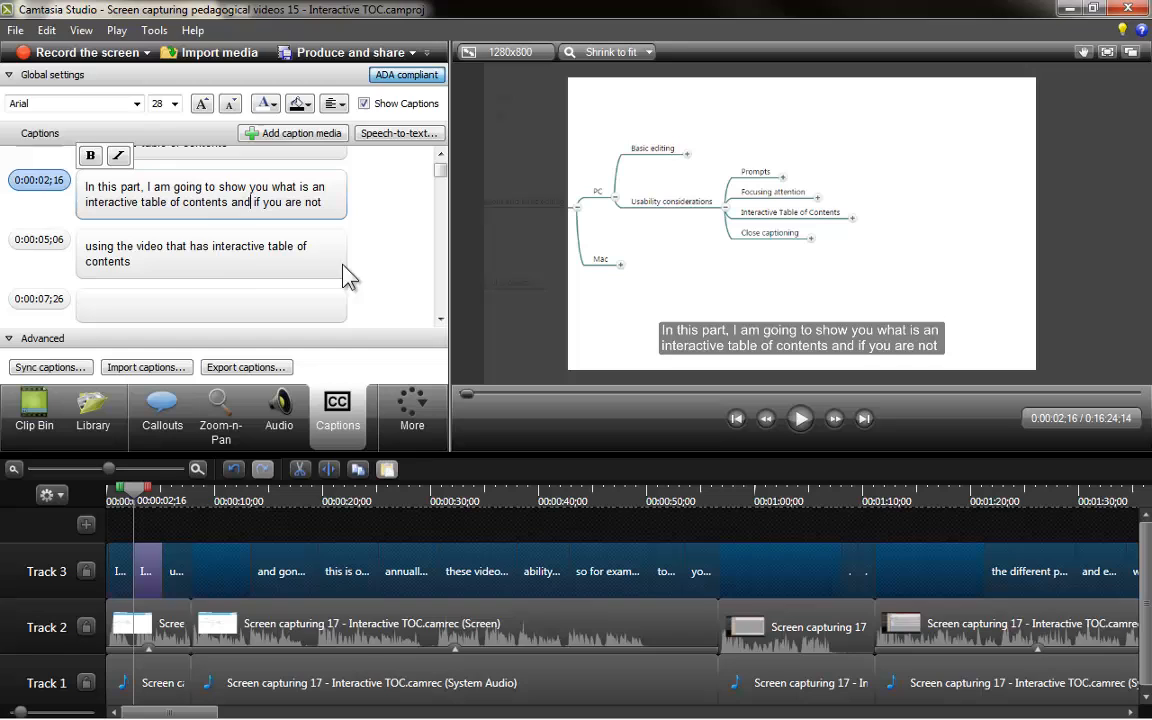
mouse_move(800, 418)
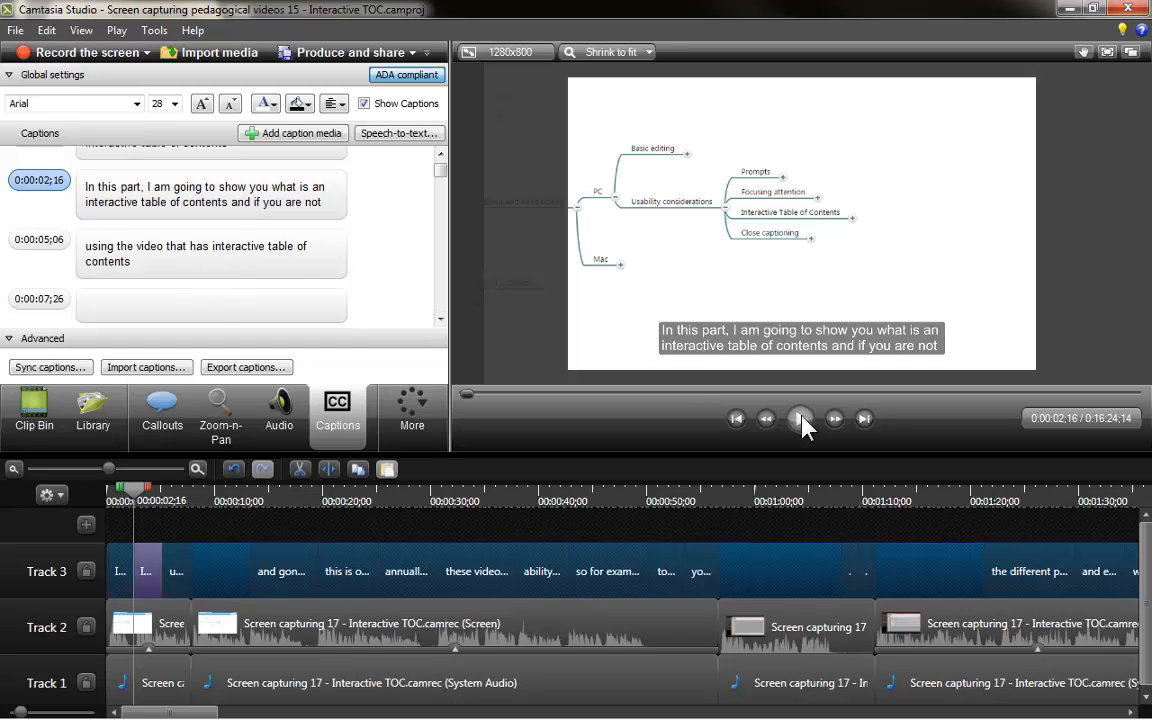
left_click(800, 418)
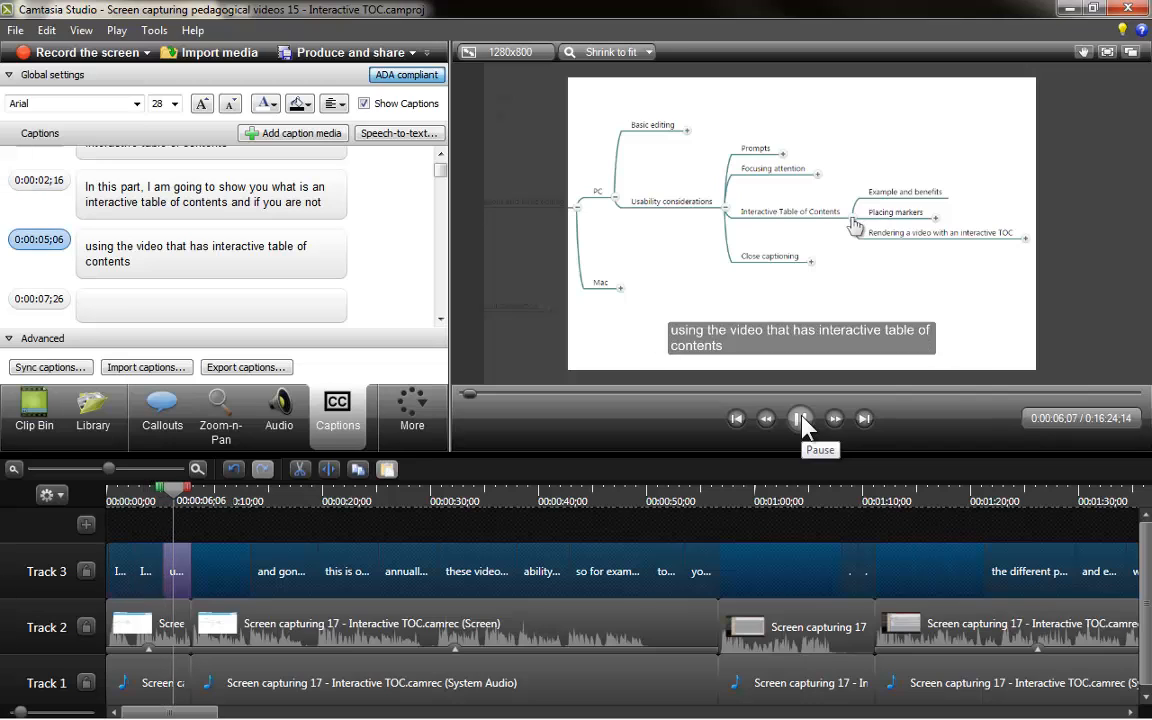
left_click(800, 418)
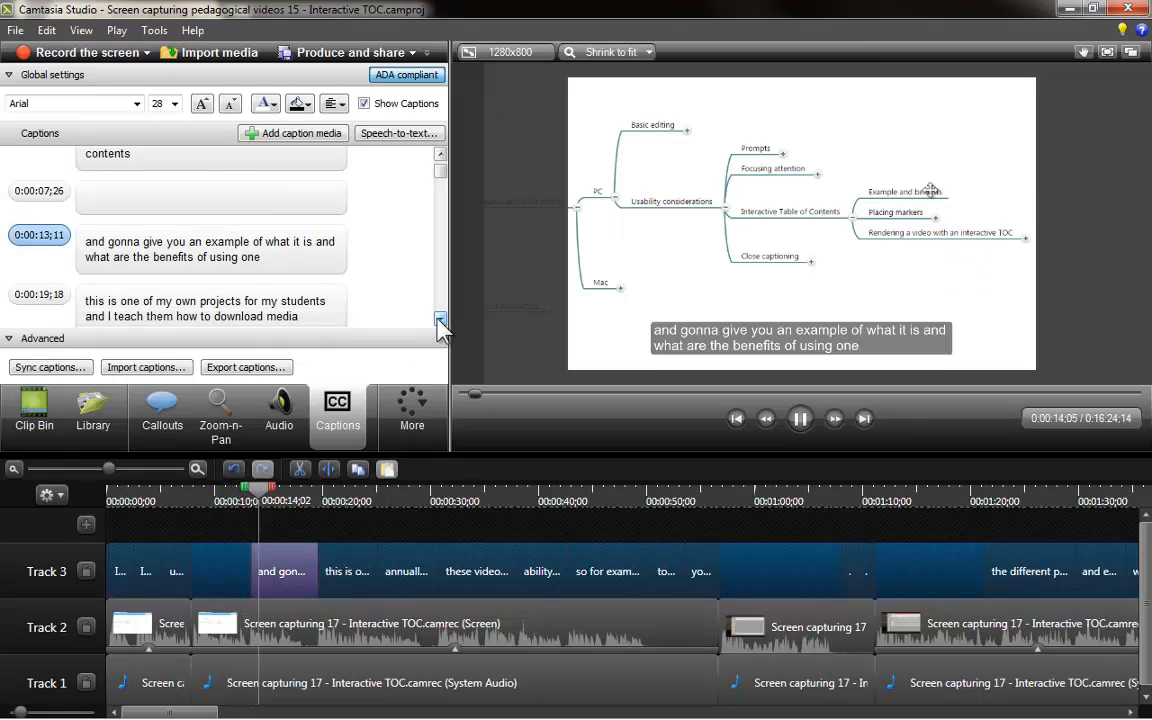
Change 'and gonna' to 'I am going' in the 0:00:13;11 caption.
left_click(800, 418)
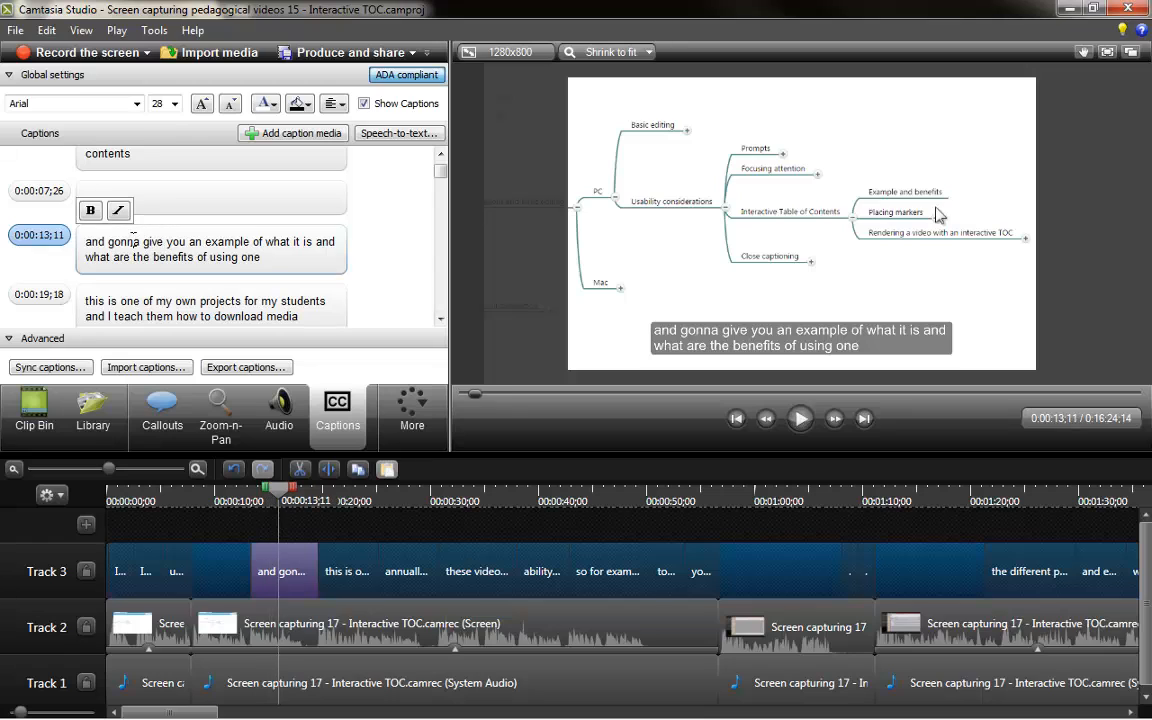
double_click(105, 241)
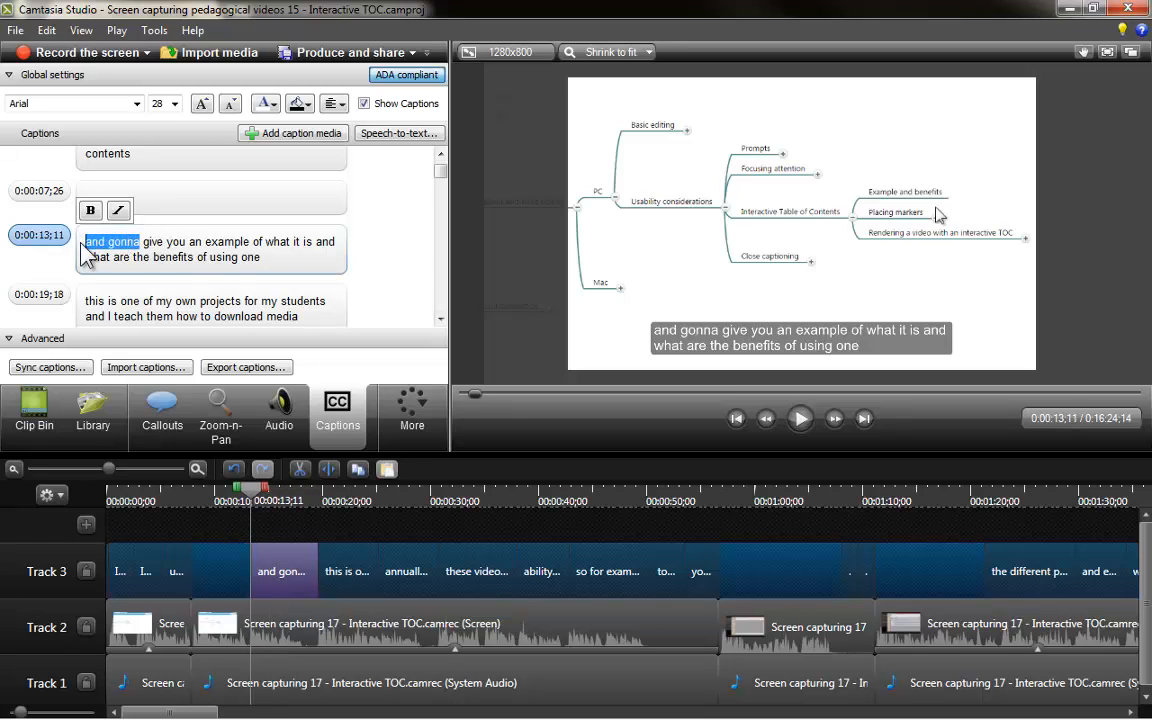
type("I am go")
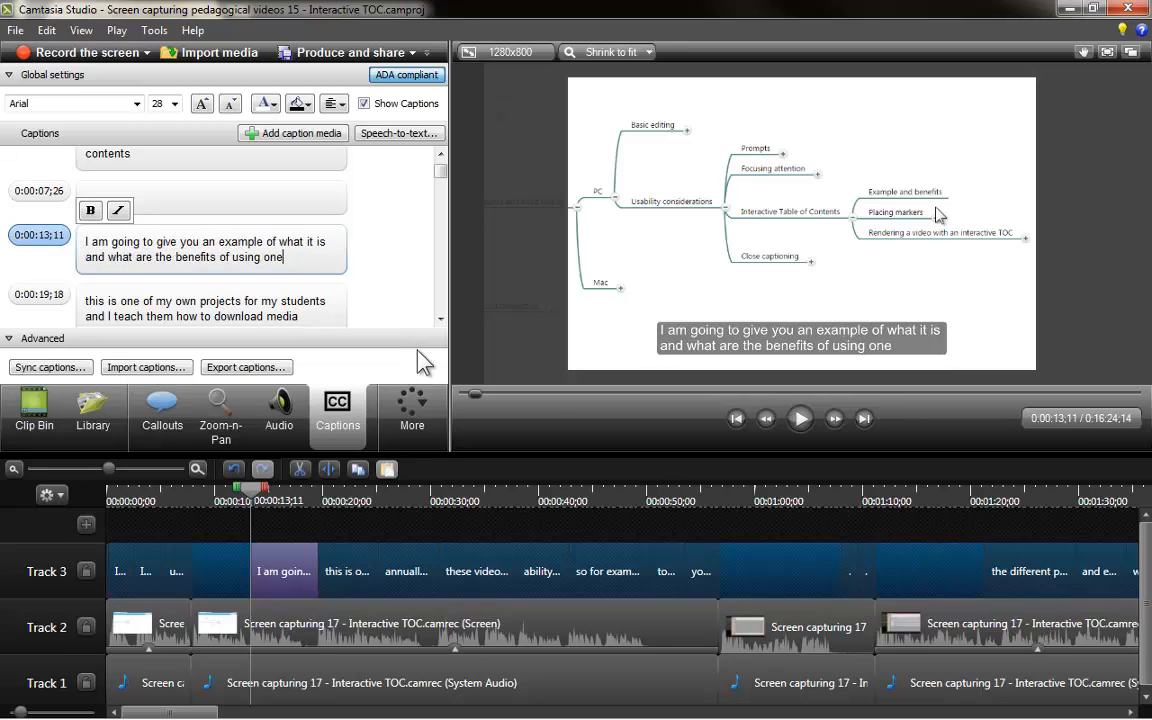
left_click(800, 418)
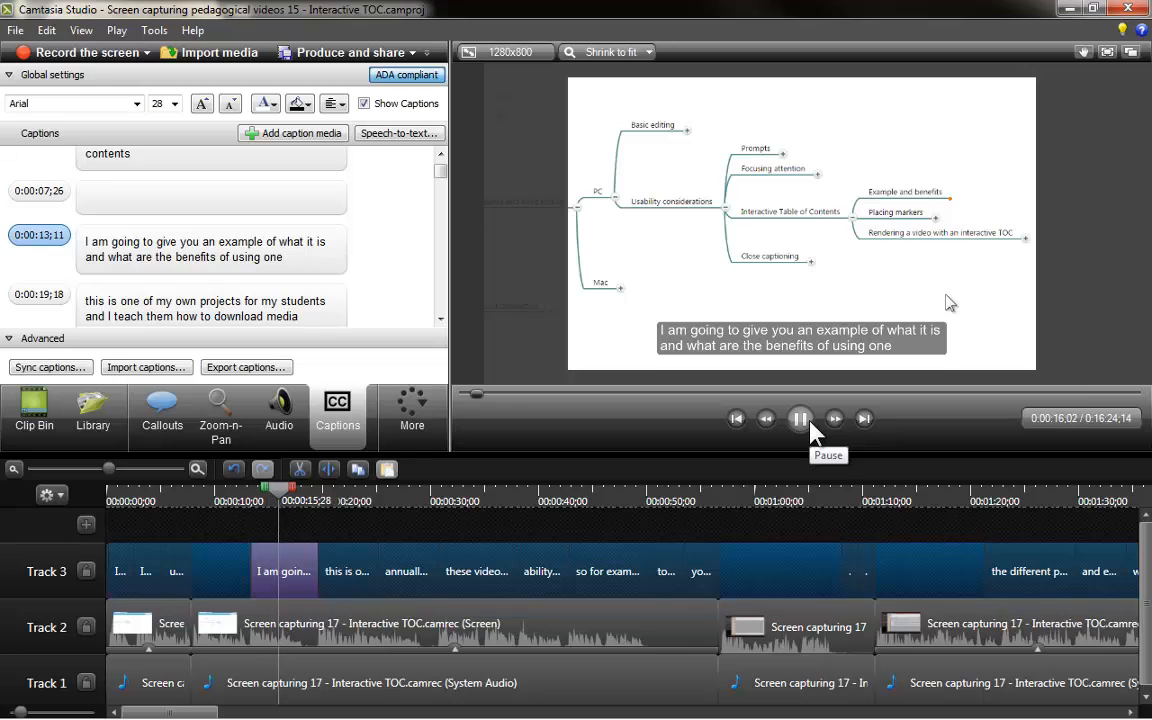
left_click(800, 418)
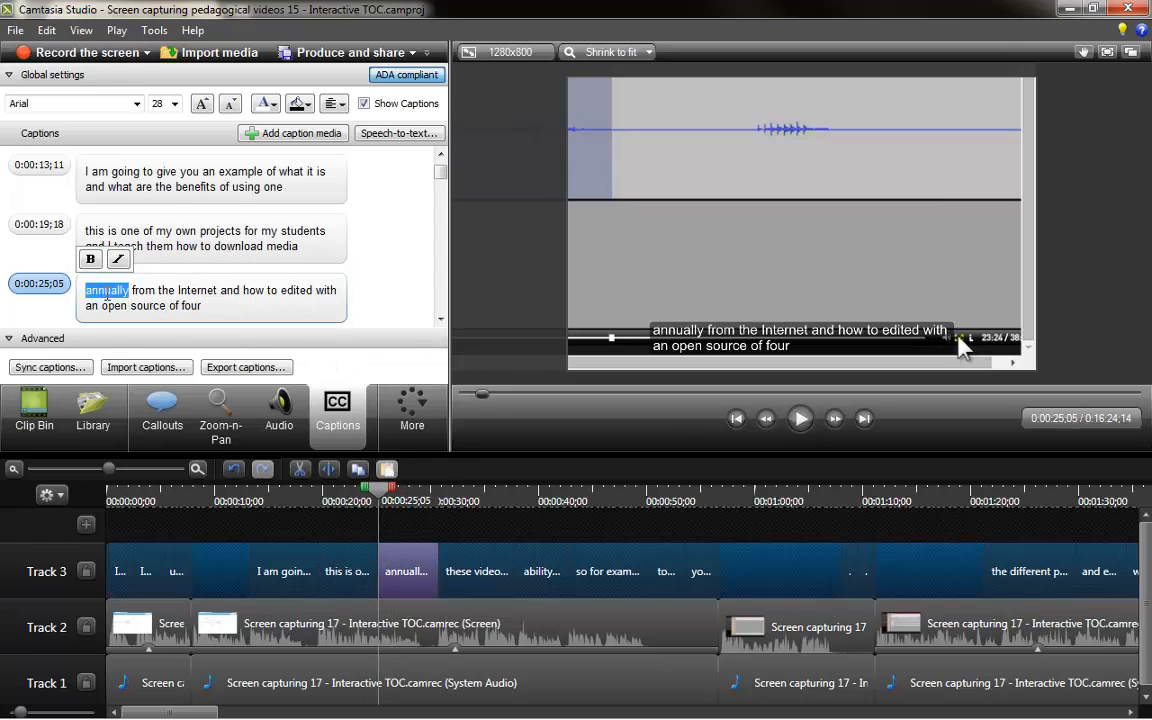
Type 'legally' over 'annually' so the 0:00:25;05 caption begins 'legally from the Internet'.
type("legall")
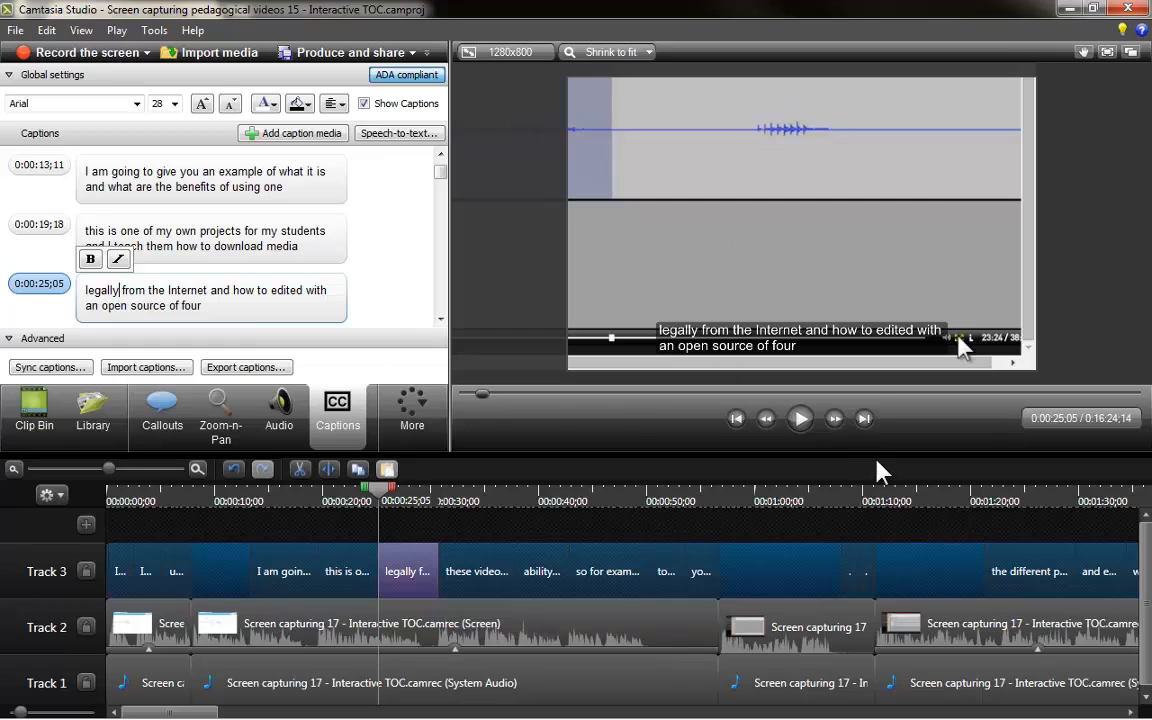
mouse_move(880, 480)
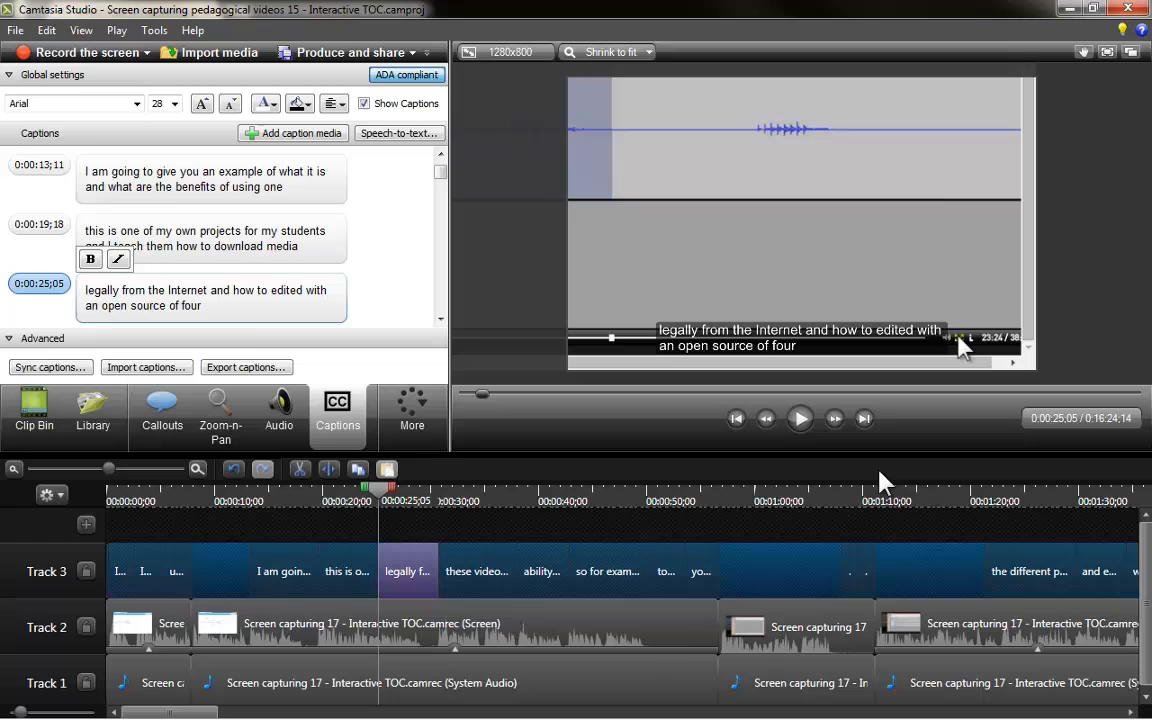
left_click(120, 290)
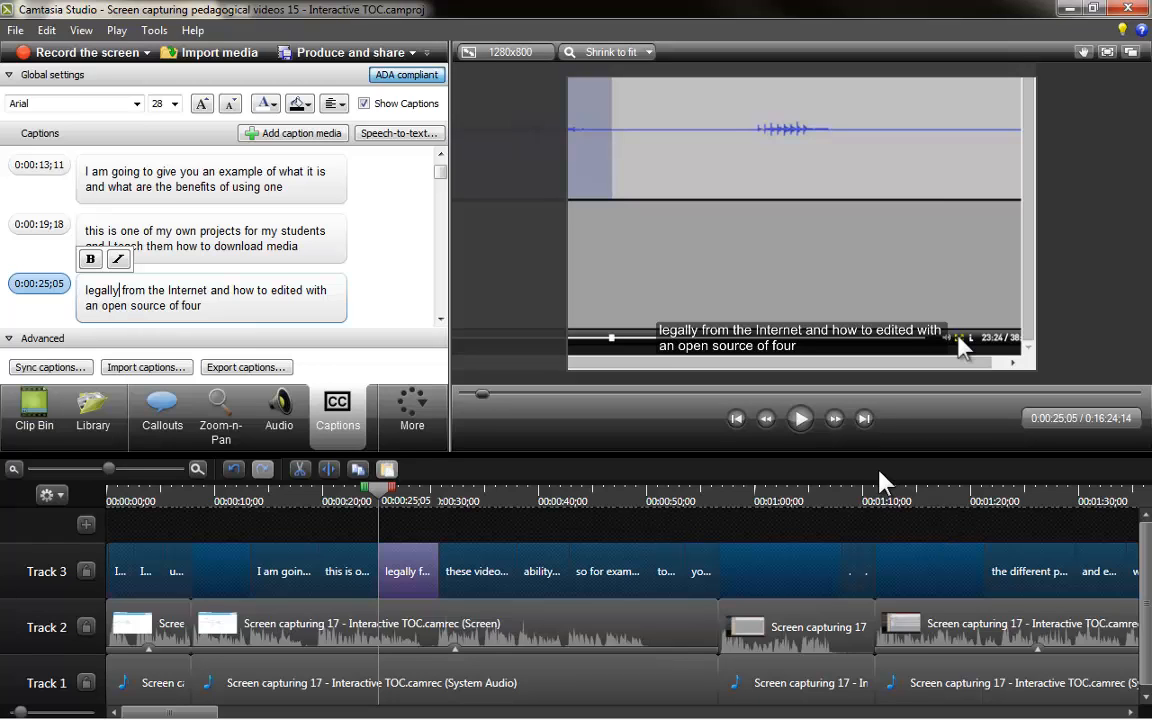
left_click(15, 29)
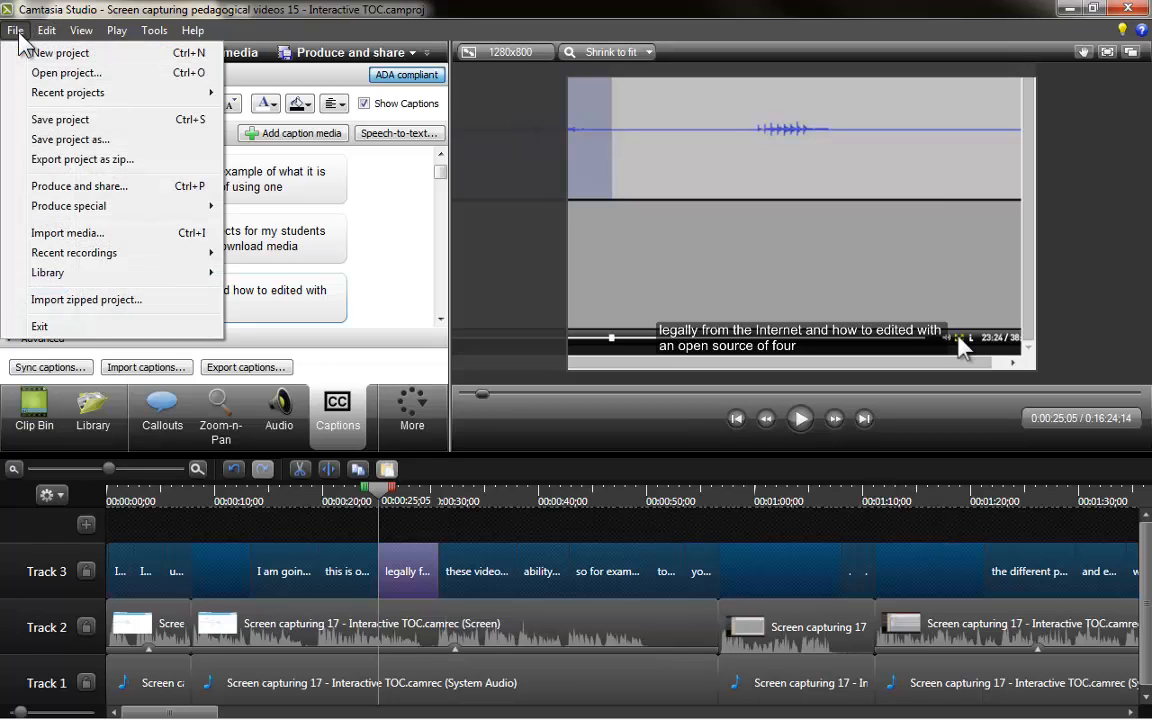
mouse_move(60, 119)
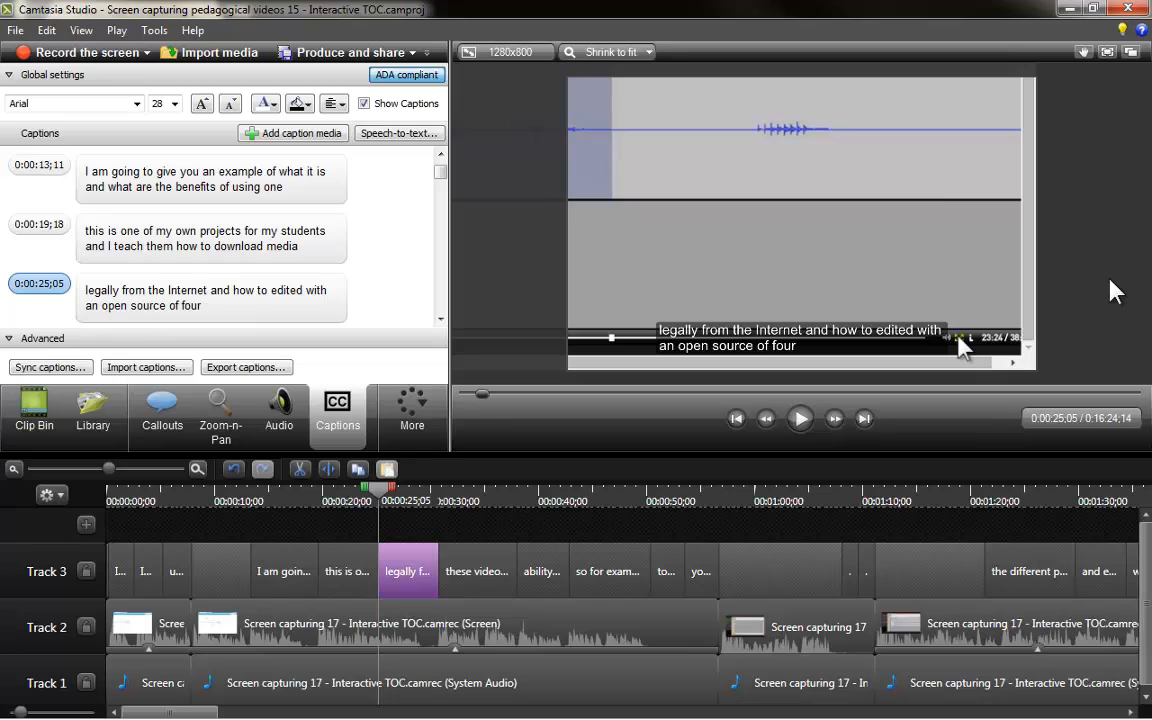
mouse_move(1098, 10)
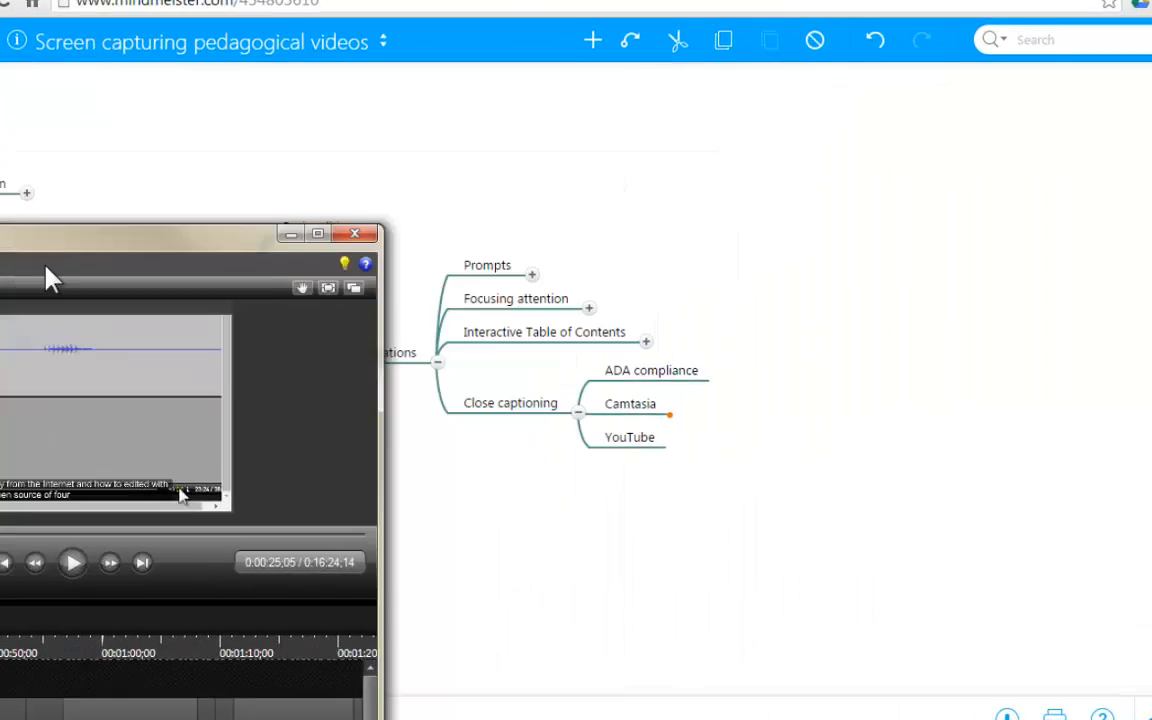
Minimize Camtasia to show the mind map, then go to the 'Focusing attention' YouTube tab.
left_click(355, 233)
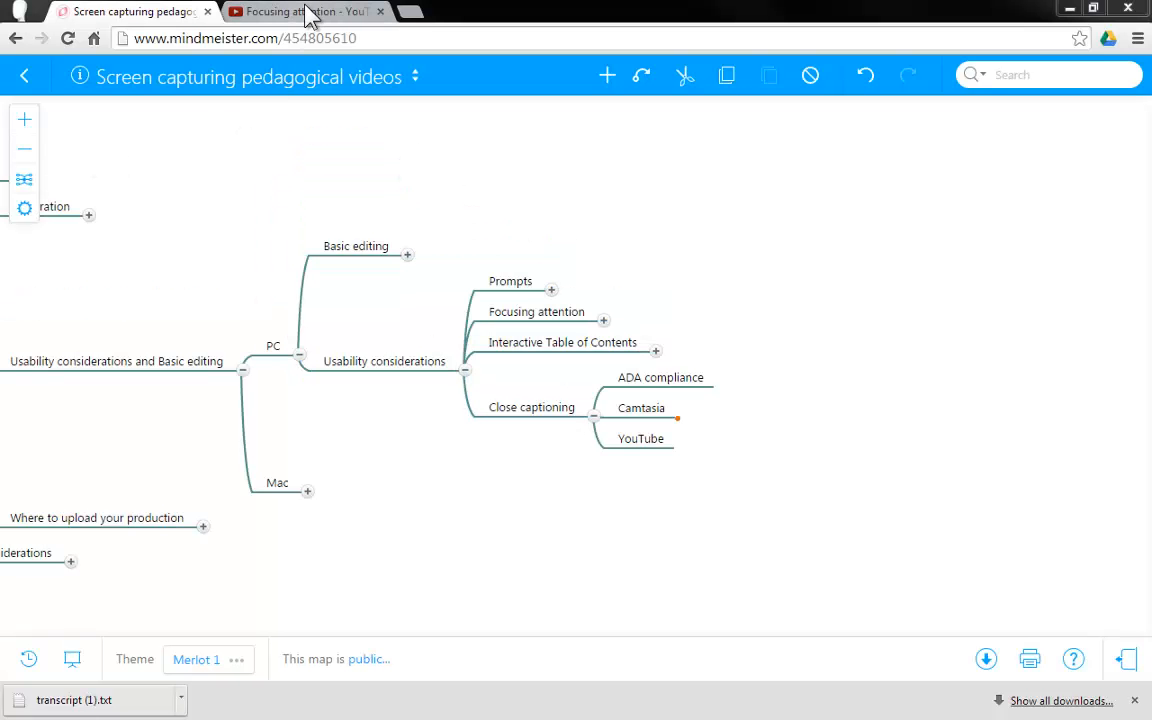
left_click(300, 11)
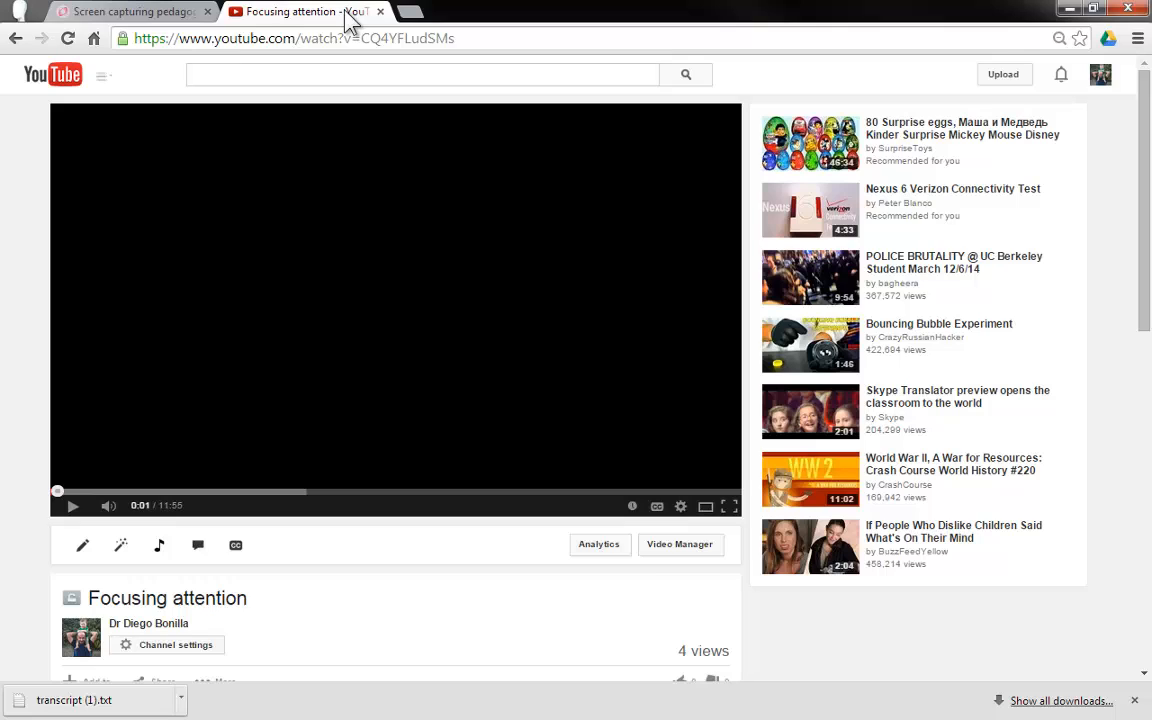
mouse_move(150, 82)
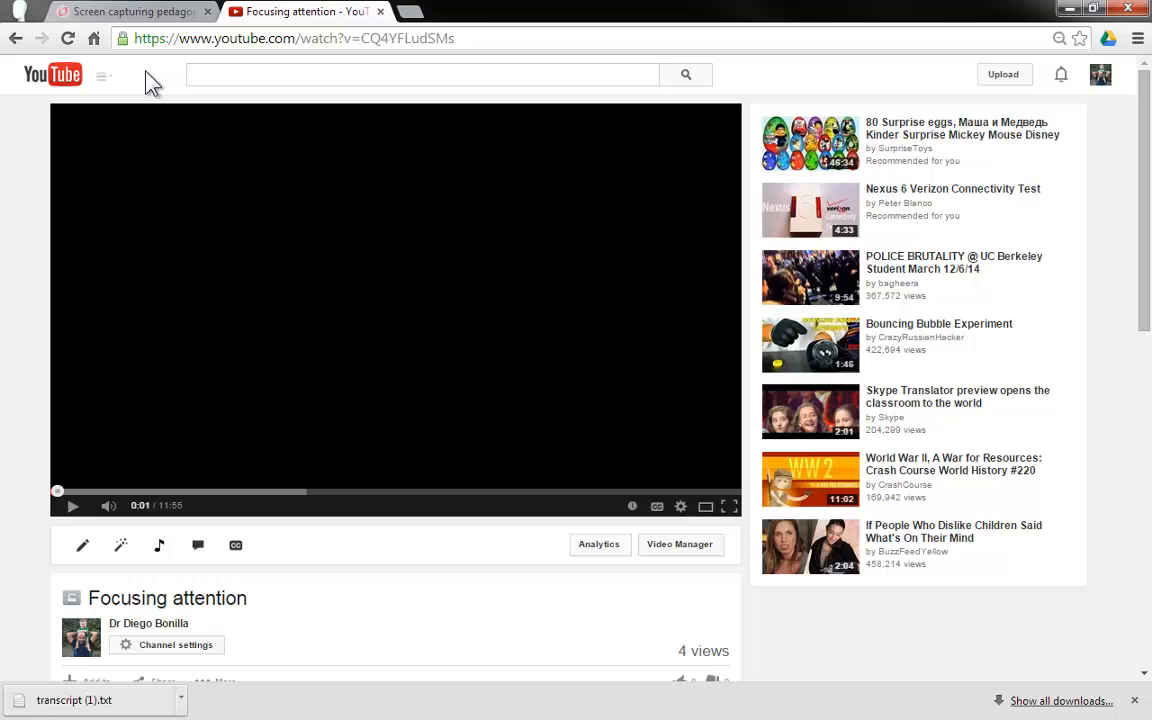
mouse_move(475, 527)
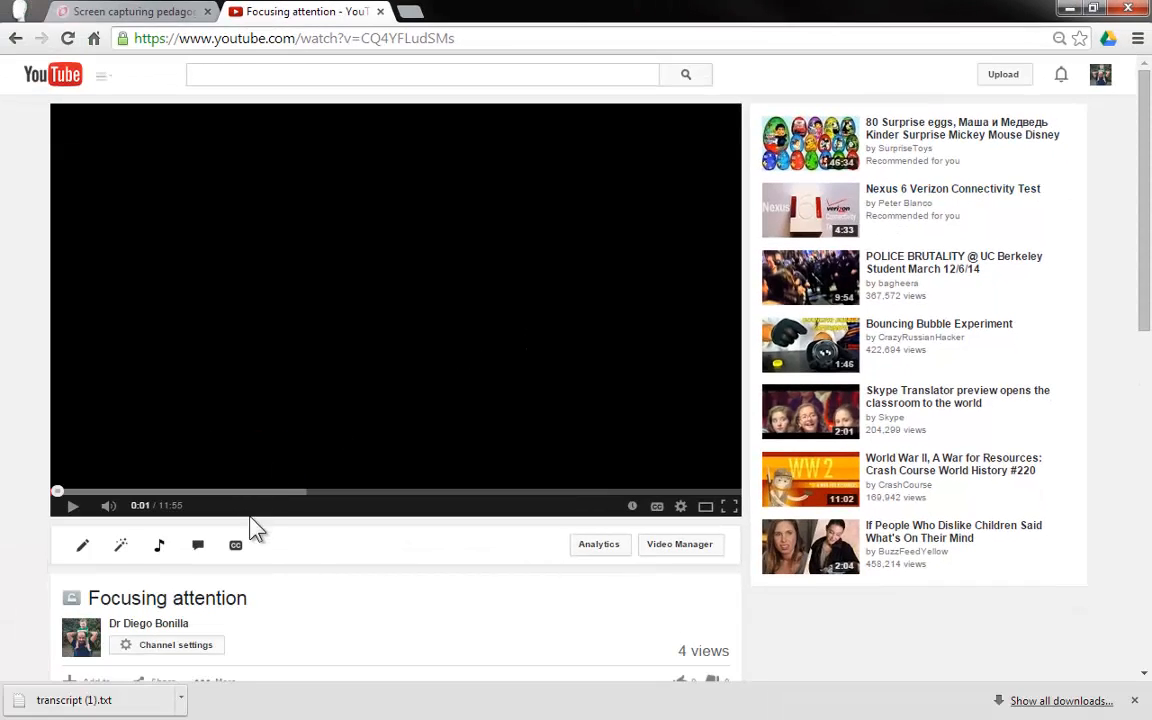
mouse_move(72, 506)
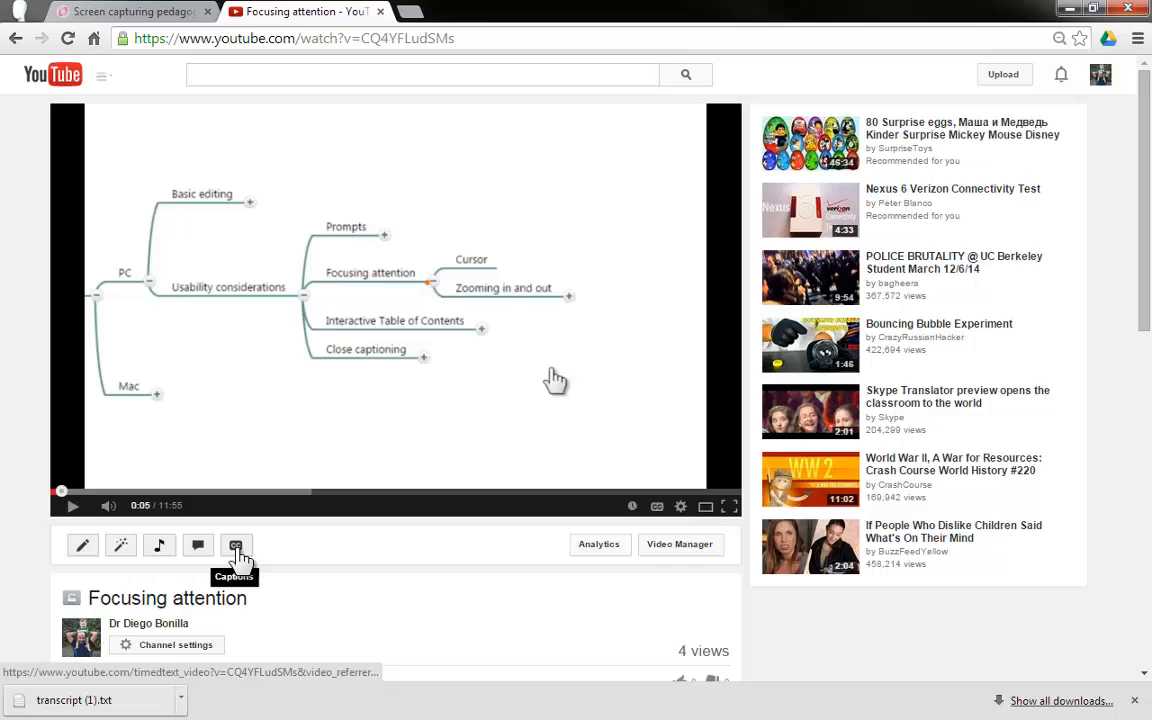
Open the Subtitles and CC page for the Focusing attention video from its CC icon.
left_click(235, 544)
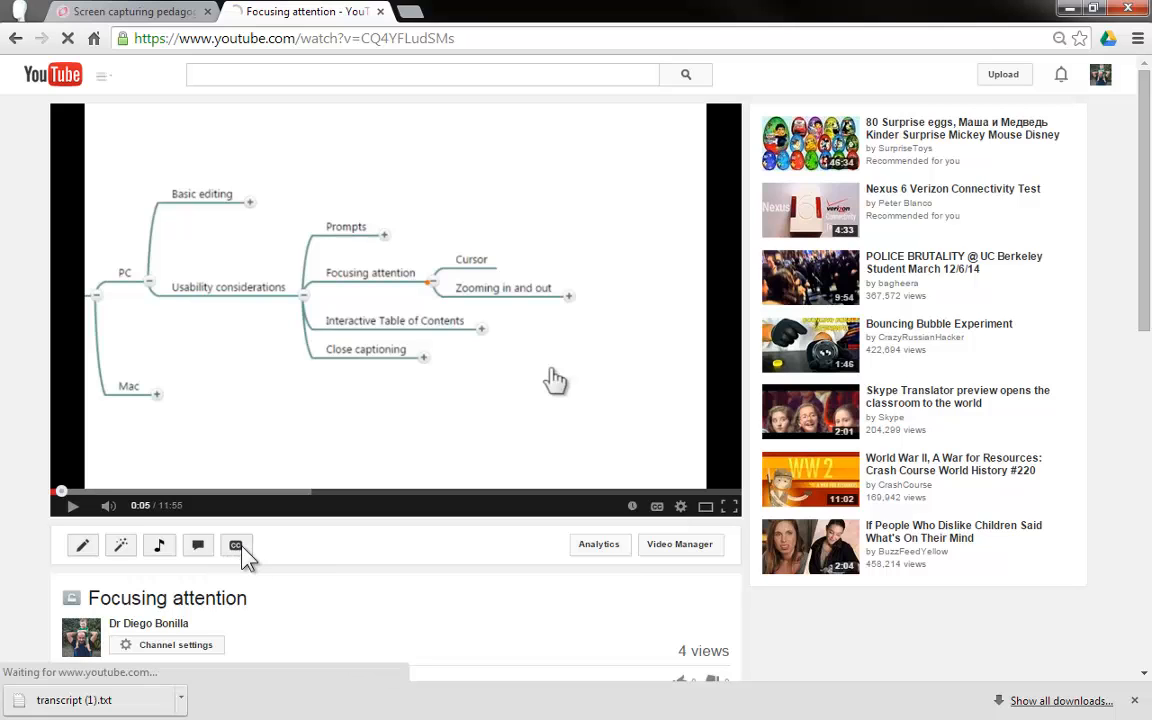
left_click(235, 545)
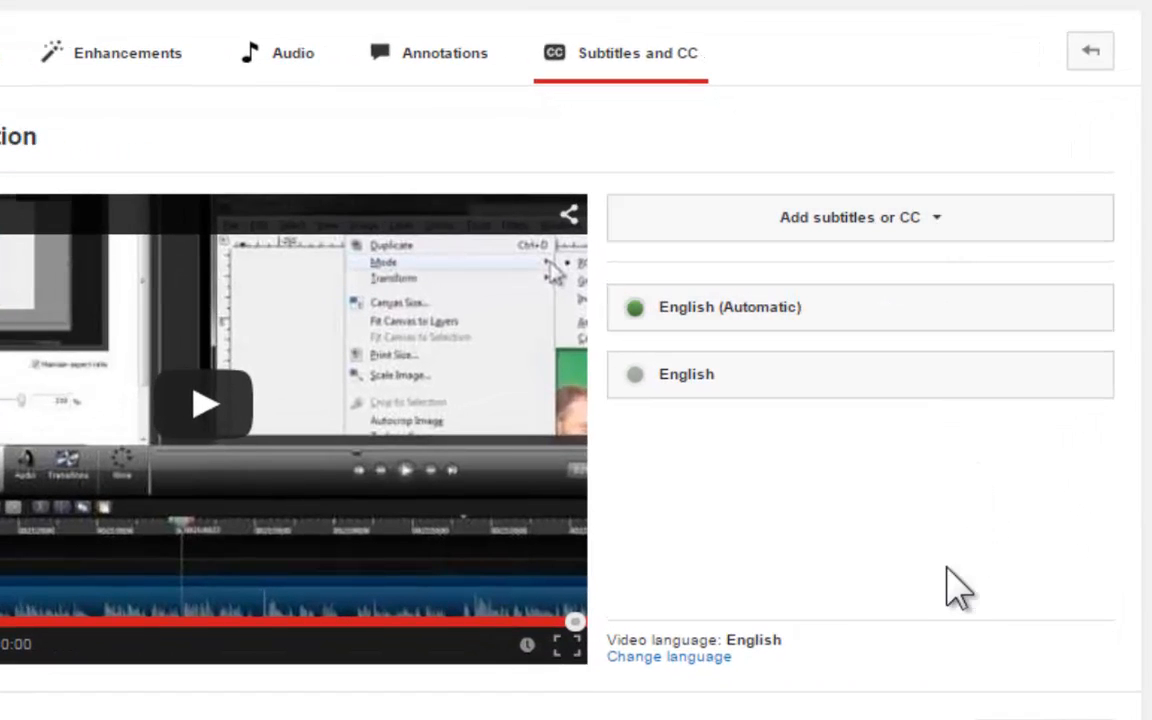
mouse_move(740, 525)
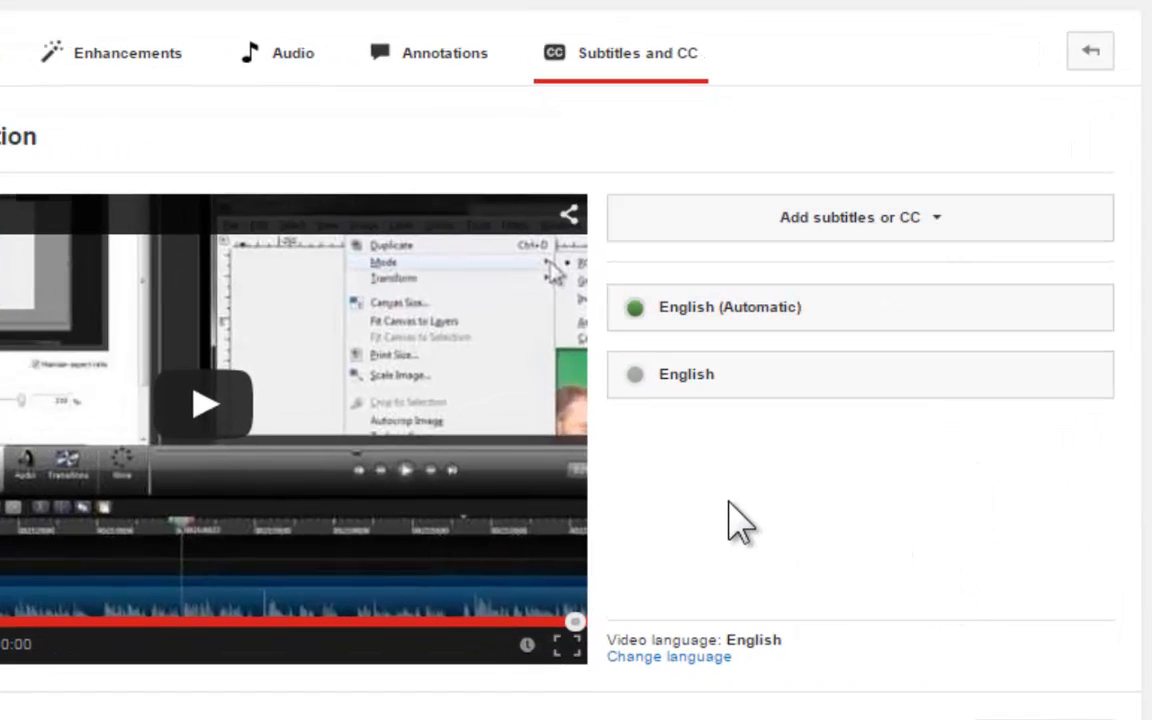
mouse_move(910, 330)
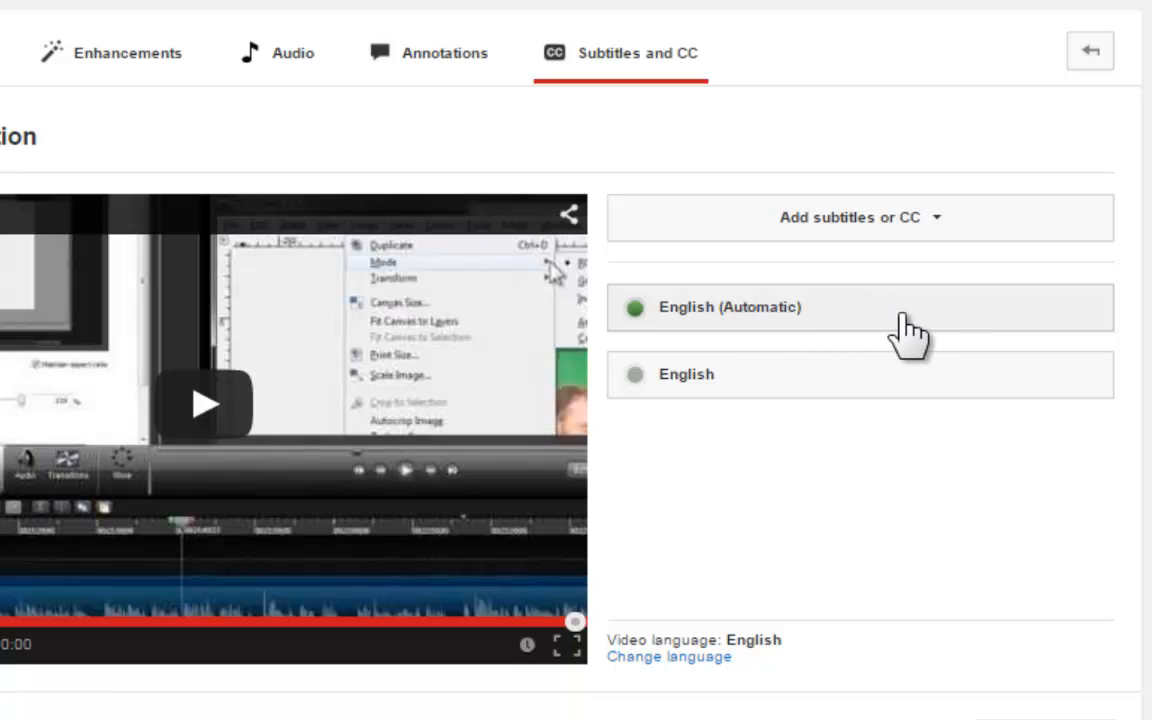
mouse_move(780, 515)
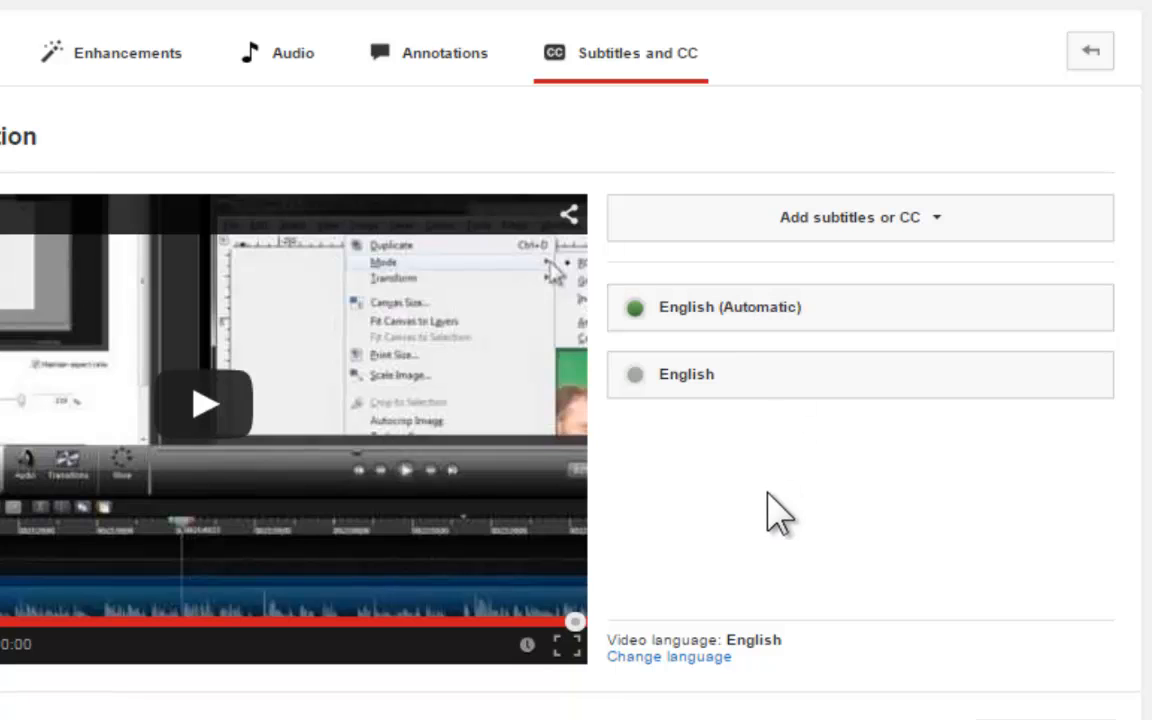
mouse_move(795, 320)
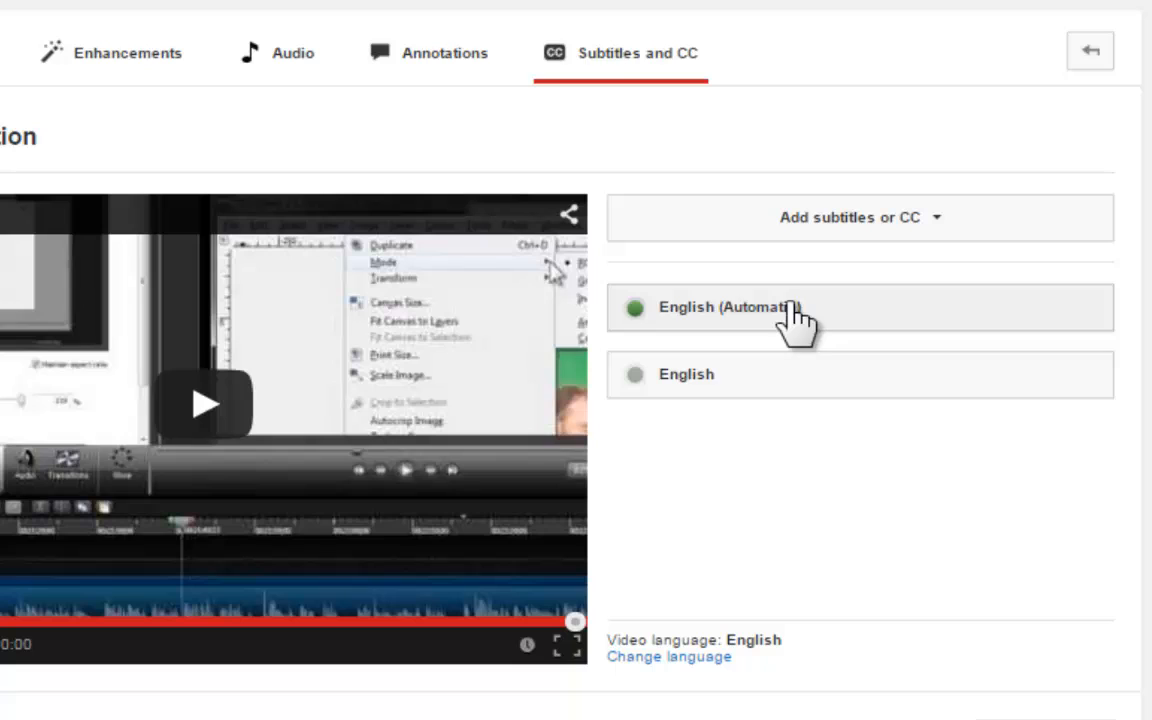
mouse_move(835, 330)
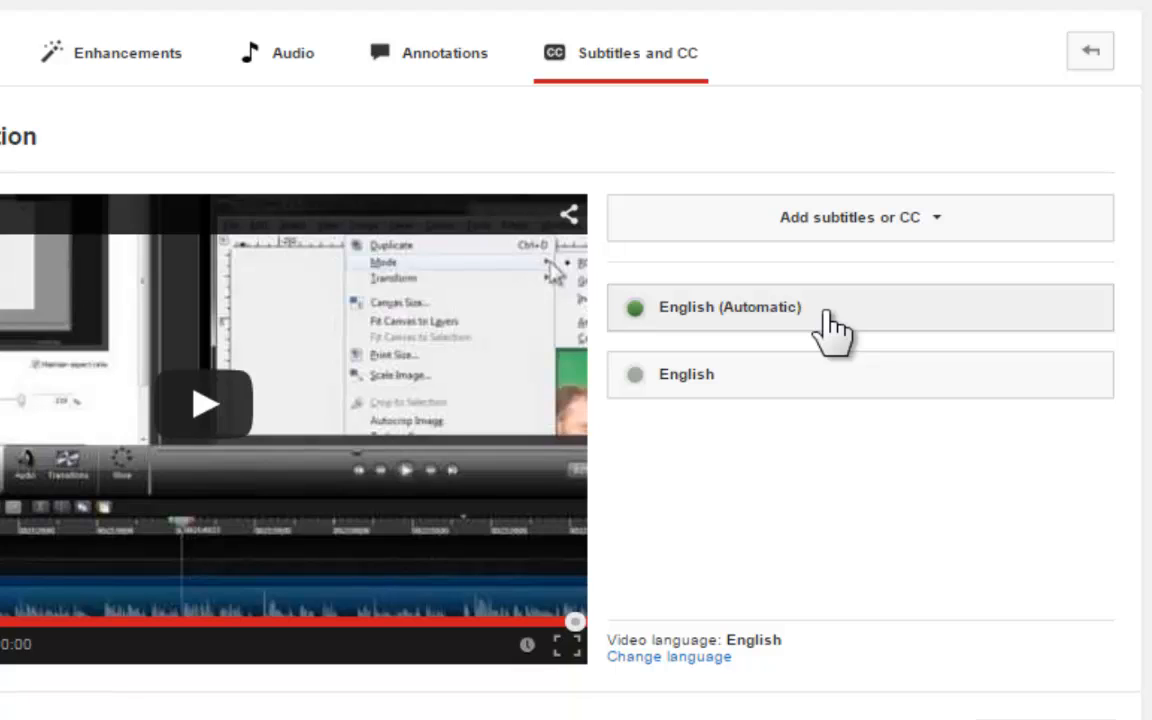
mouse_move(850, 305)
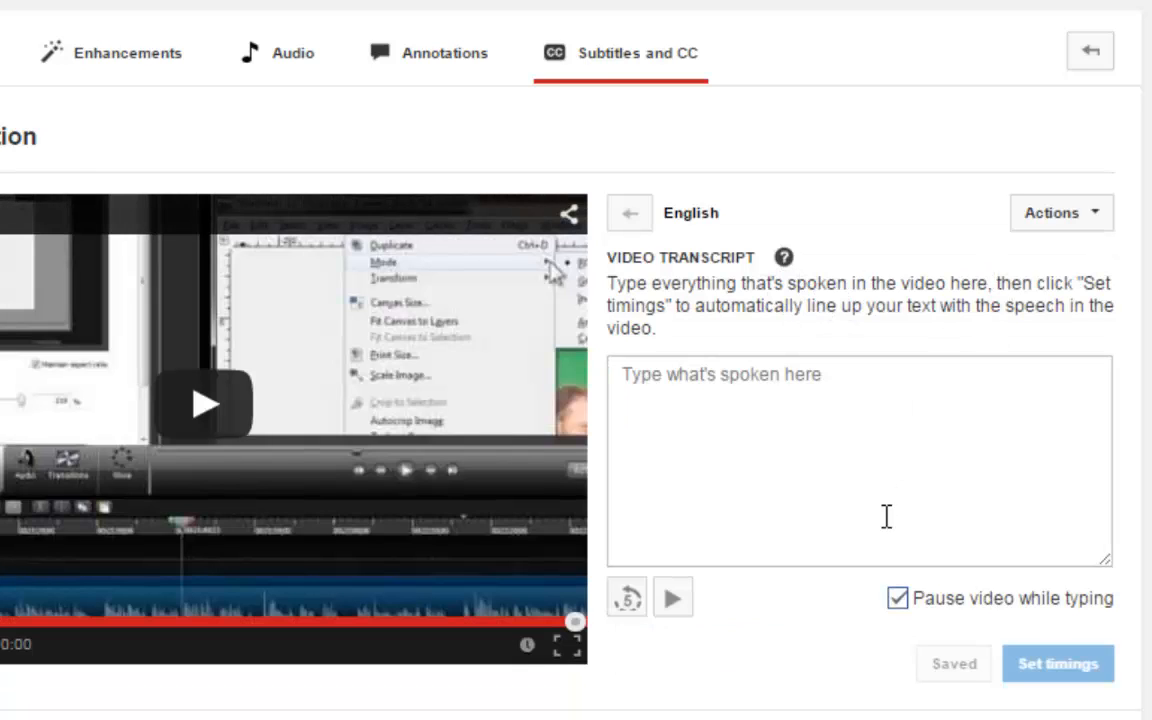
Place the cursor in the empty English transcript box.
left_click(858, 460)
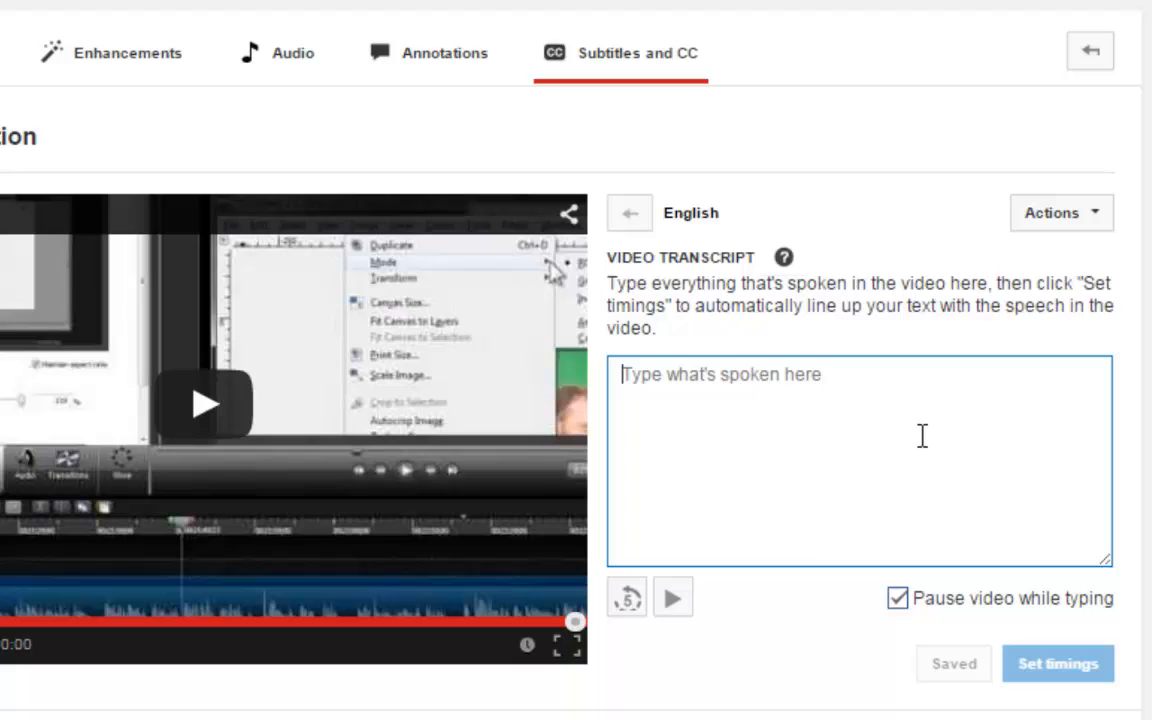
mouse_move(859, 477)
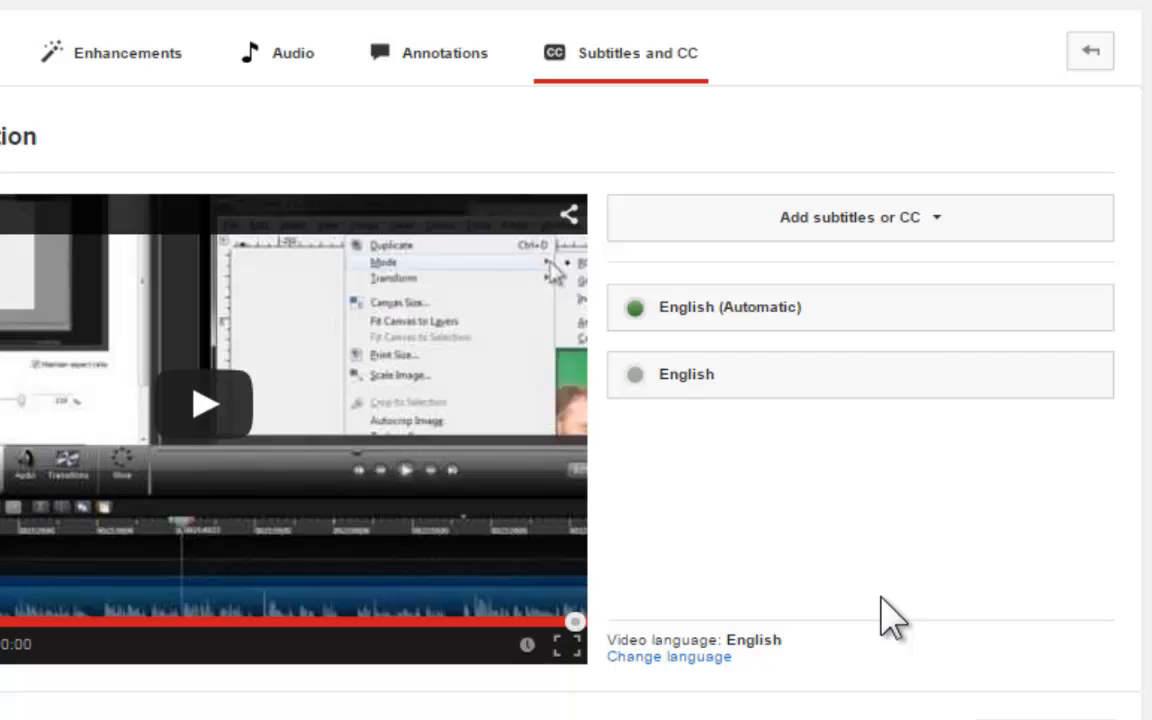
mouse_move(820, 312)
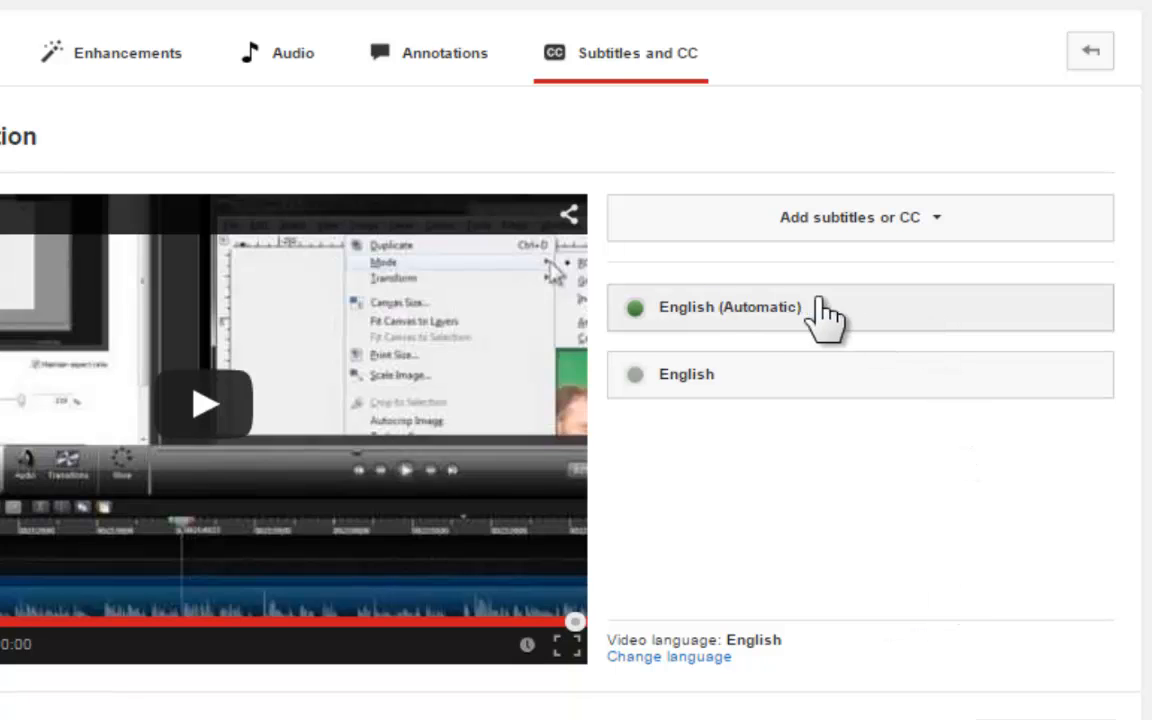
mouse_move(840, 330)
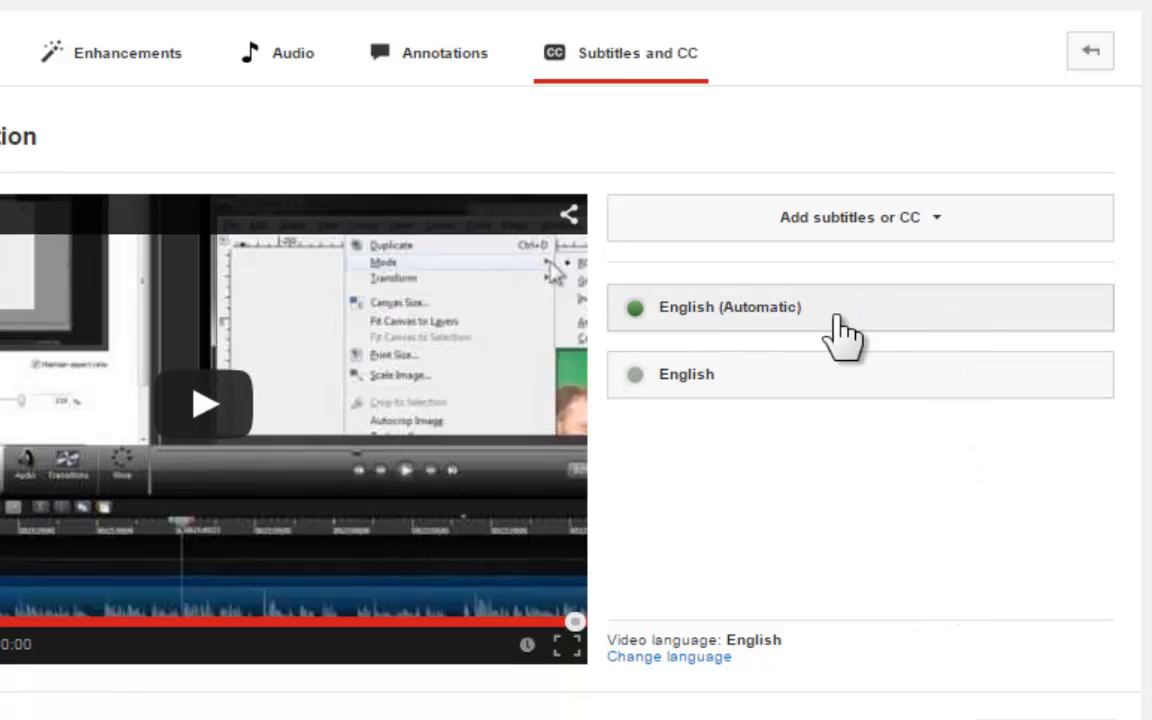
mouse_move(865, 335)
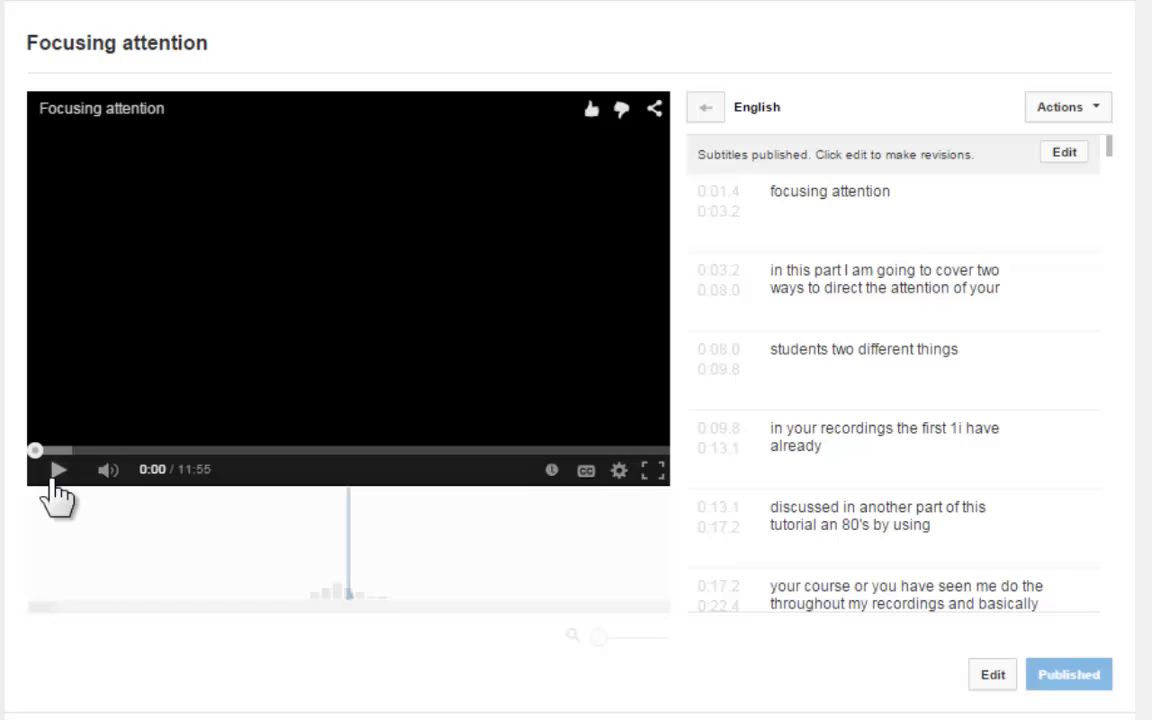
Preview the automatic English captions and open the first caption, 'focusing attention', for editing.
left_click(830, 191)
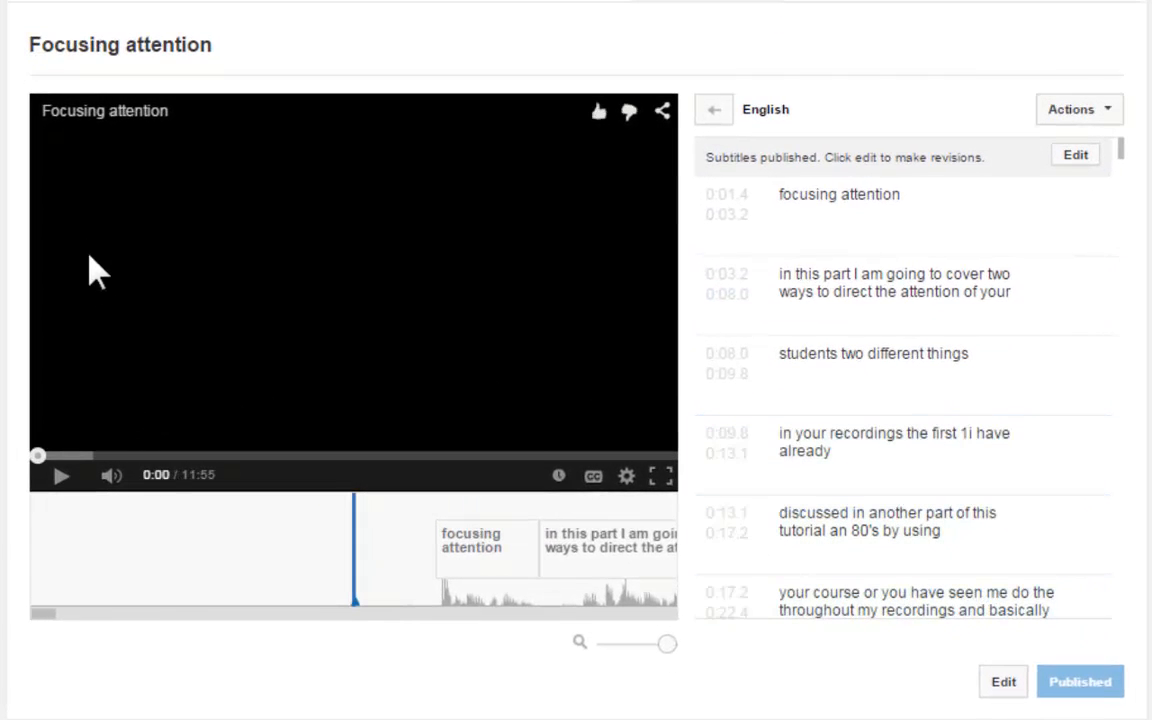
left_click(870, 204)
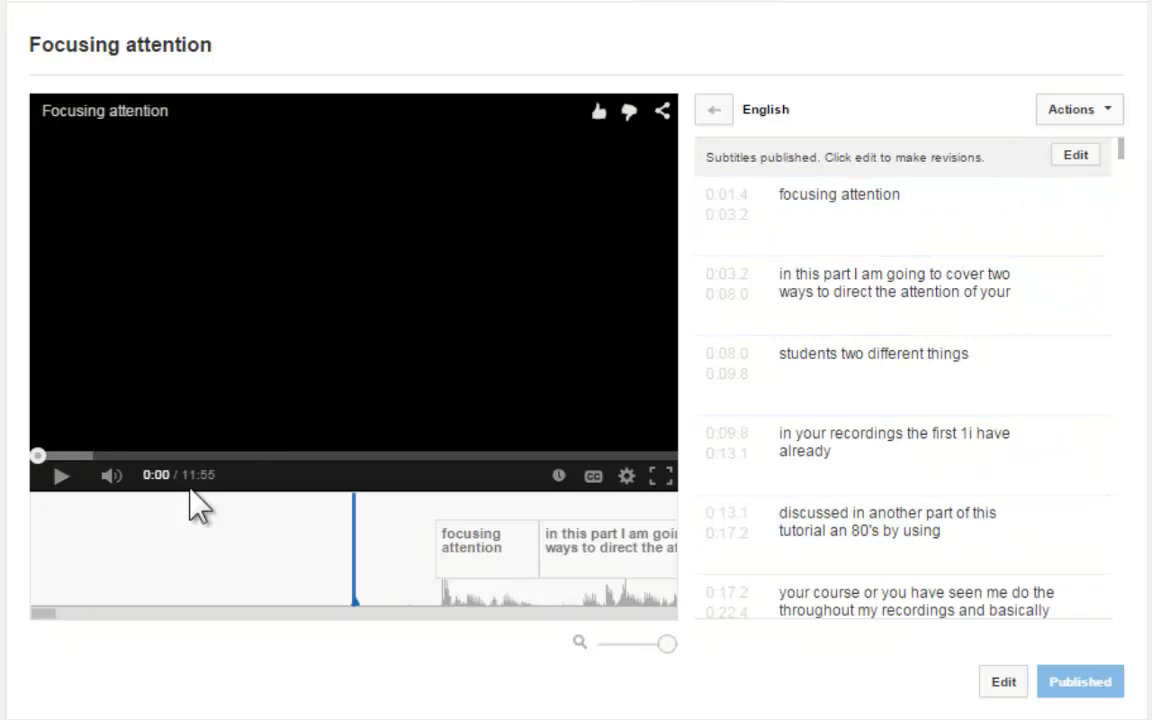
left_click(60, 475)
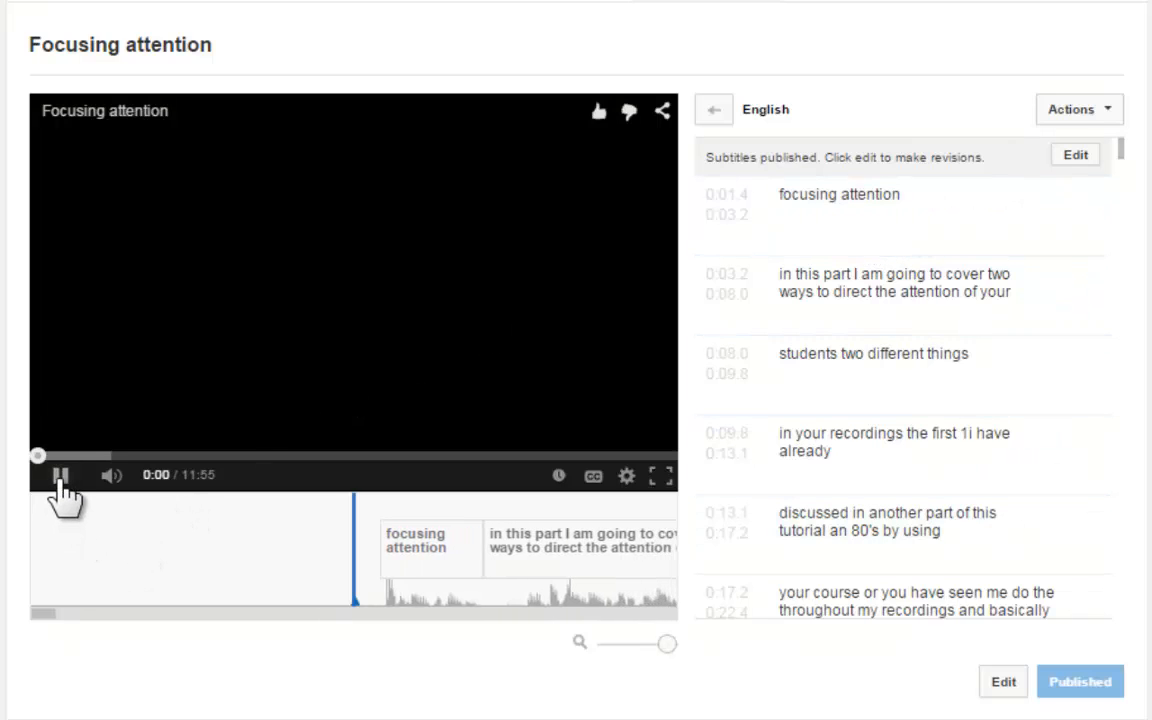
left_click(61, 475)
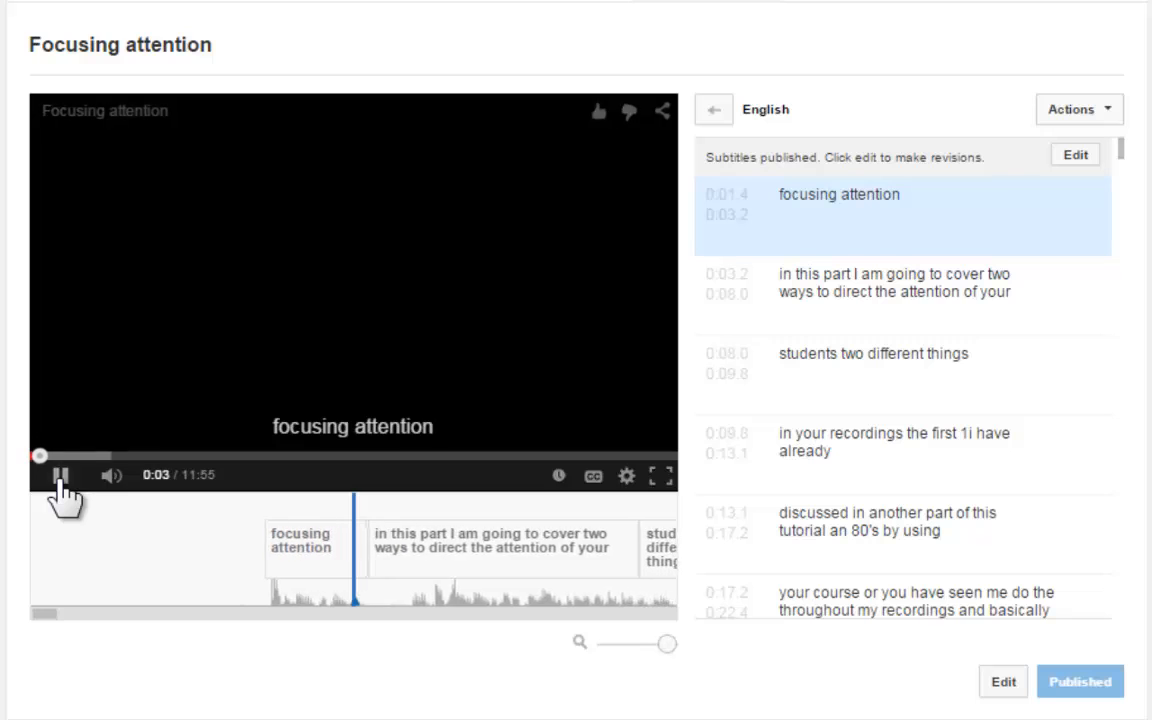
left_click(60, 475)
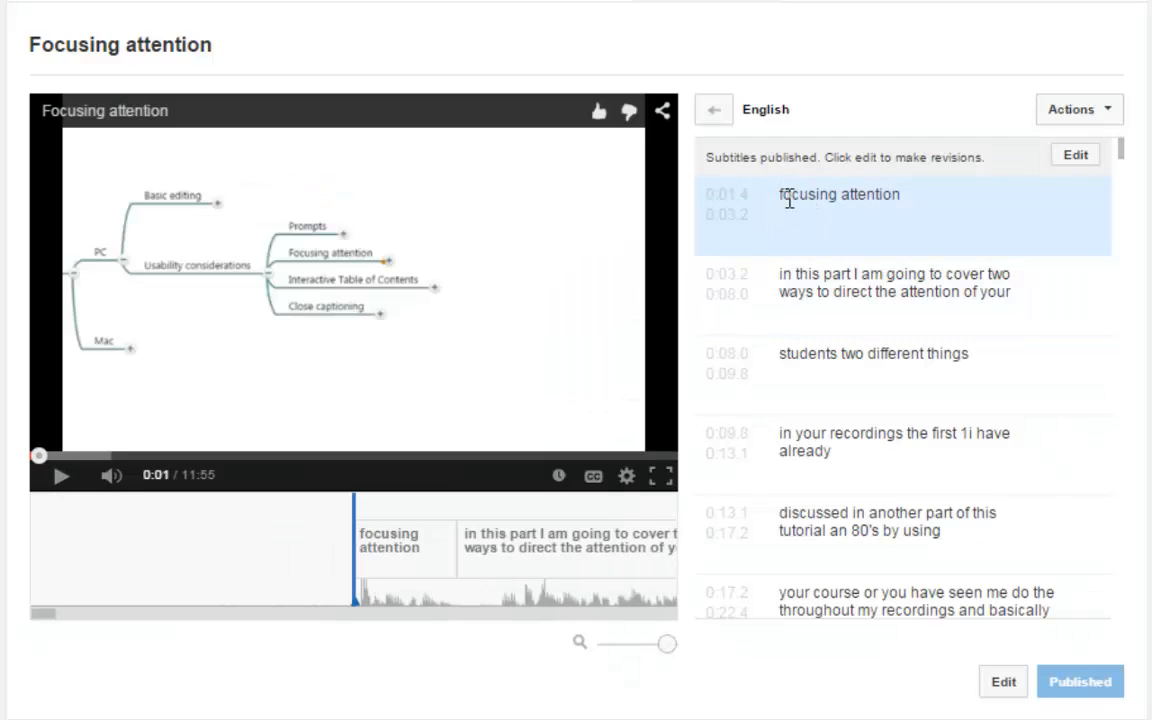
mouse_move(785, 210)
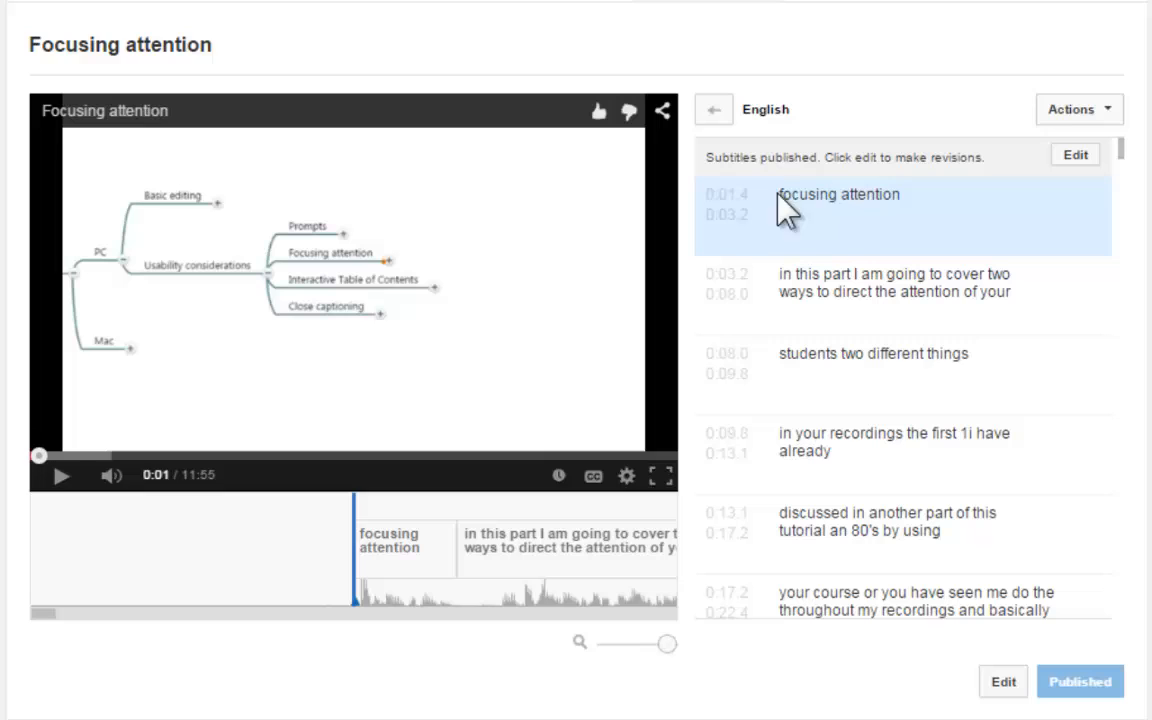
double_click(808, 194)
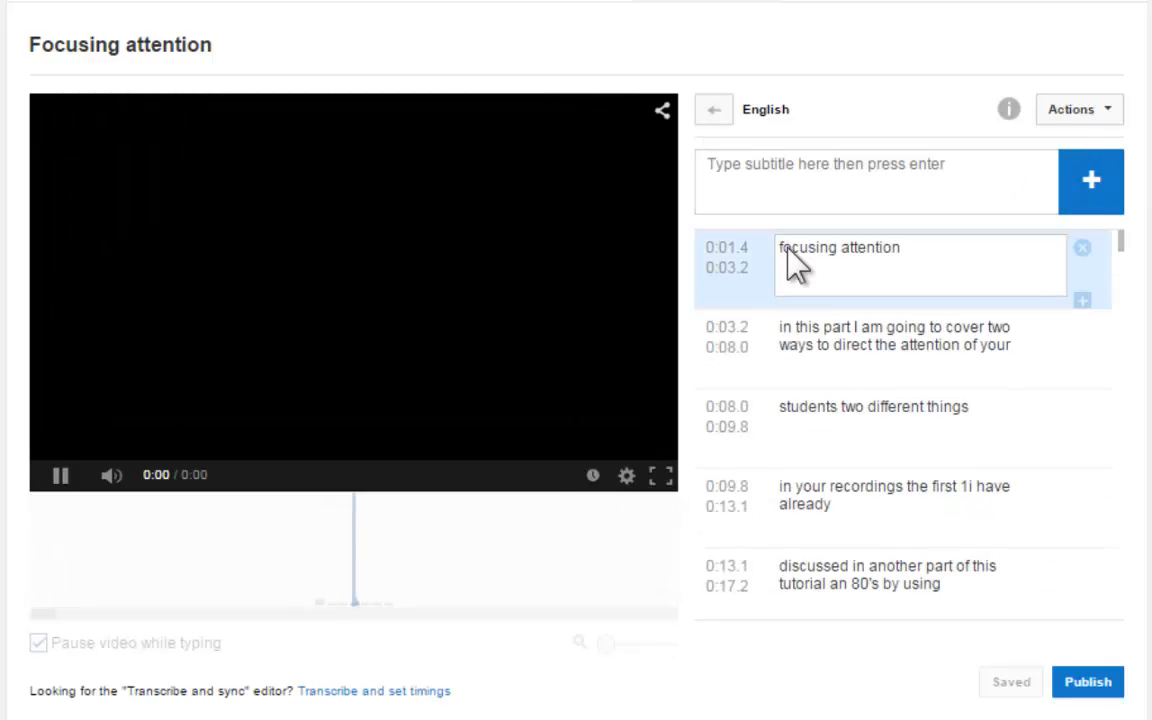
Replace '1i' with 'one, I' in the 0:09.8 caption while previewing playback.
left_click(58, 475)
type("F")
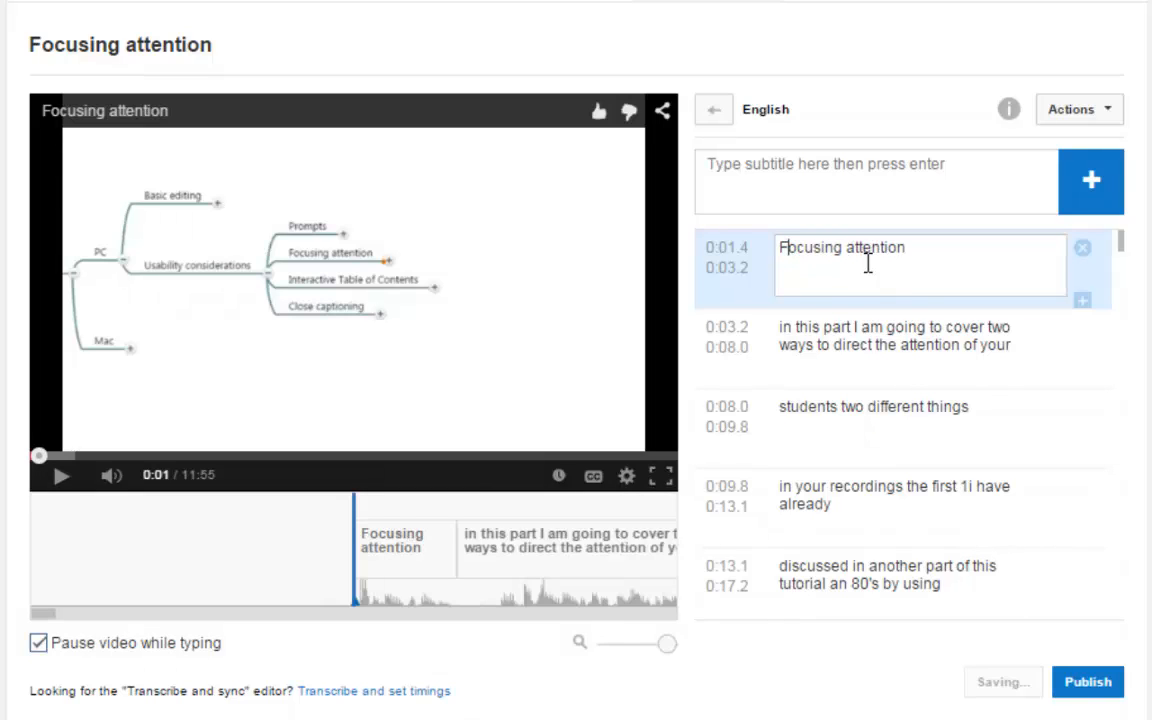
left_click(890, 337)
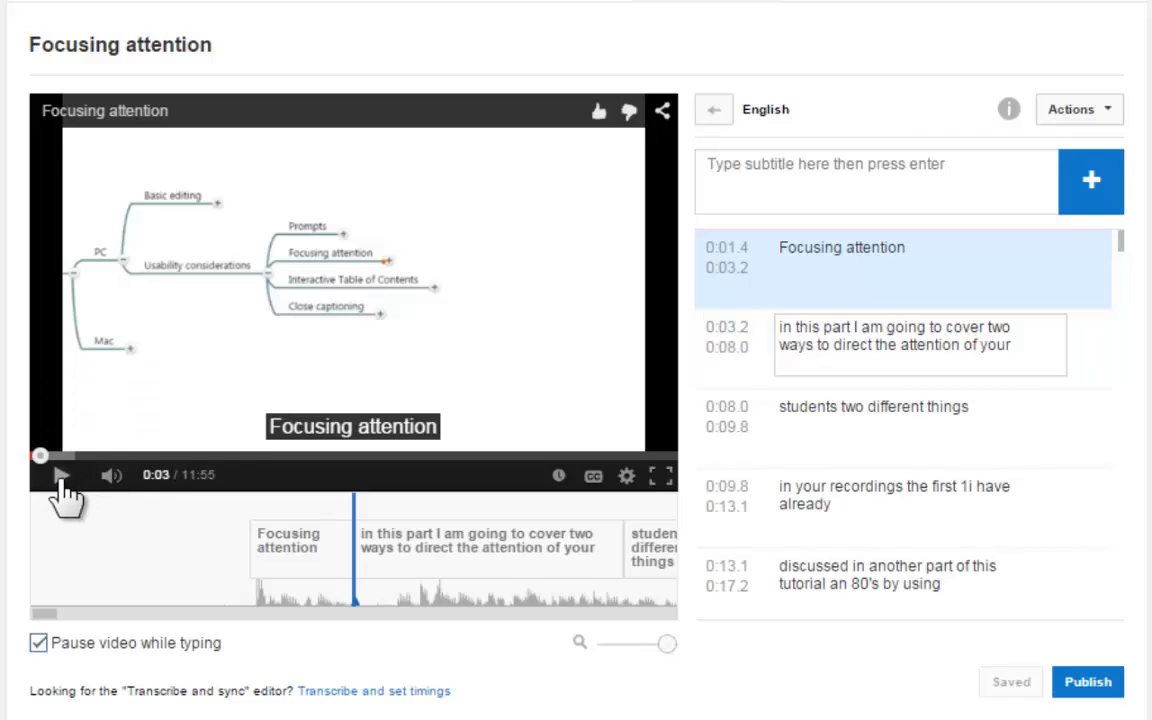
left_click(60, 475)
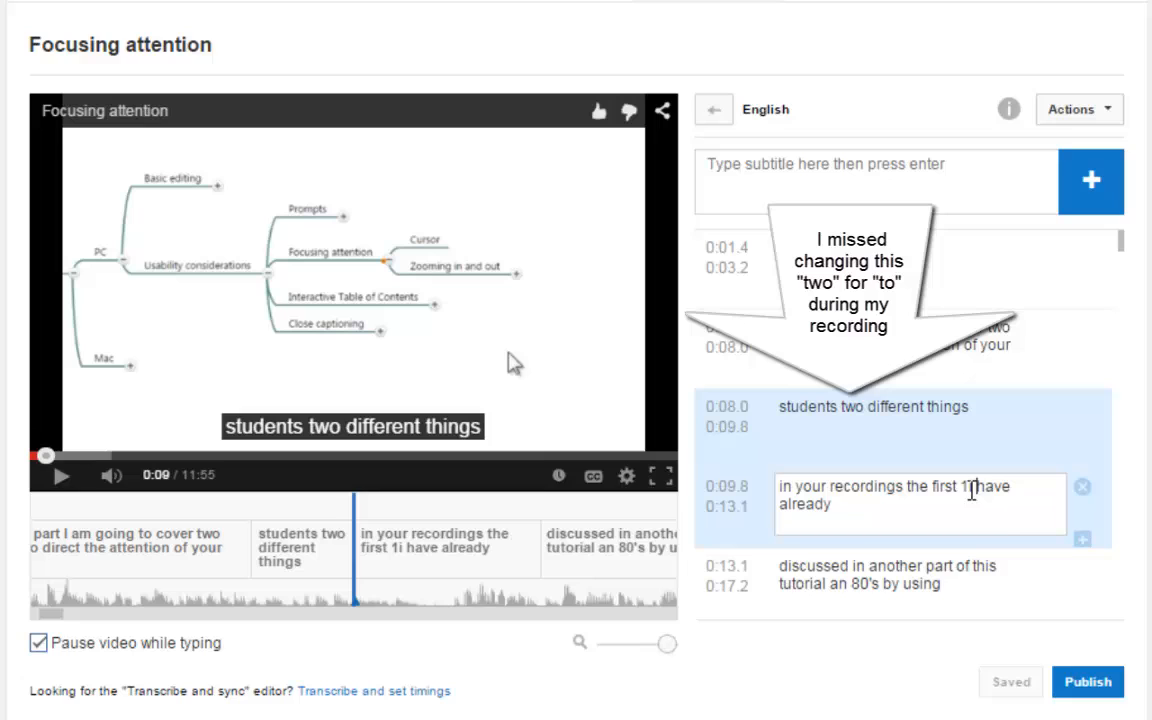
type("oi")
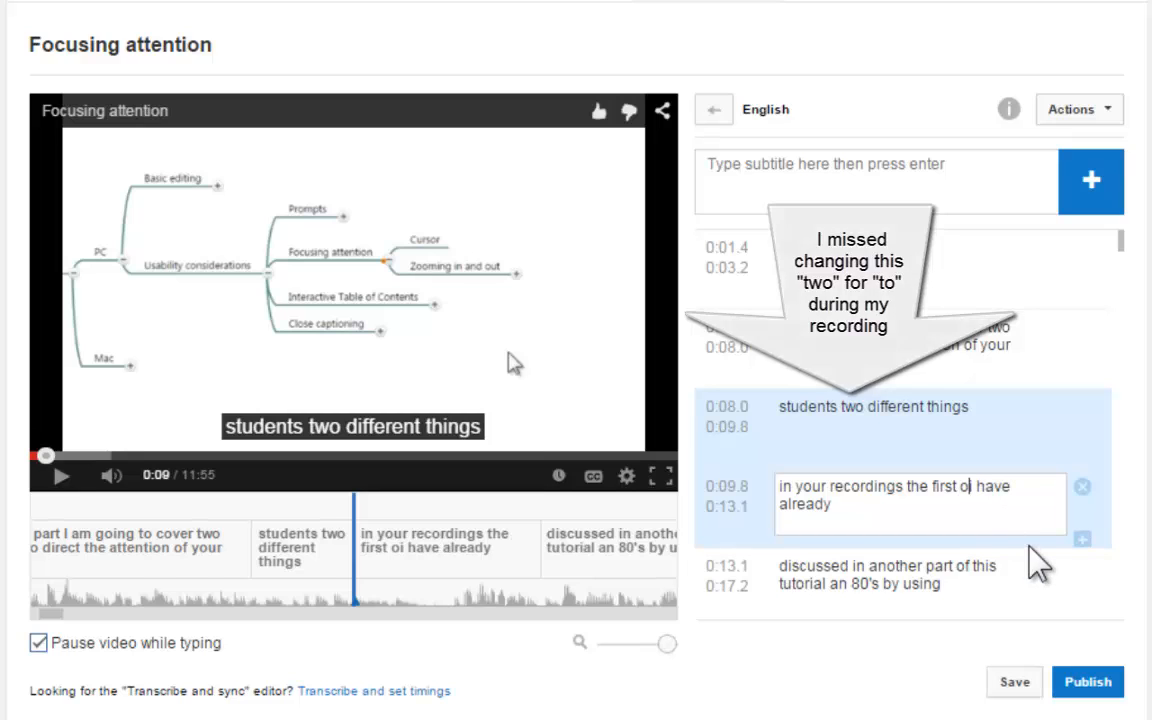
type("one, I")
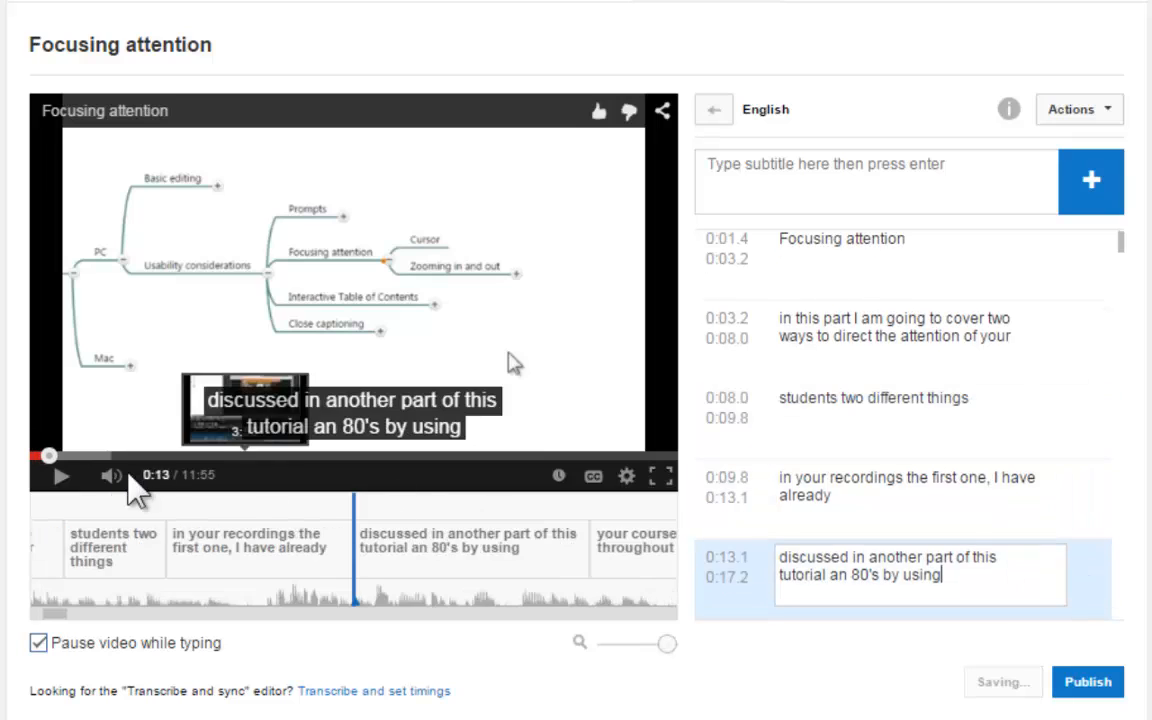
left_click(60, 475)
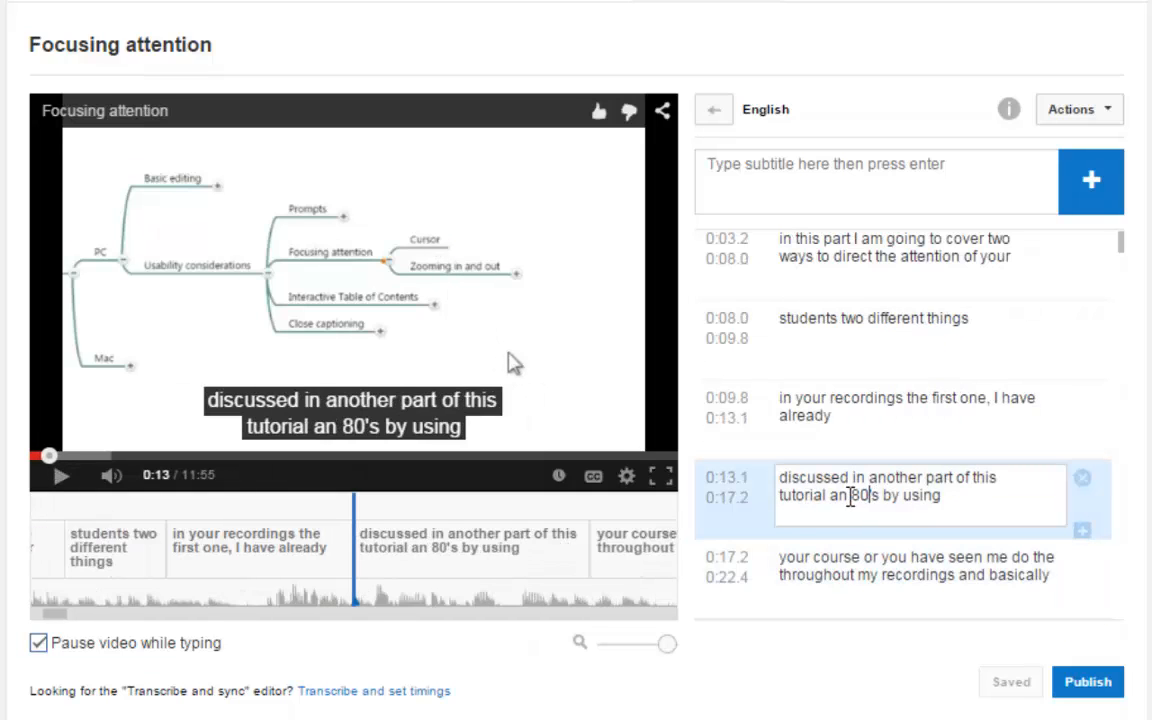
mouse_move(930, 543)
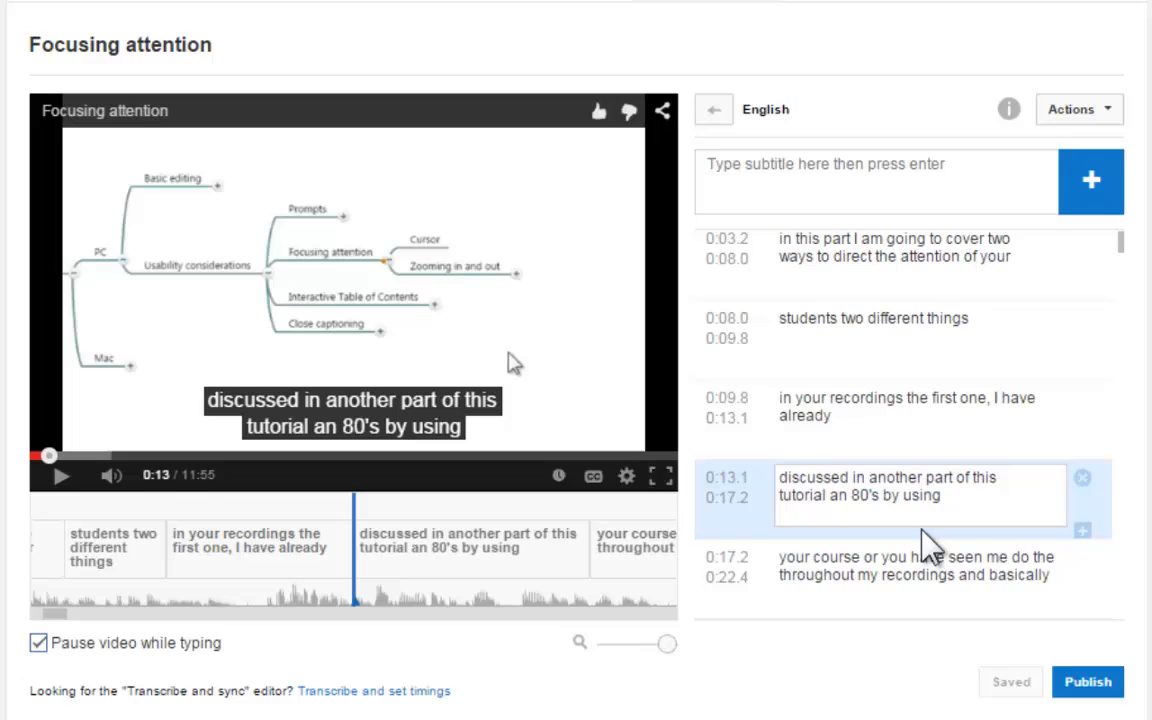
Correct the 0:13.1 caption to 'and it is' and the 0:17.2 caption to 'cursor'.
type("and it is")
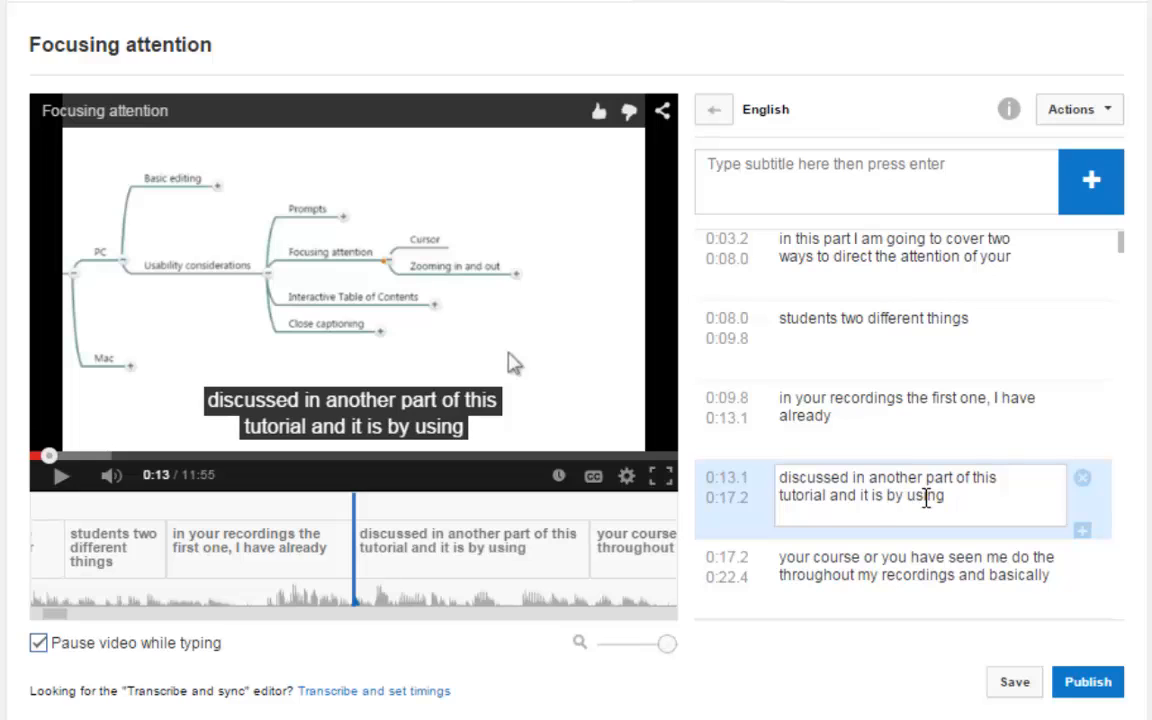
left_click(1014, 681)
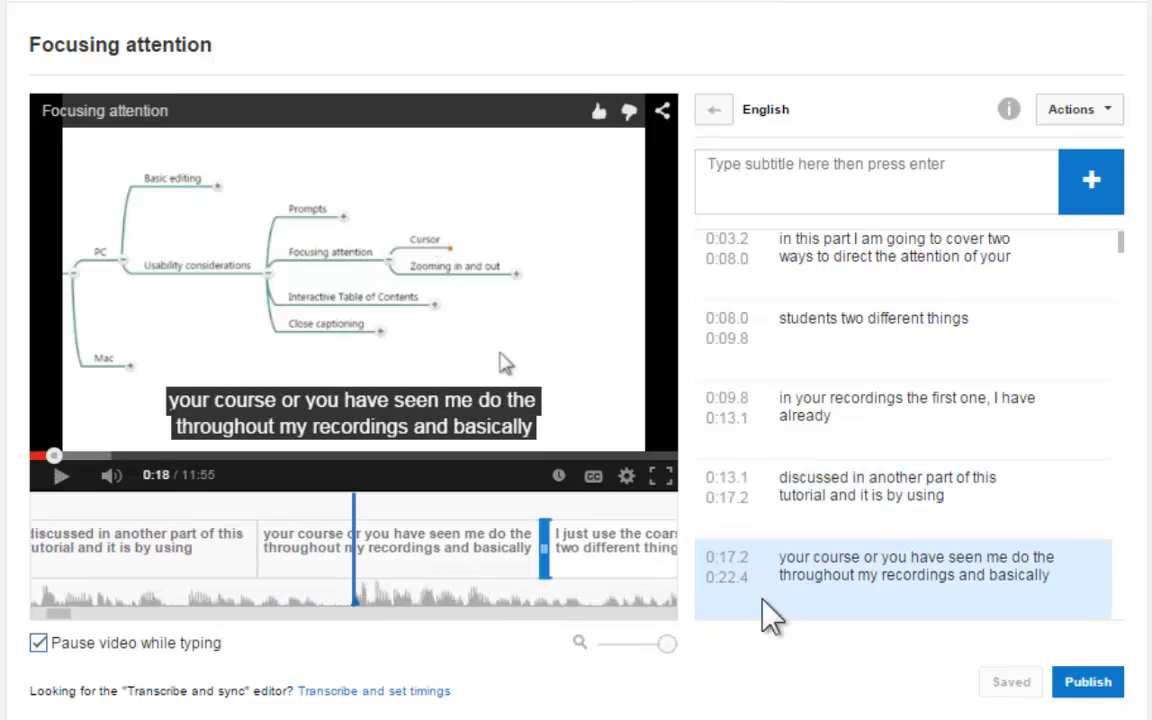
left_click(910, 565)
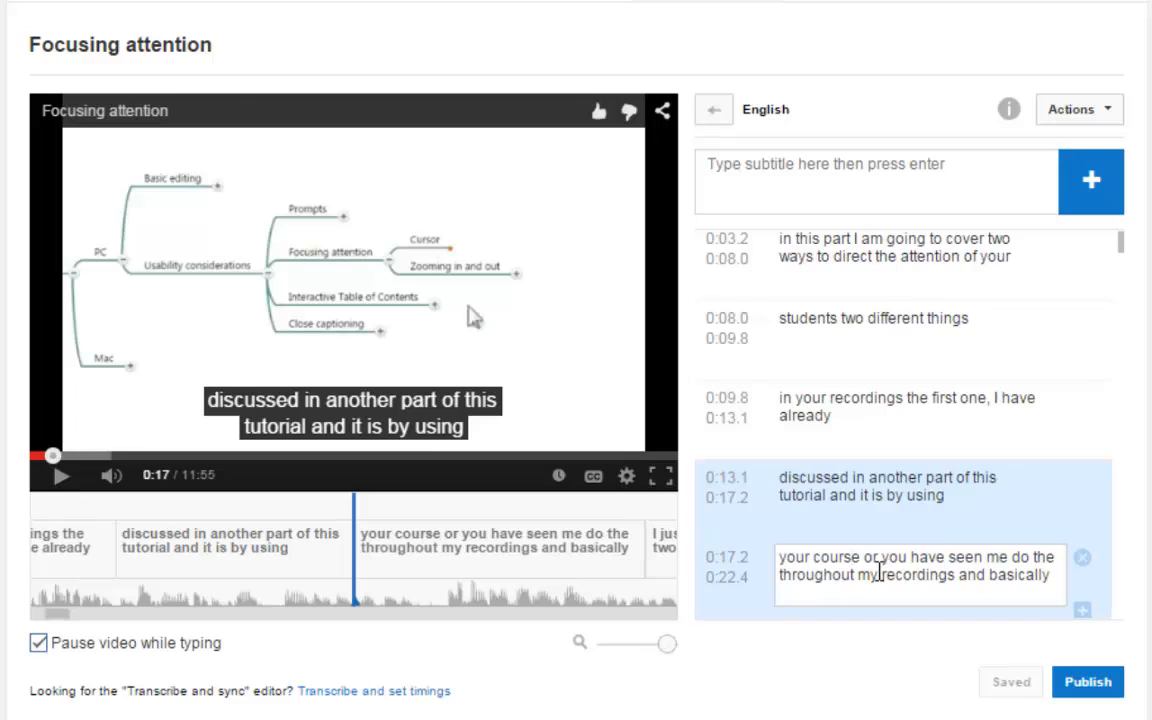
key("Backspace")
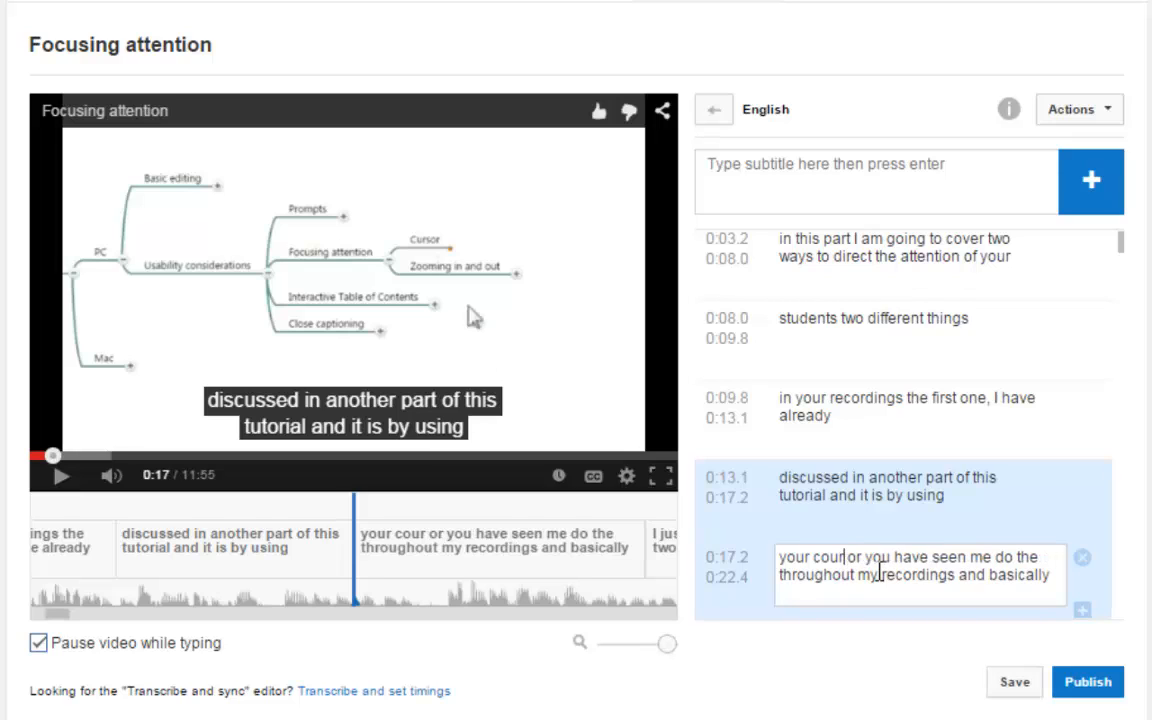
key("Backspace")
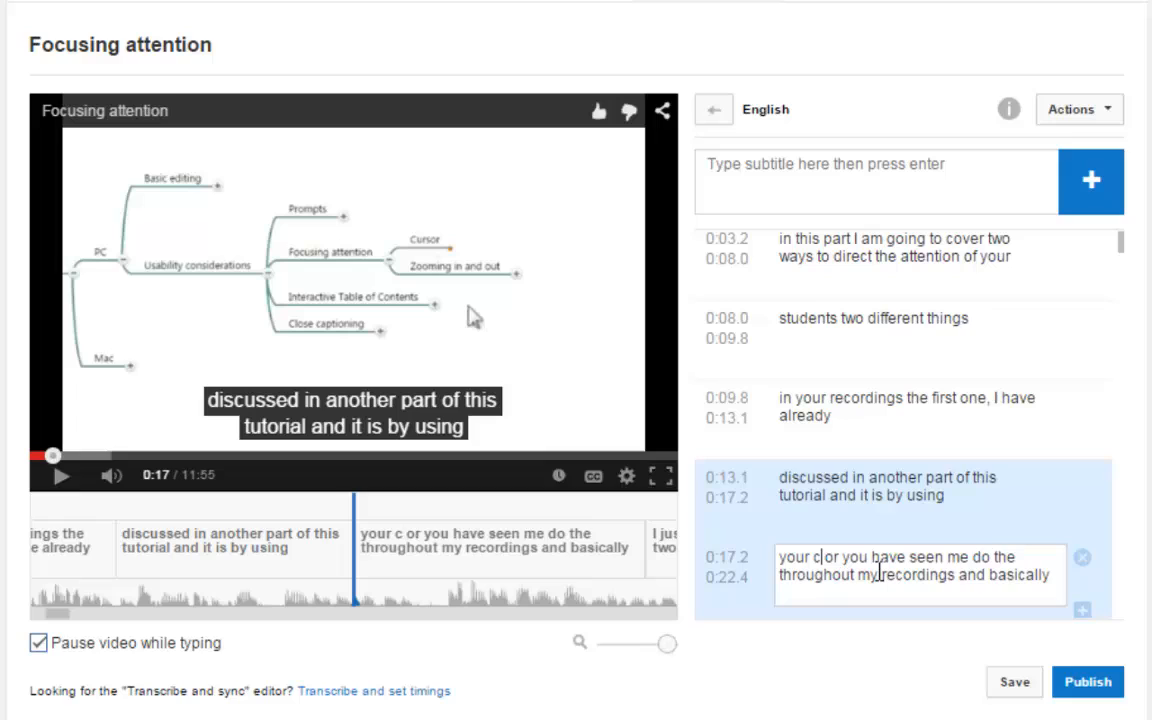
type("ursor")
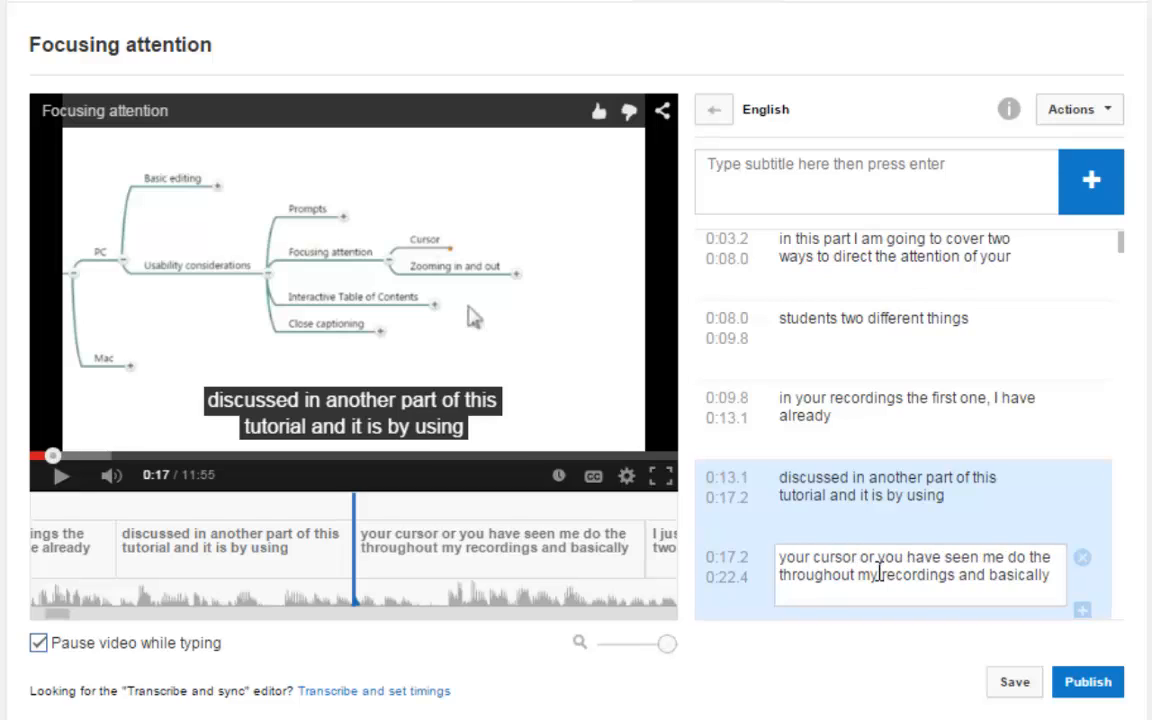
left_click(1013, 681)
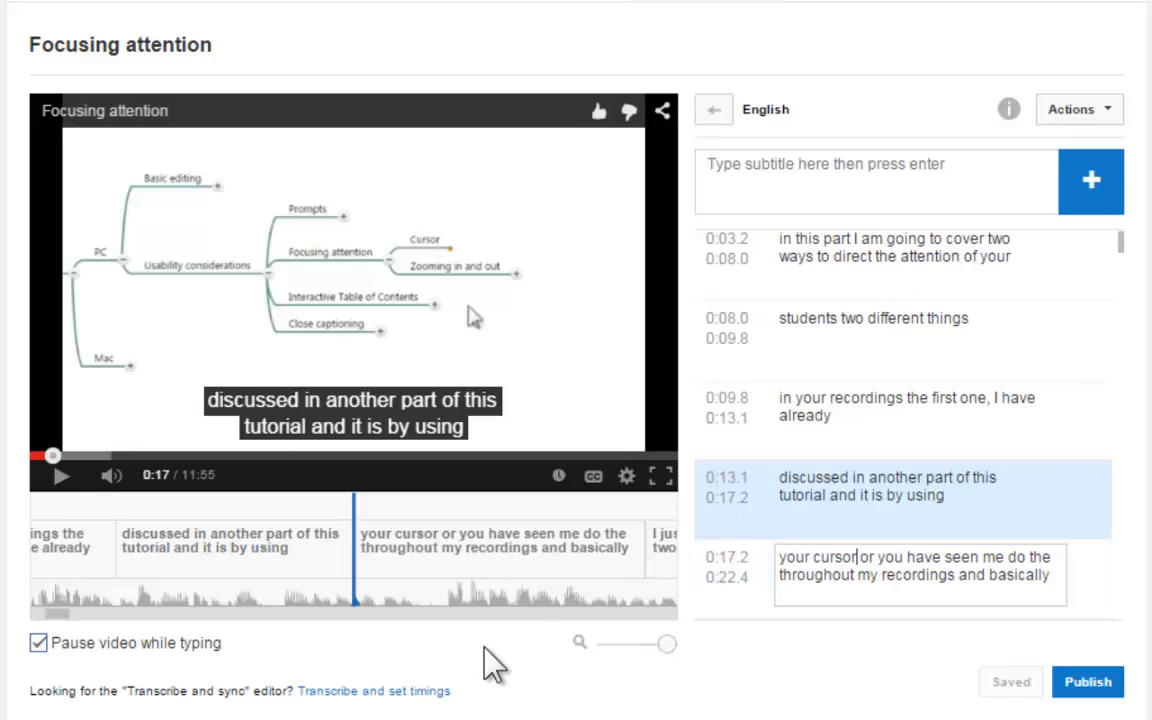
Publish the corrected English subtitle track.
scroll("down", 3)
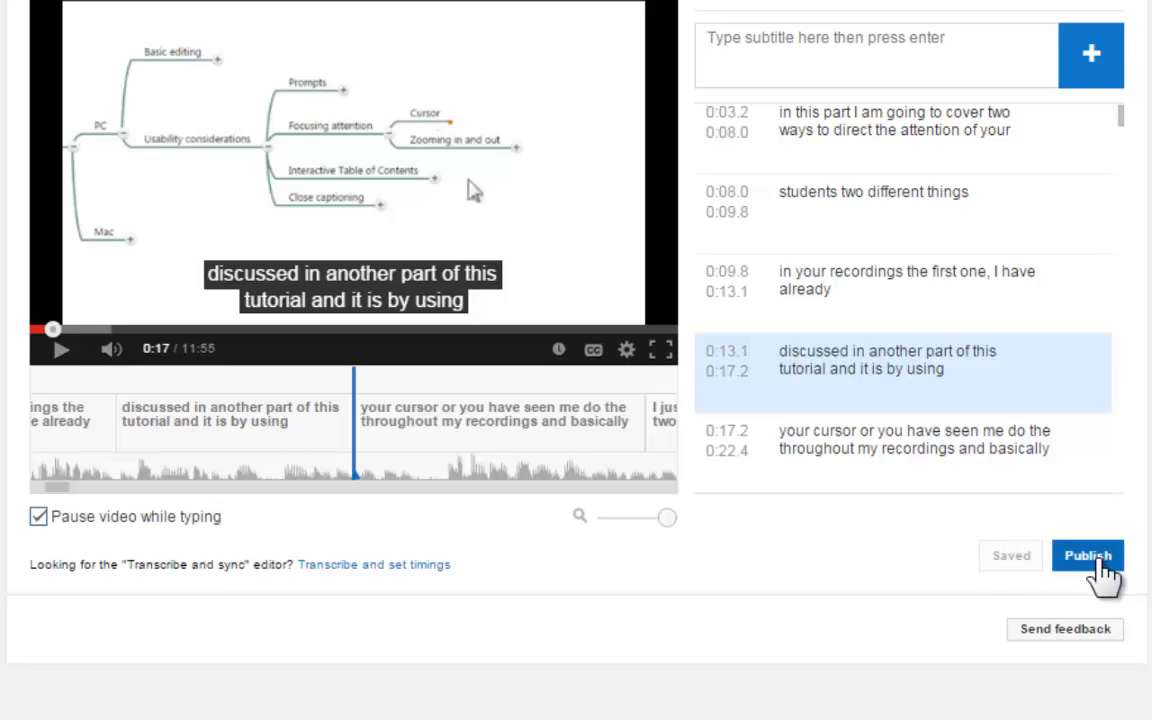
left_click(1087, 555)
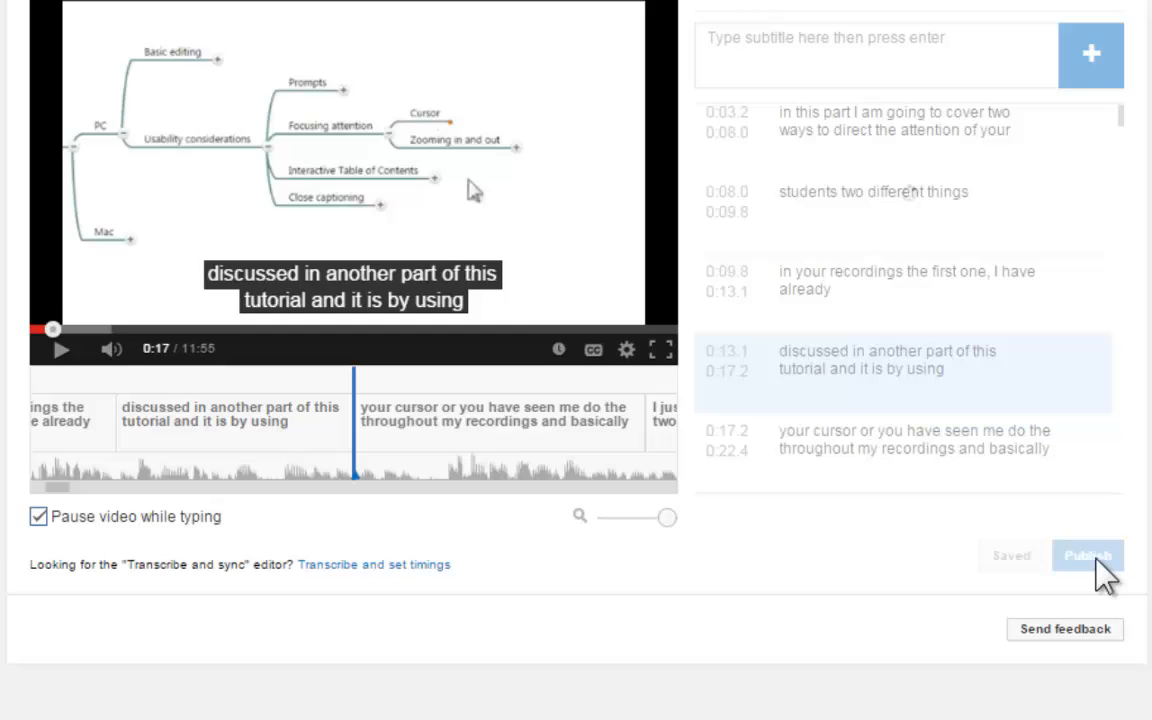
left_click(1087, 555)
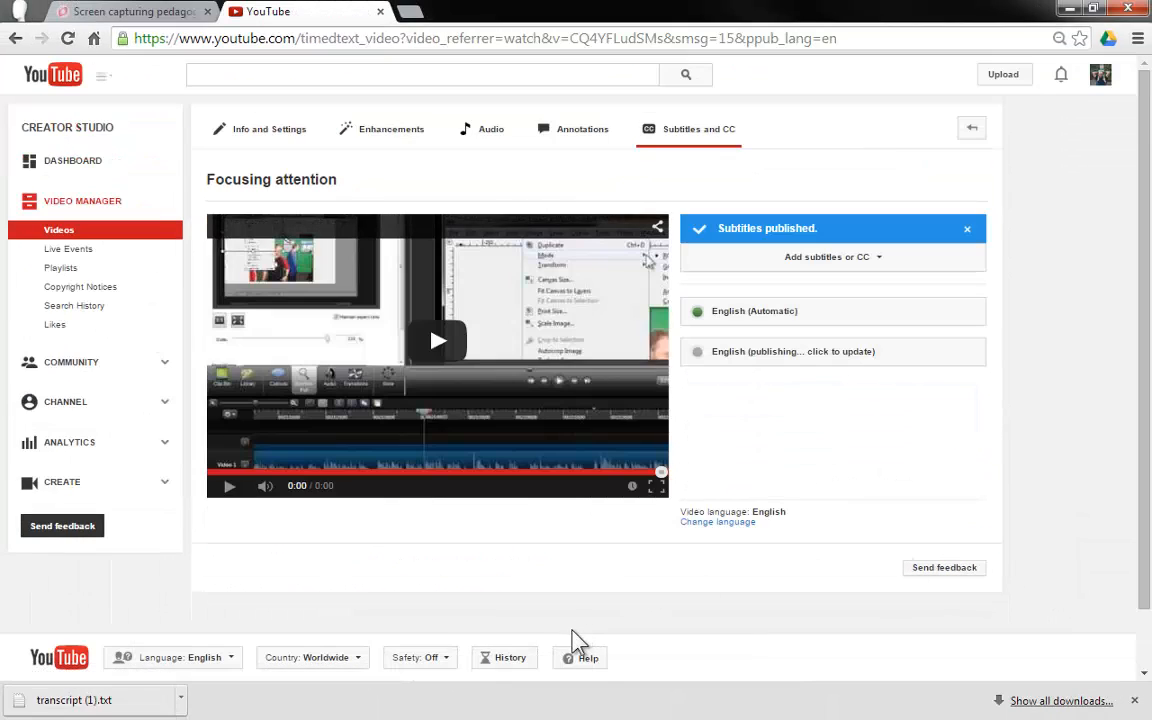
mouse_move(288, 308)
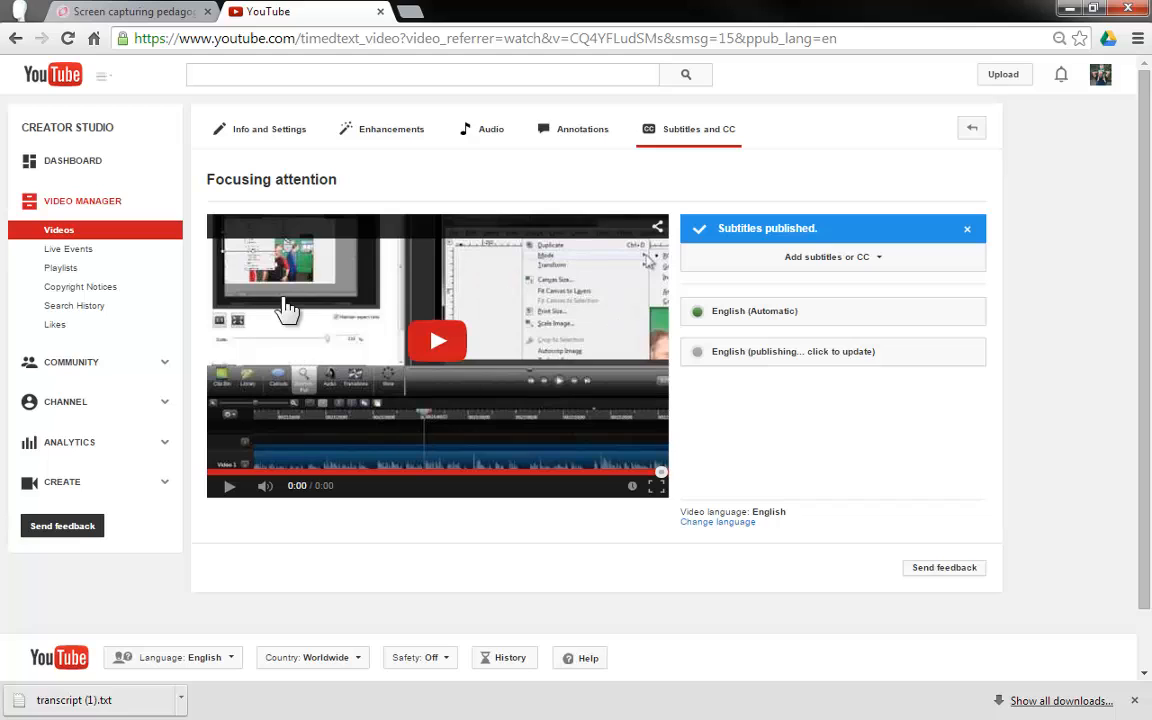
mouse_move(458, 512)
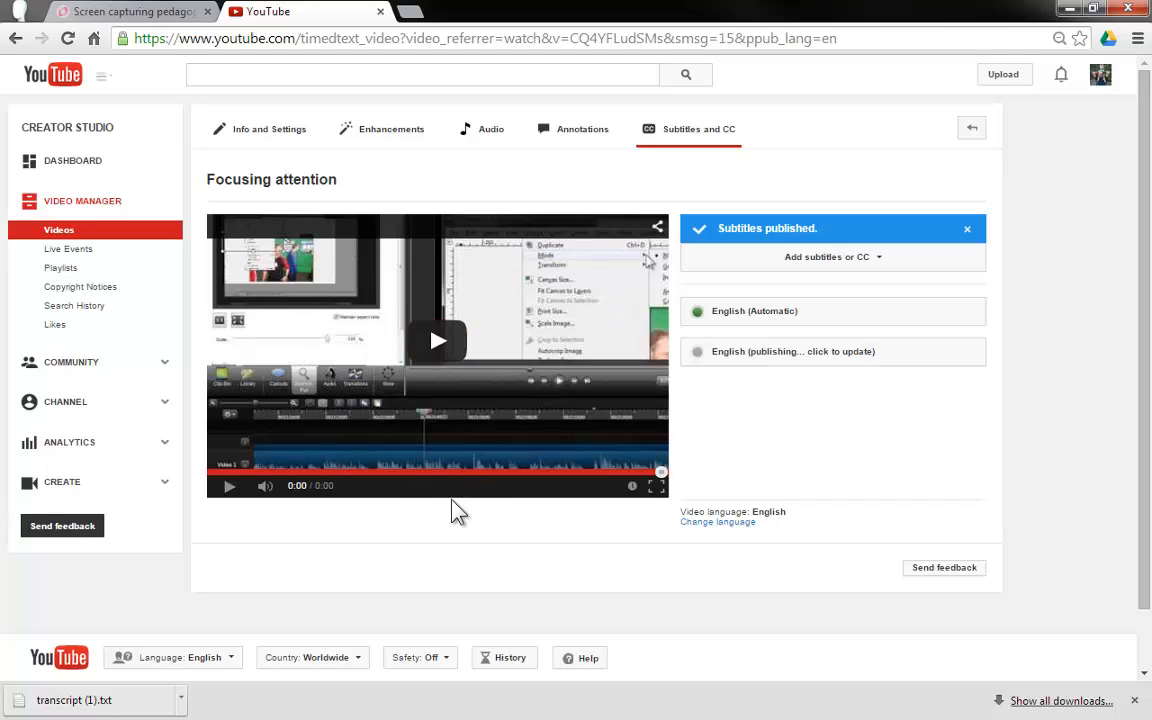
Turn on English captions and play the video, pausing on 'the first one, I have already'.
scroll("down", 3)
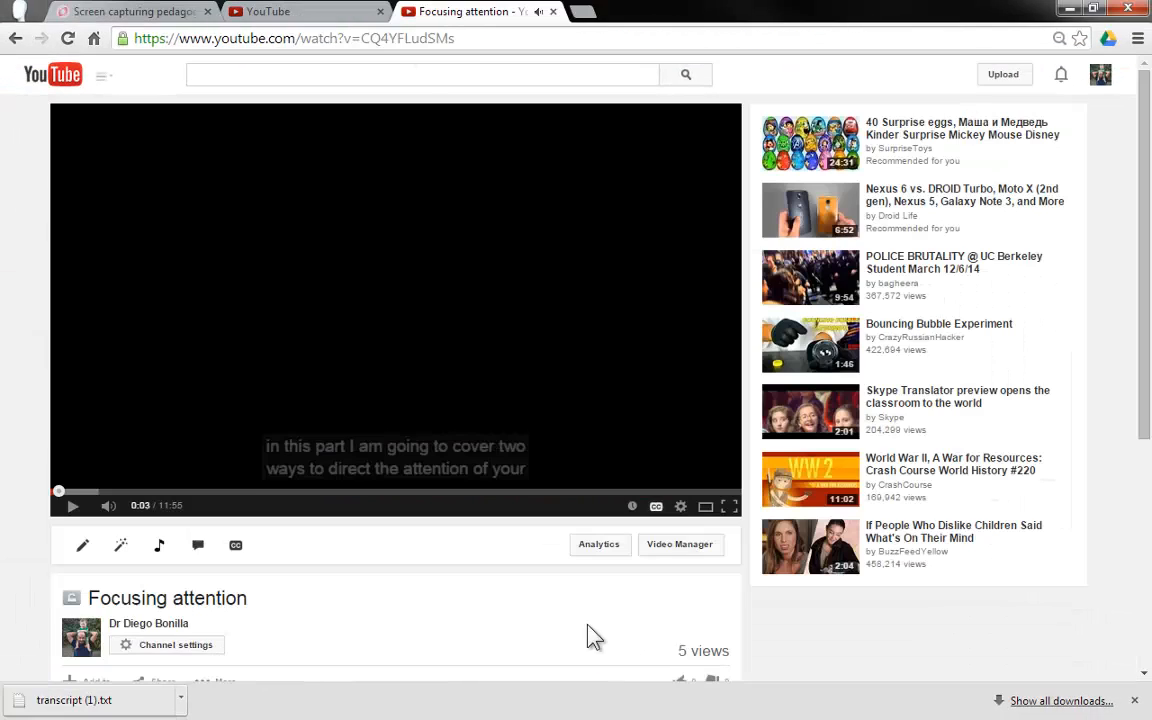
mouse_move(656, 505)
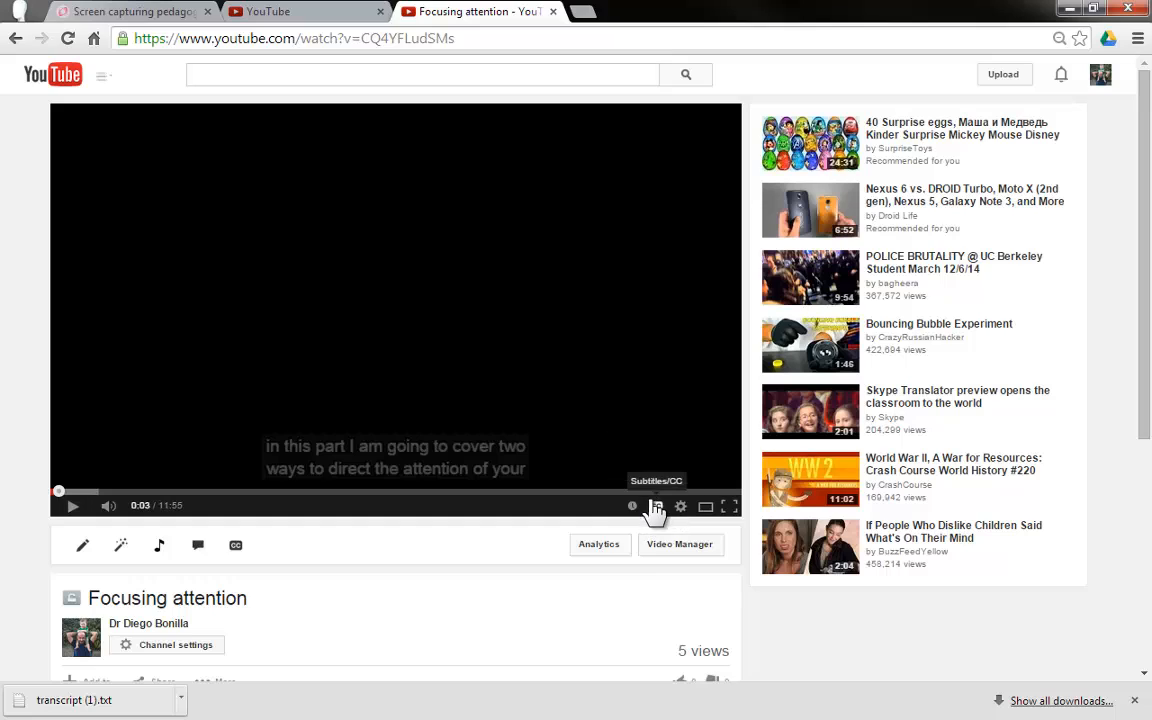
mouse_move(262, 452)
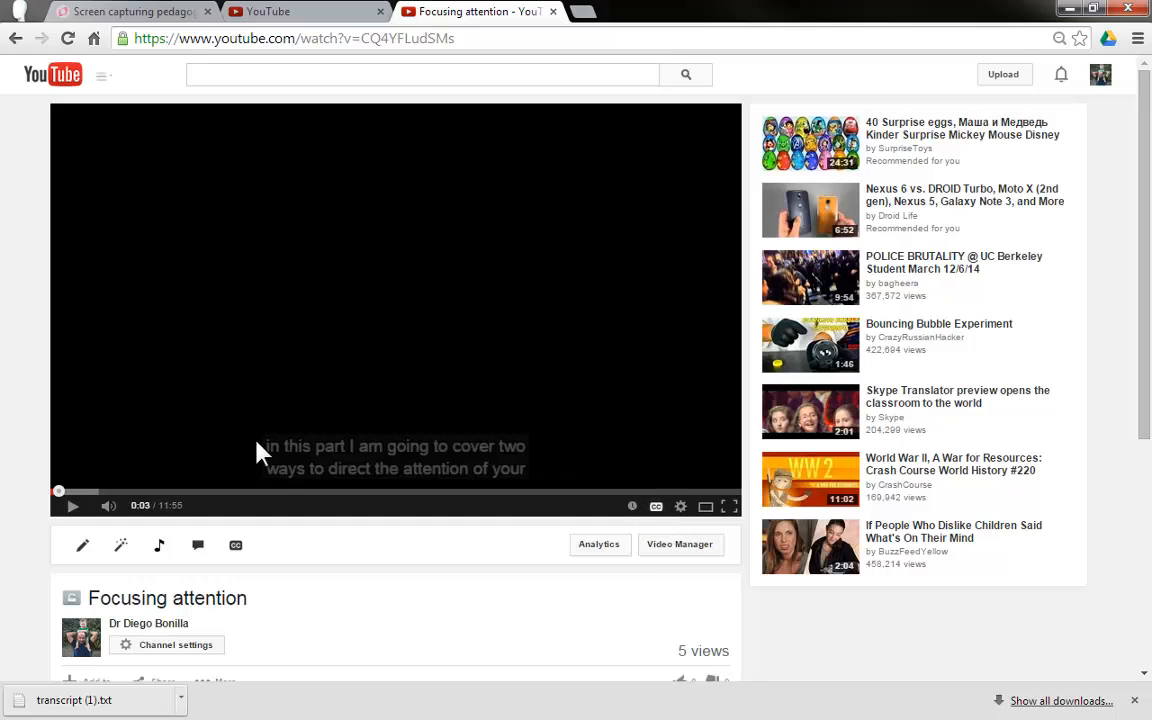
mouse_move(597, 489)
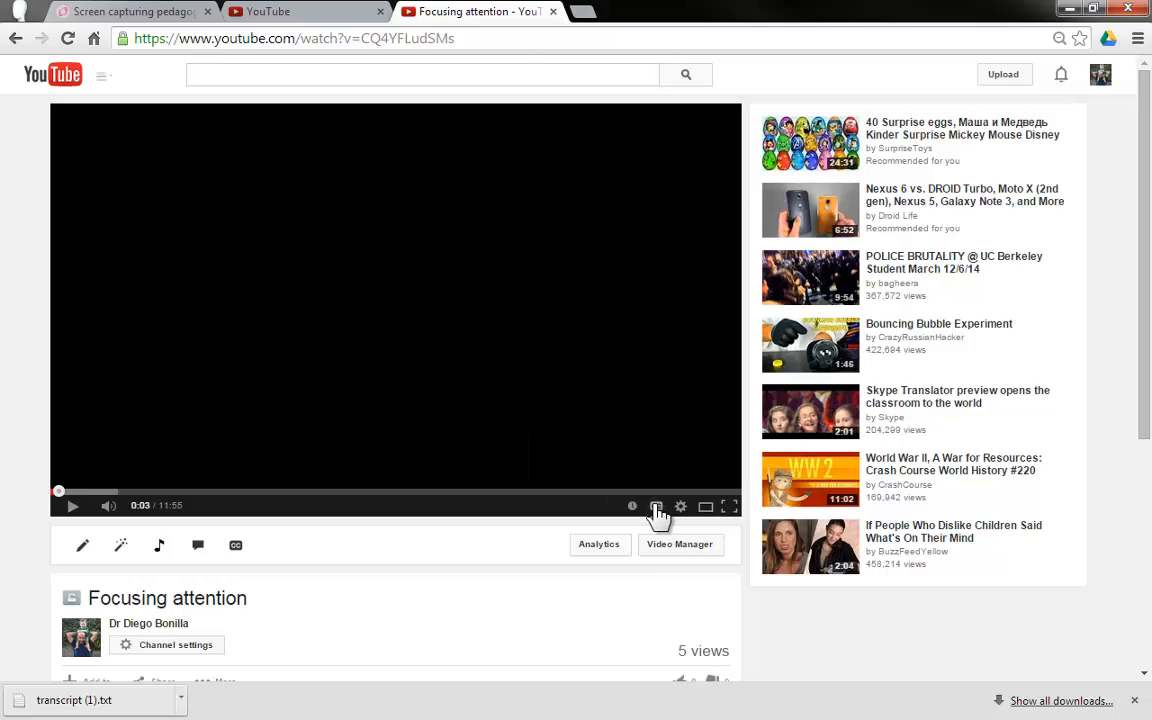
left_click(656, 505)
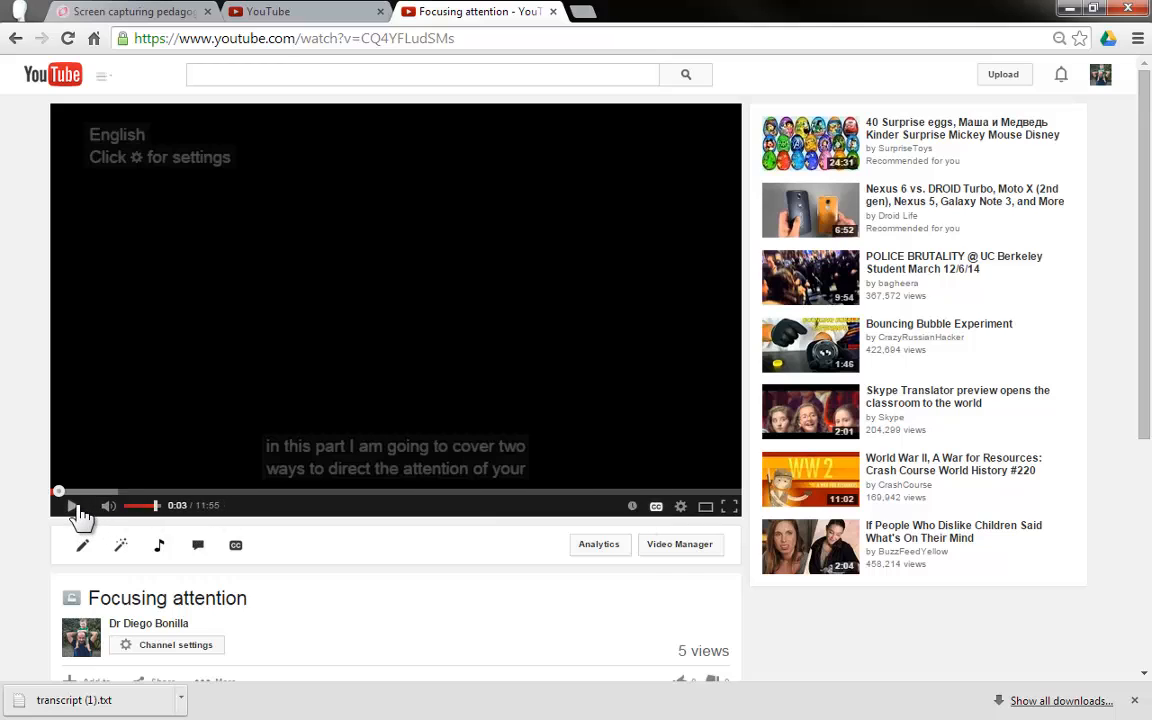
left_click(70, 505)
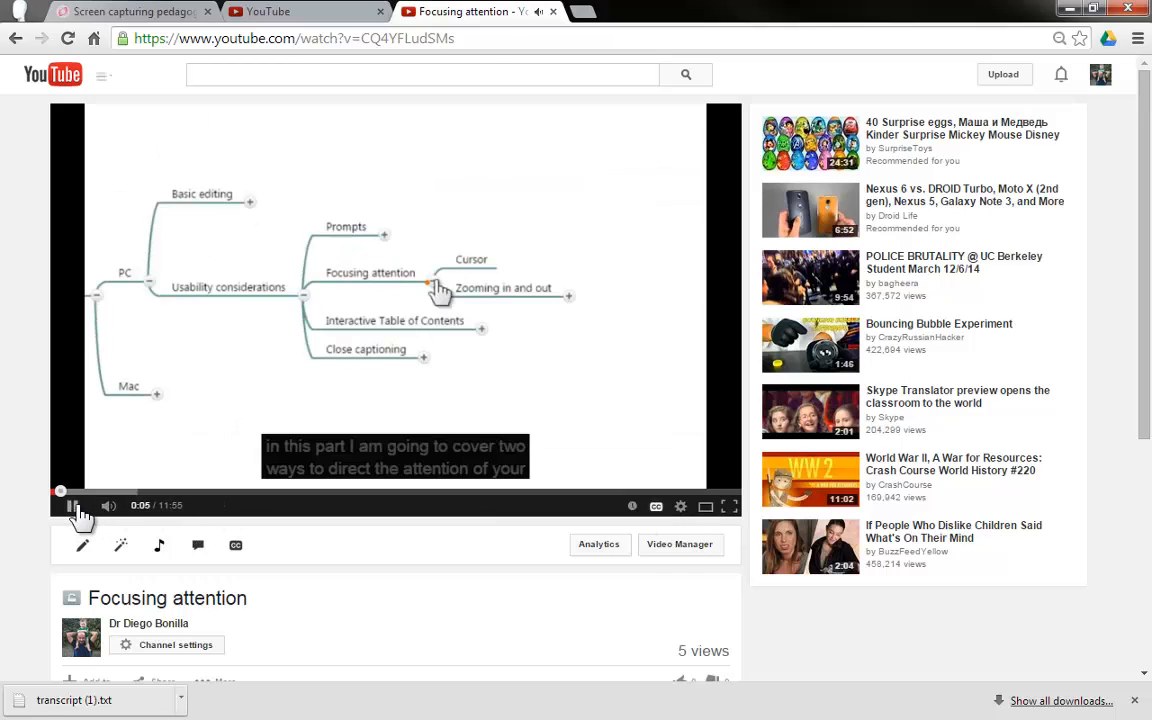
mouse_move(567, 390)
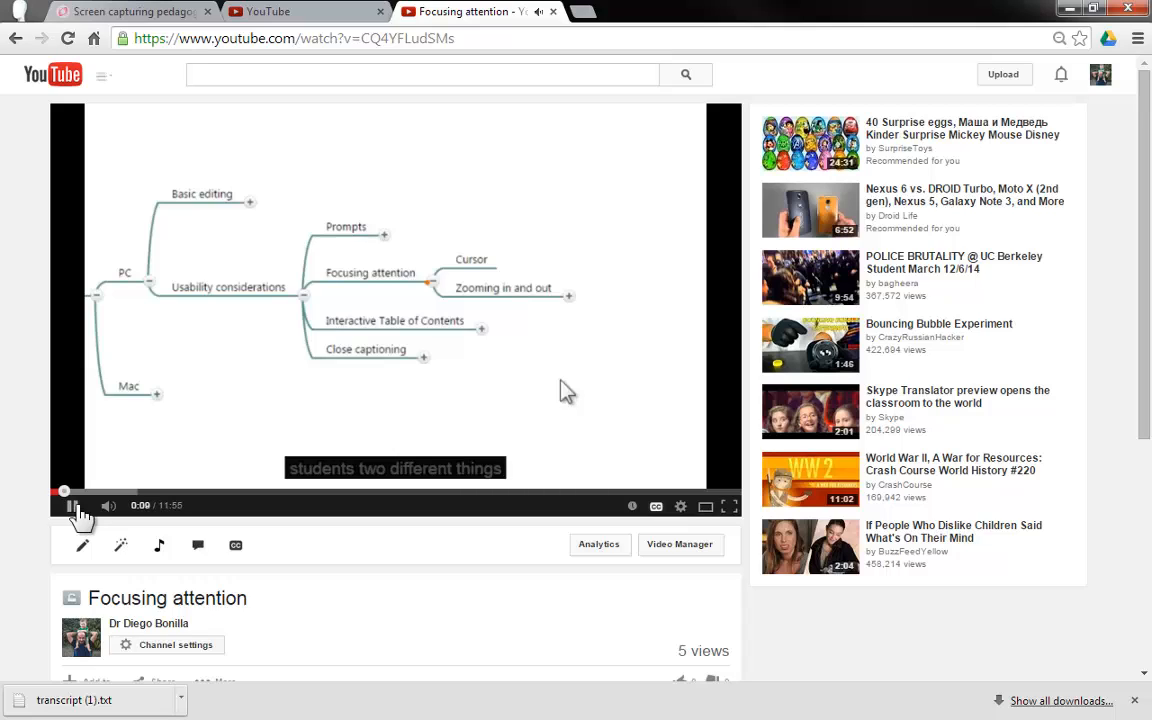
left_click(70, 505)
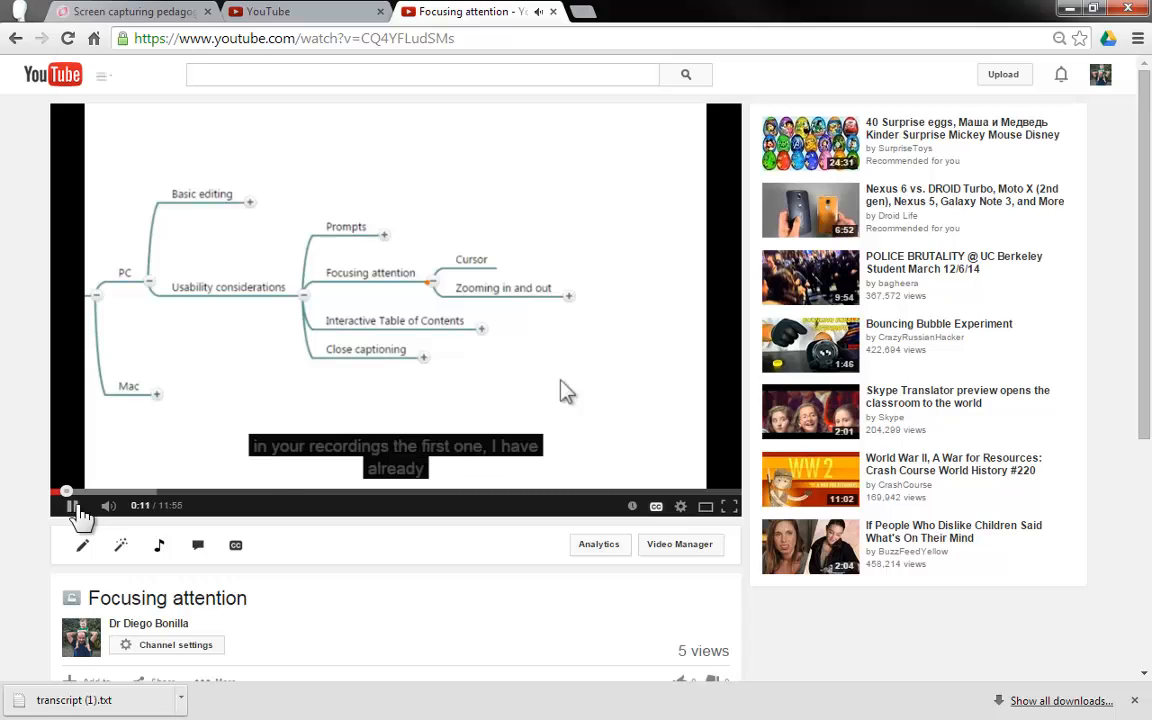
left_click(72, 505)
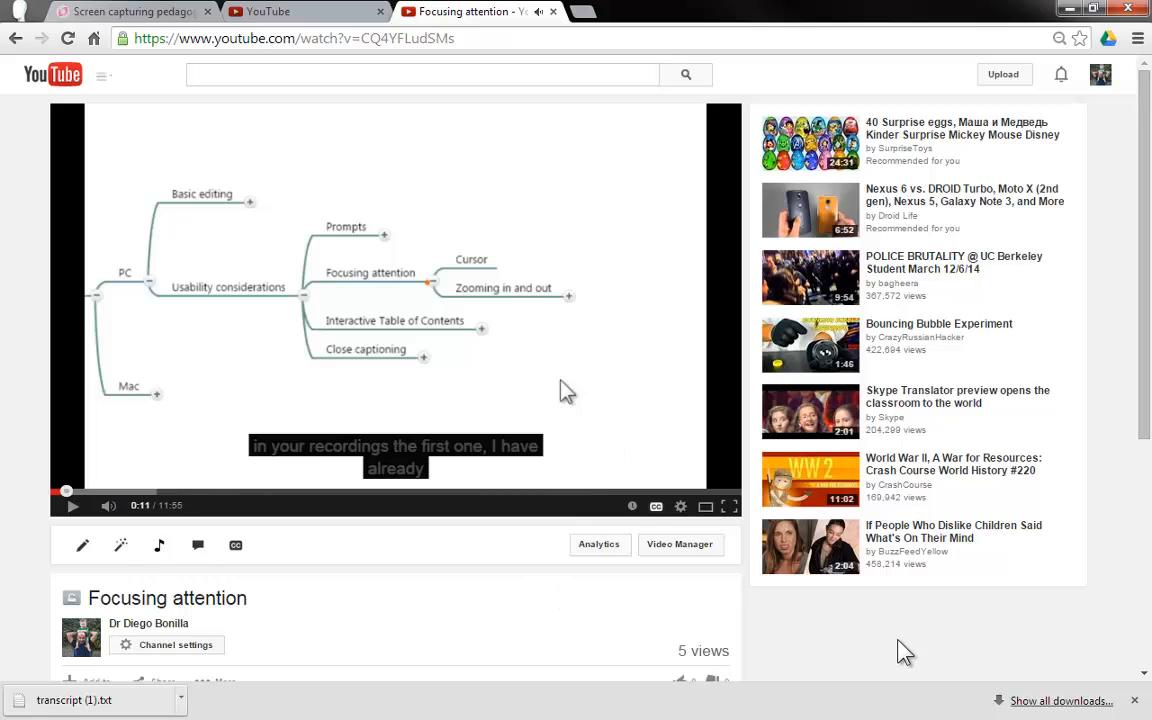